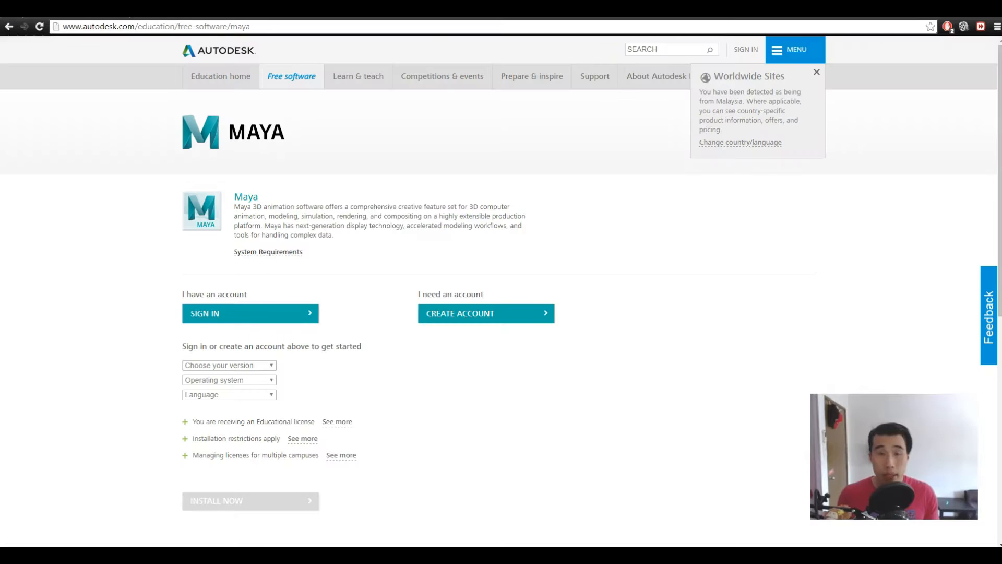
Close the Worldwide Sites popup and scroll down the Maya free software page.
left_click(816, 72)
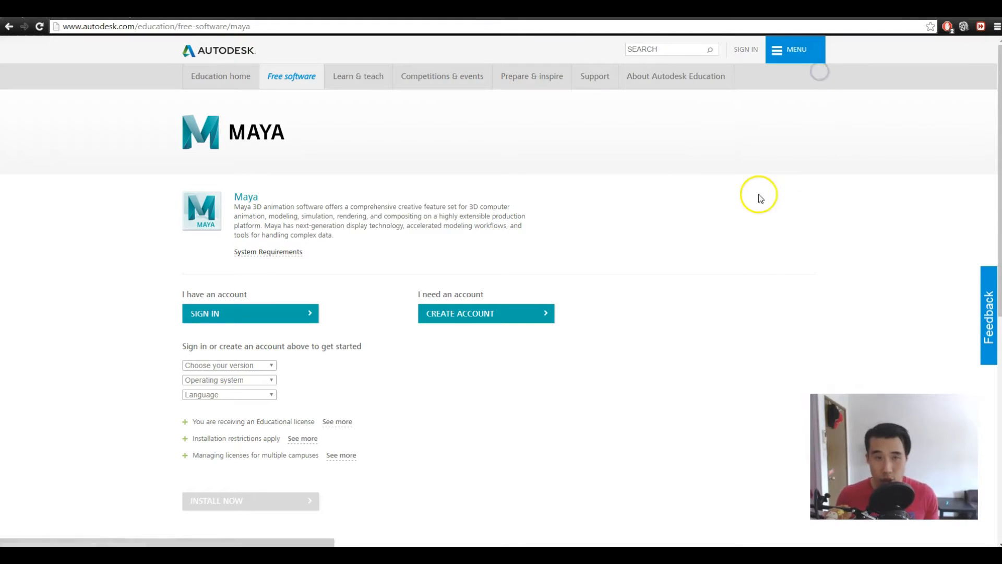
mouse_move(774, 289)
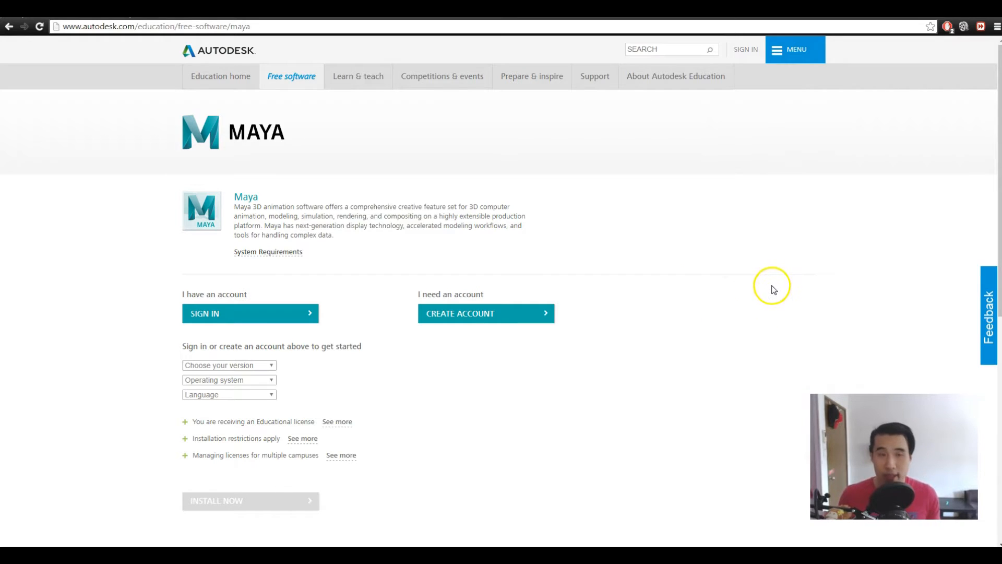
mouse_move(547, 328)
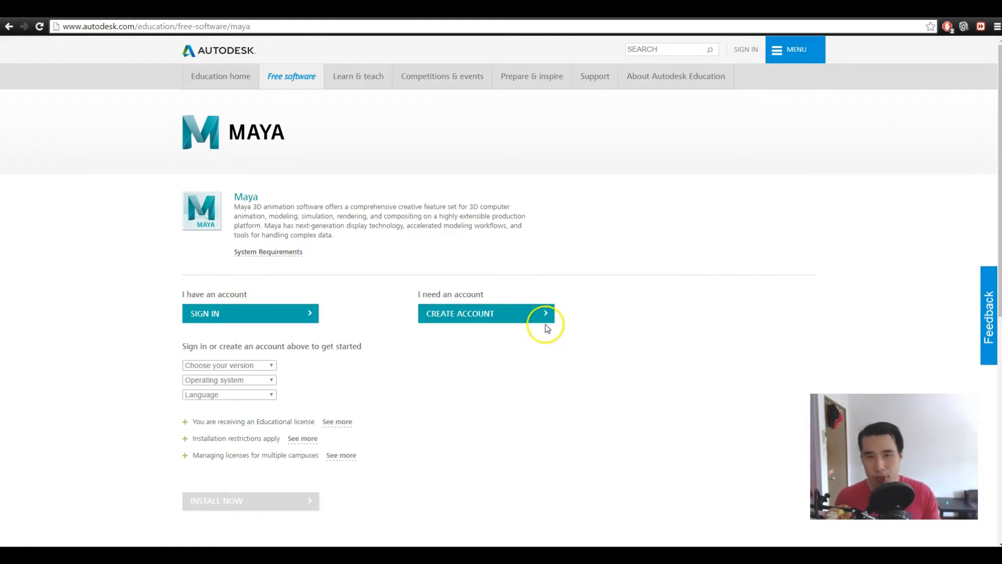
mouse_move(427, 322)
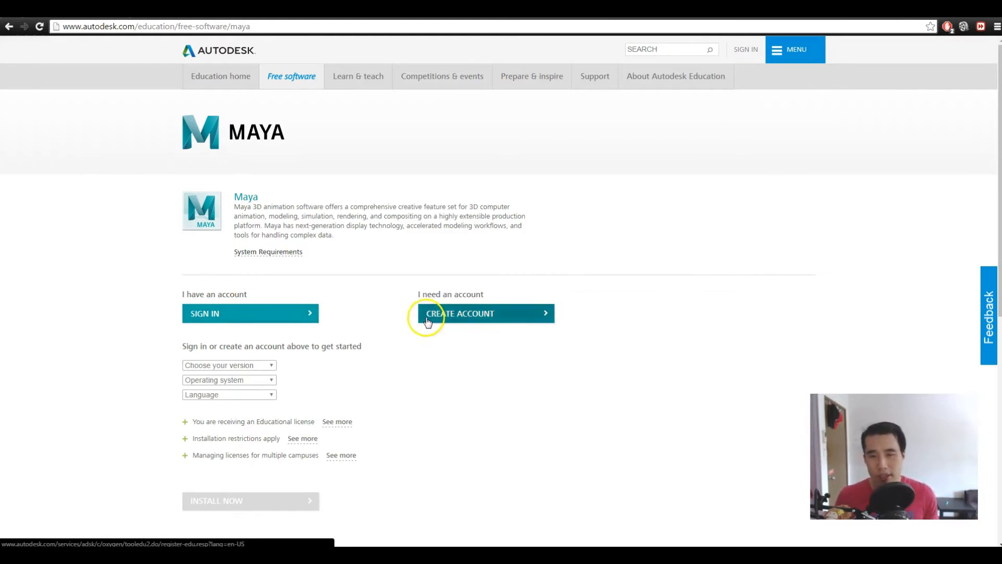
scroll("down", 3)
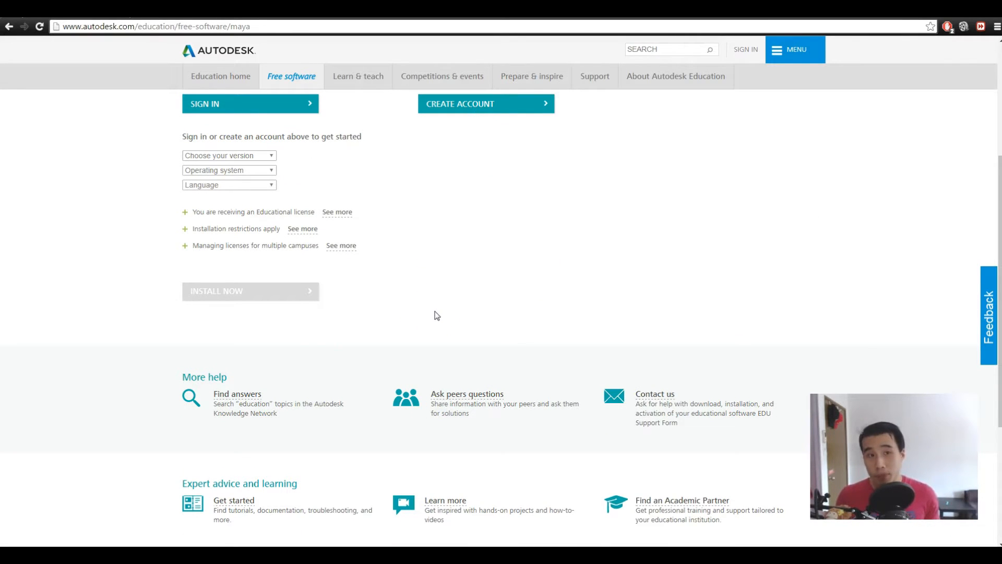
mouse_move(623, 304)
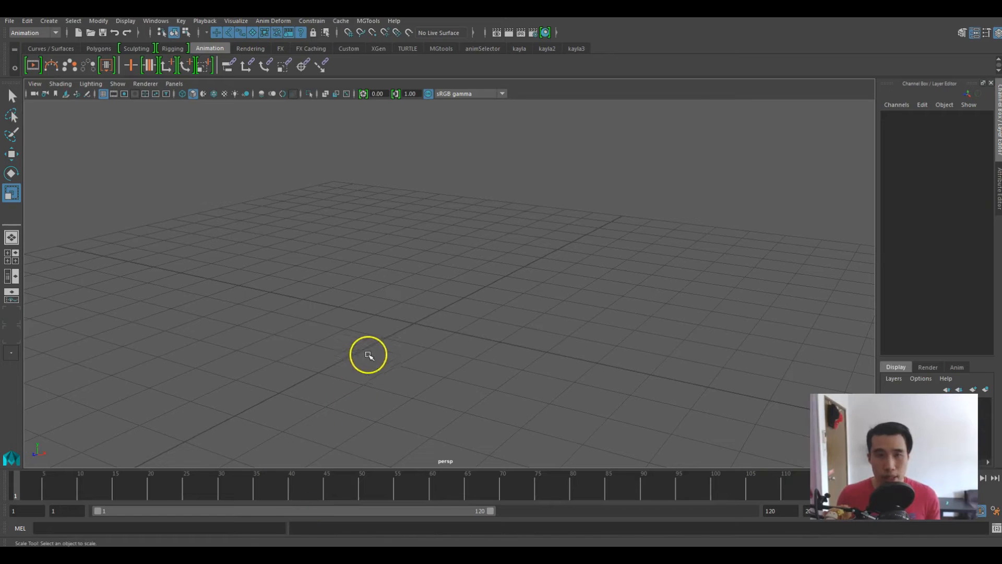
mouse_move(487, 289)
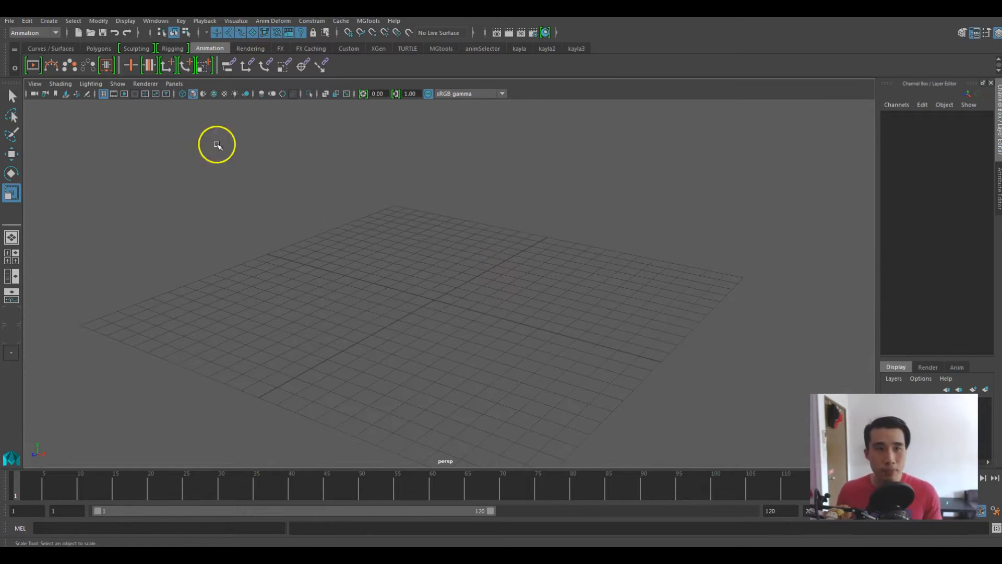
Switch to the Rendering shelf tab in the empty Maya scene.
left_click(250, 48)
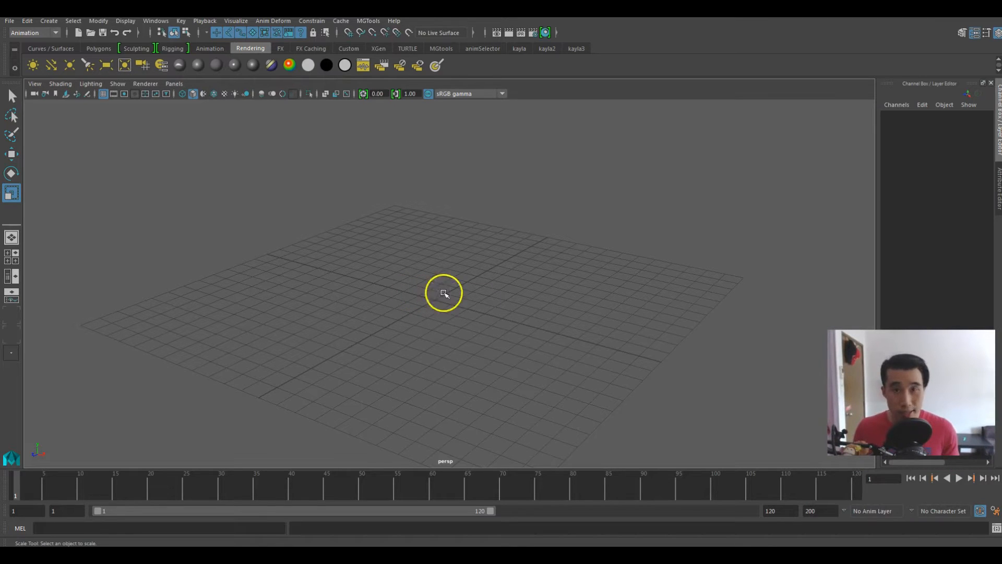
mouse_move(995, 510)
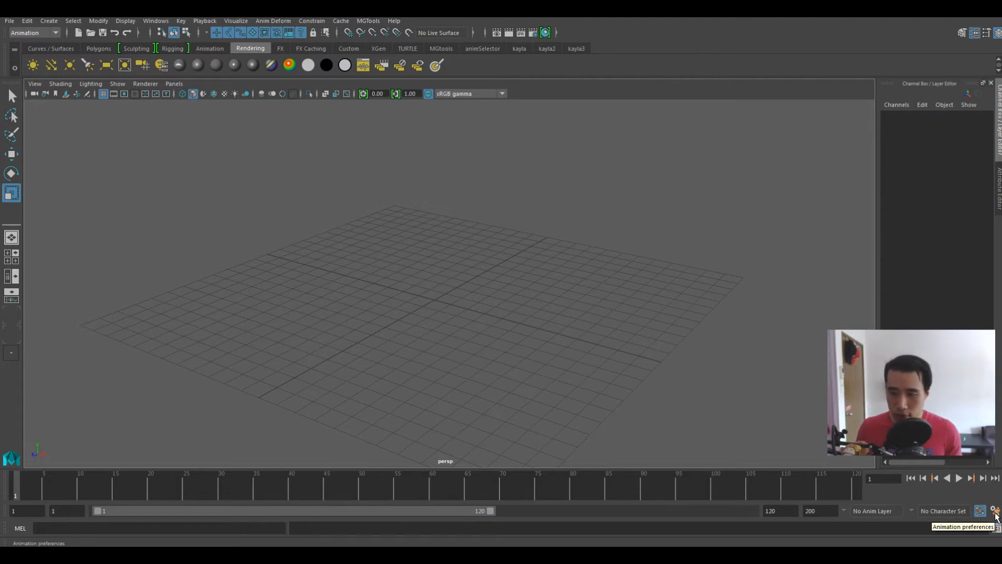
In Preferences > Settings, try NTSC (30 fps) time, then return to Film (24 fps).
left_click(980, 510)
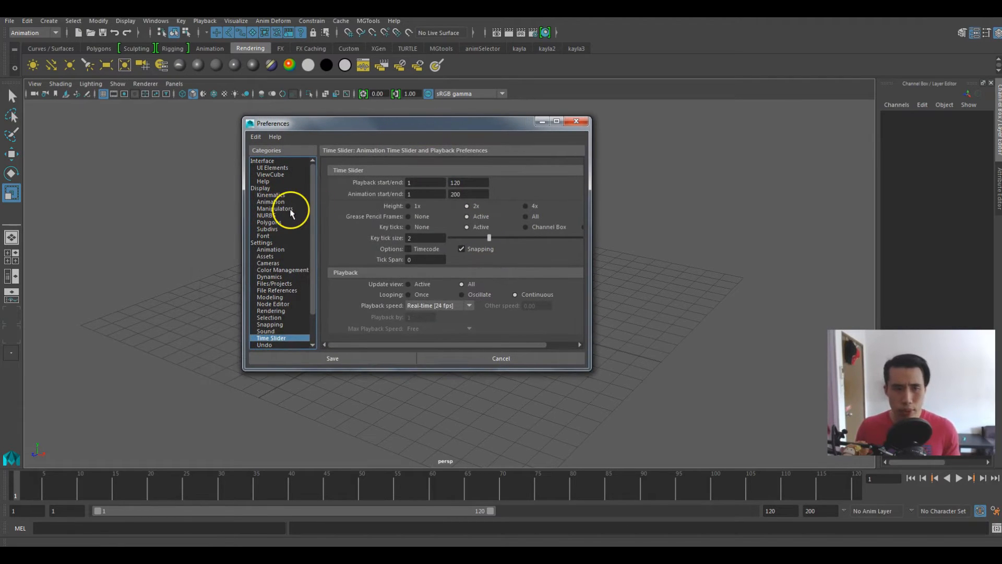
mouse_move(280, 241)
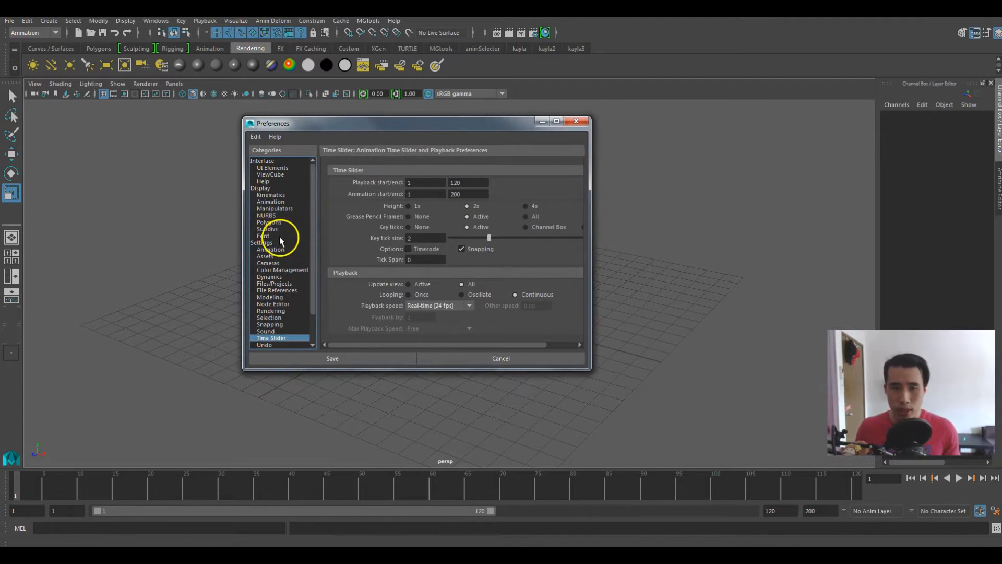
left_click(261, 243)
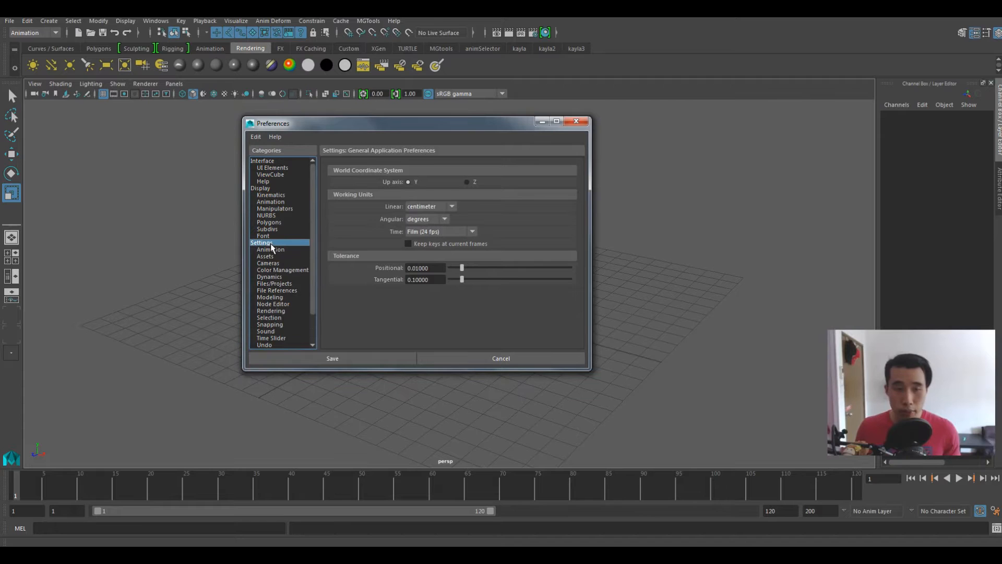
mouse_move(267, 246)
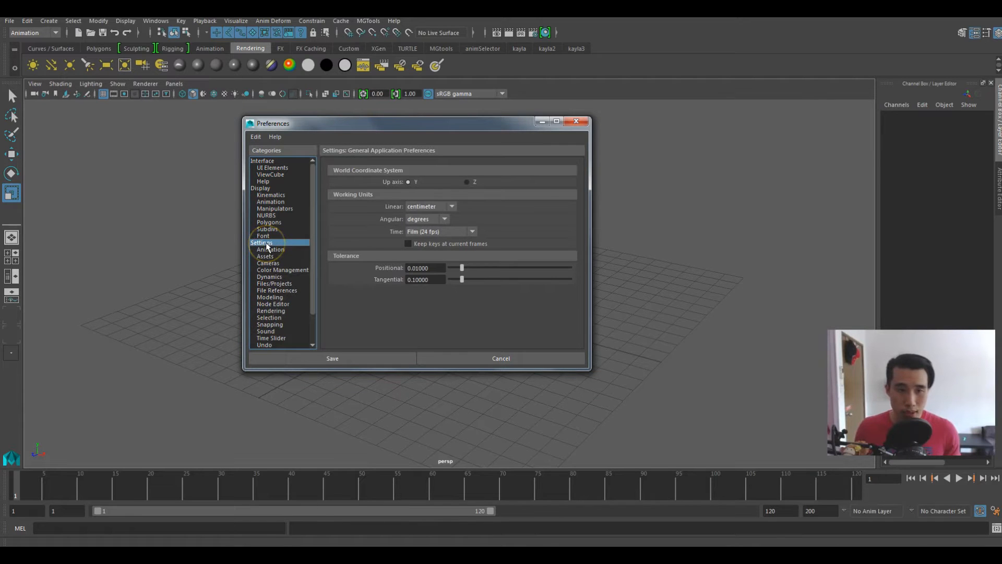
left_click(472, 231)
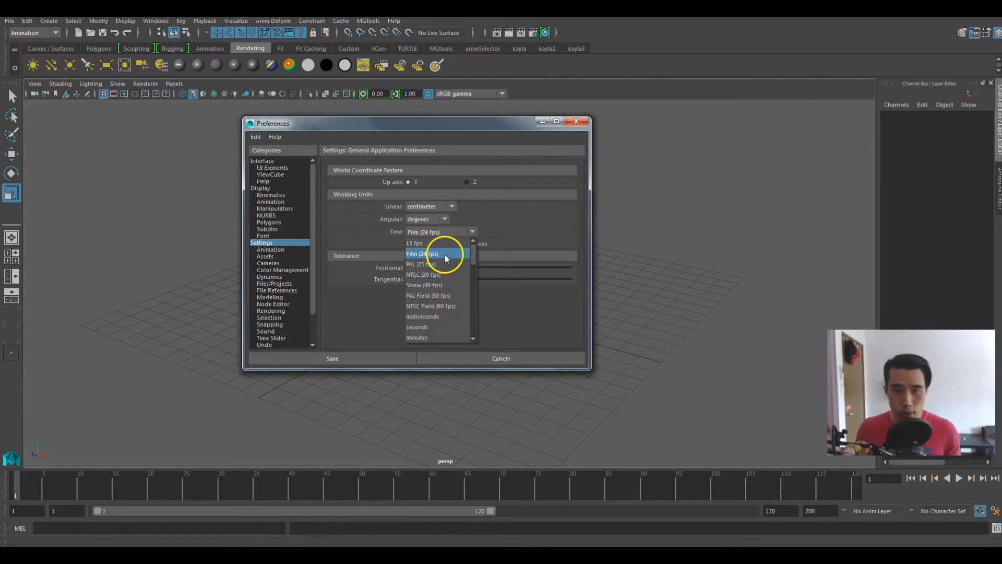
mouse_move(454, 264)
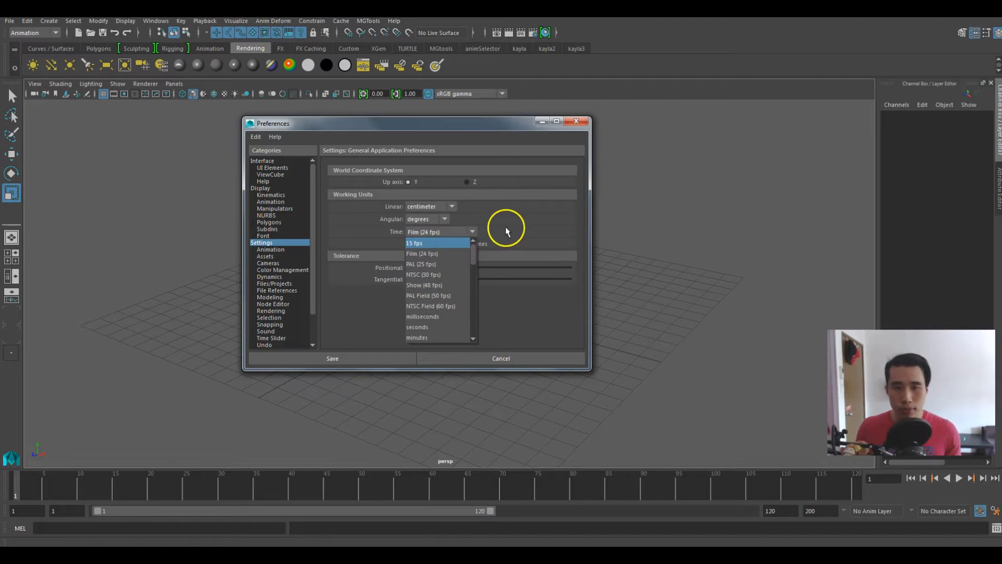
left_click(422, 253)
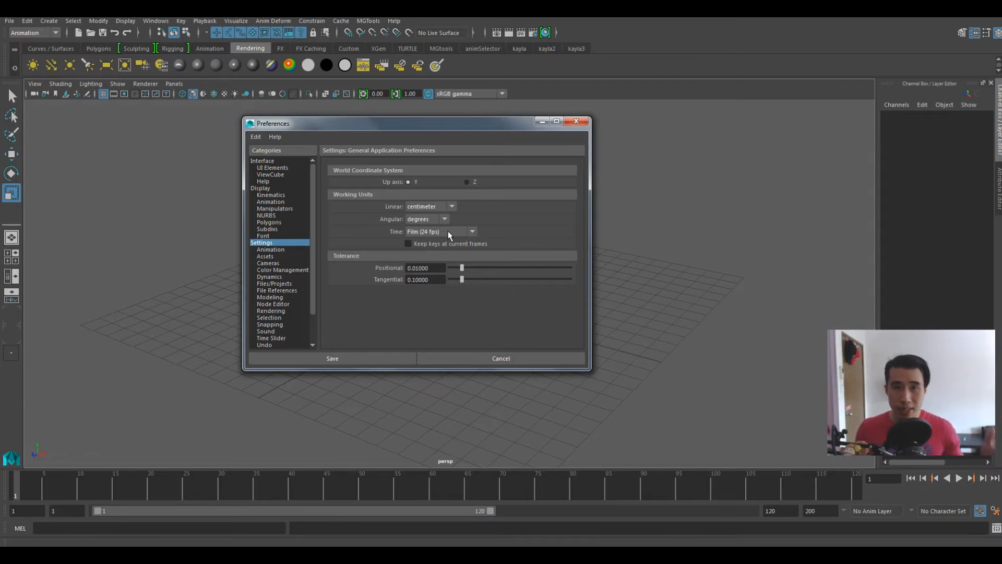
left_click(472, 231)
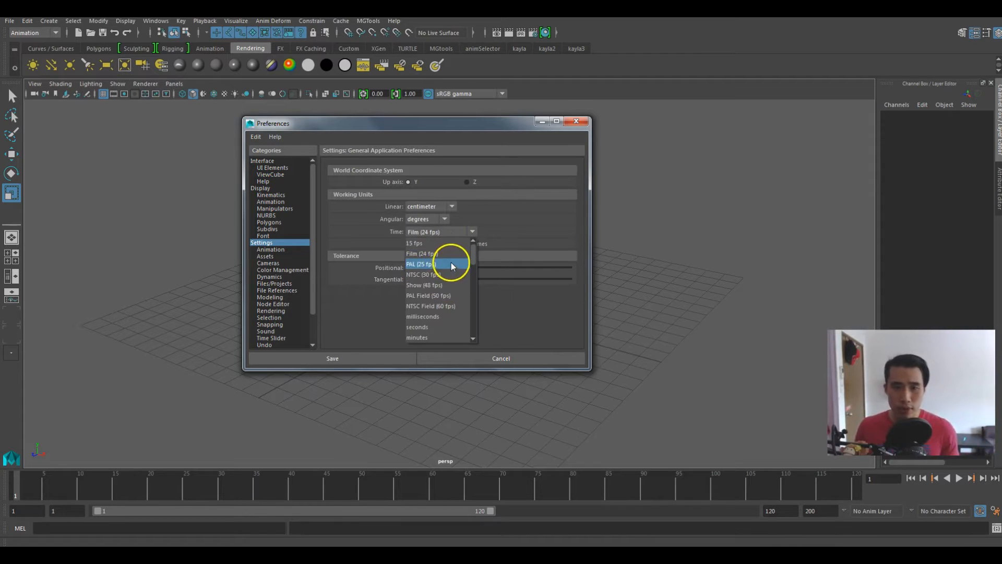
mouse_move(447, 266)
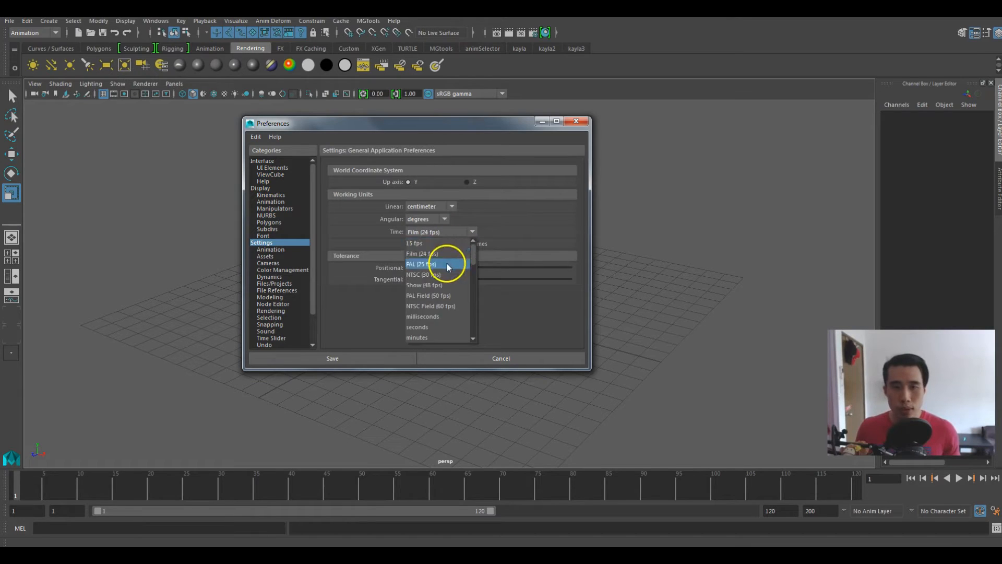
left_click(425, 275)
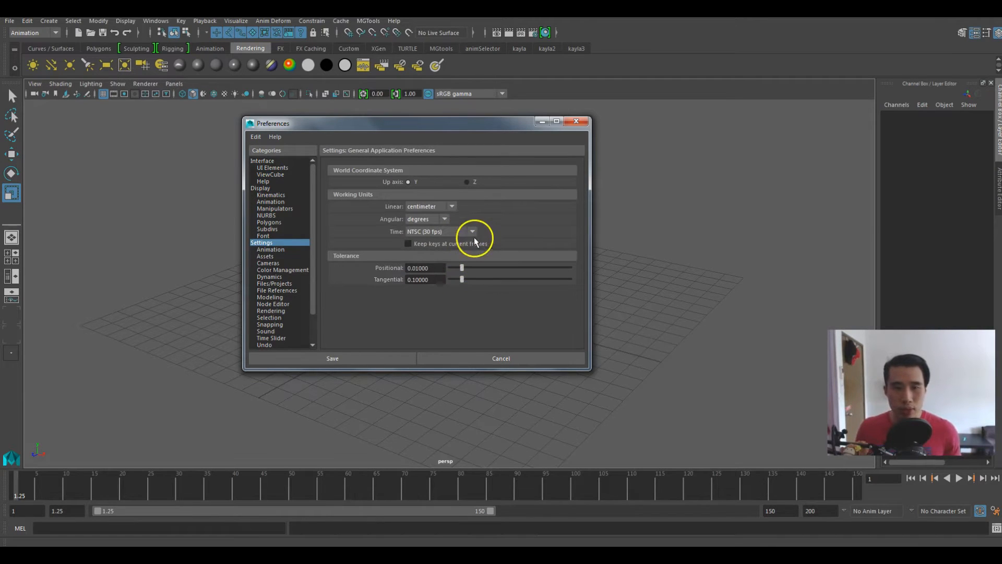
left_click(472, 231)
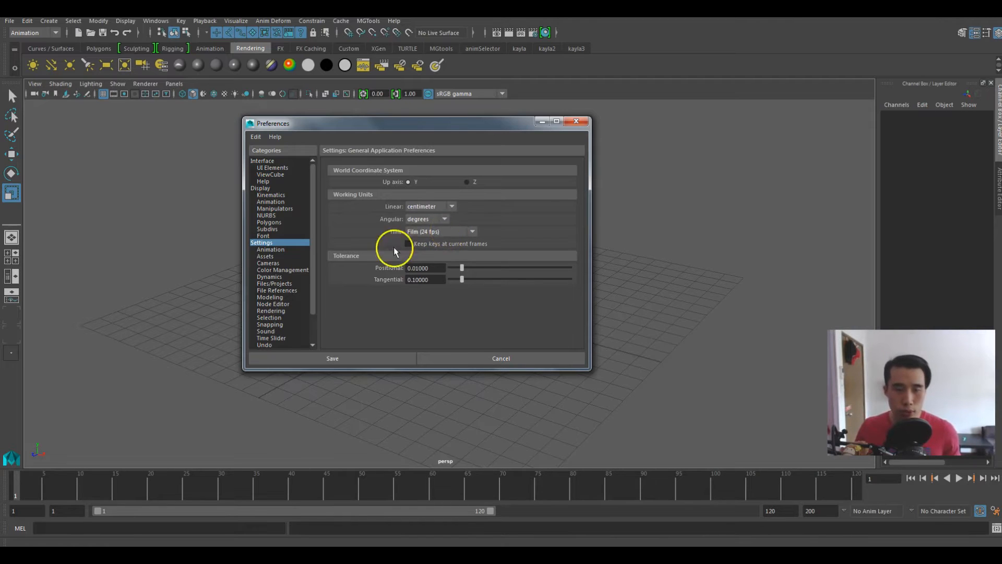
left_click(270, 249)
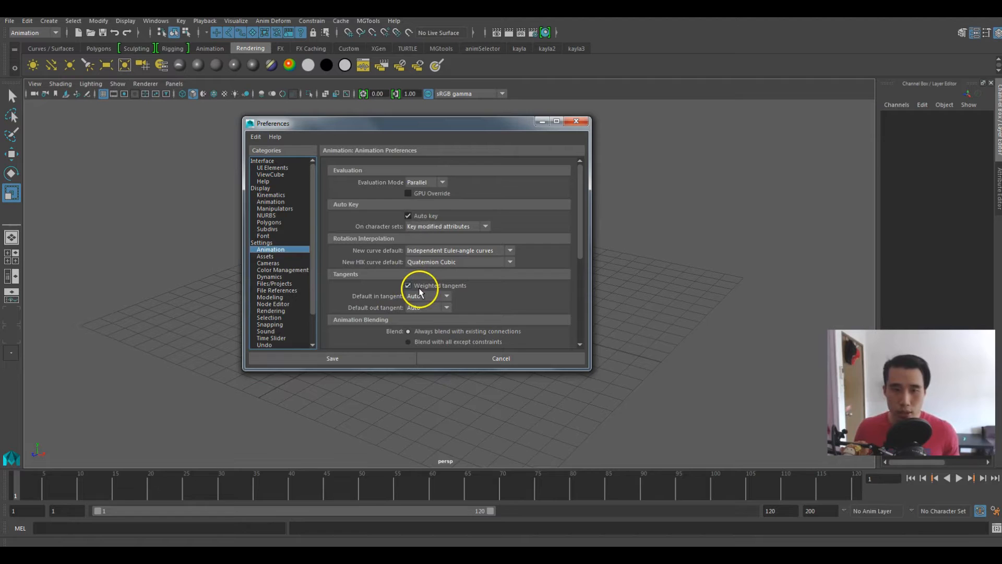
Keep the default out tangent at Auto in animation preferences.
left_click(445, 307)
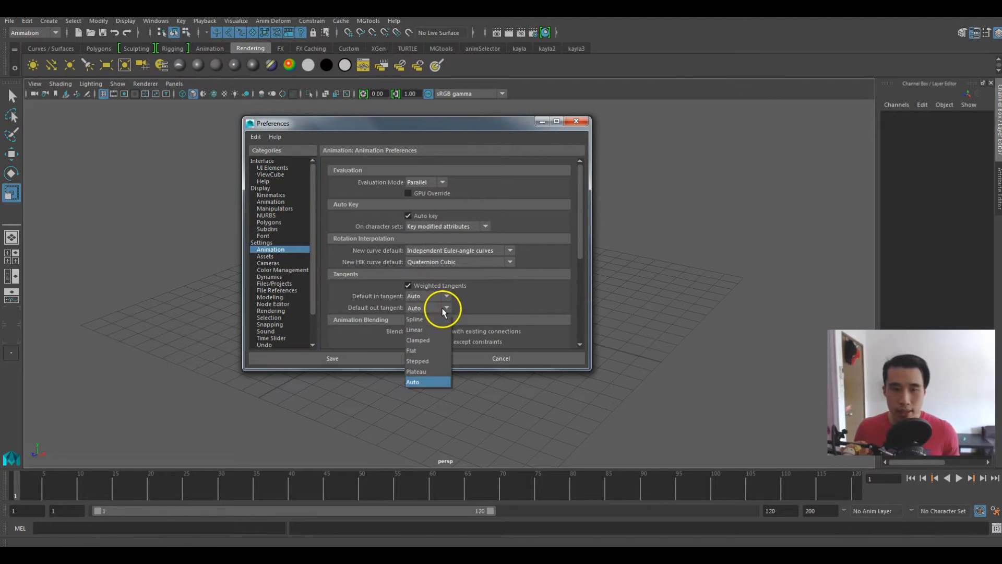
left_click(413, 381)
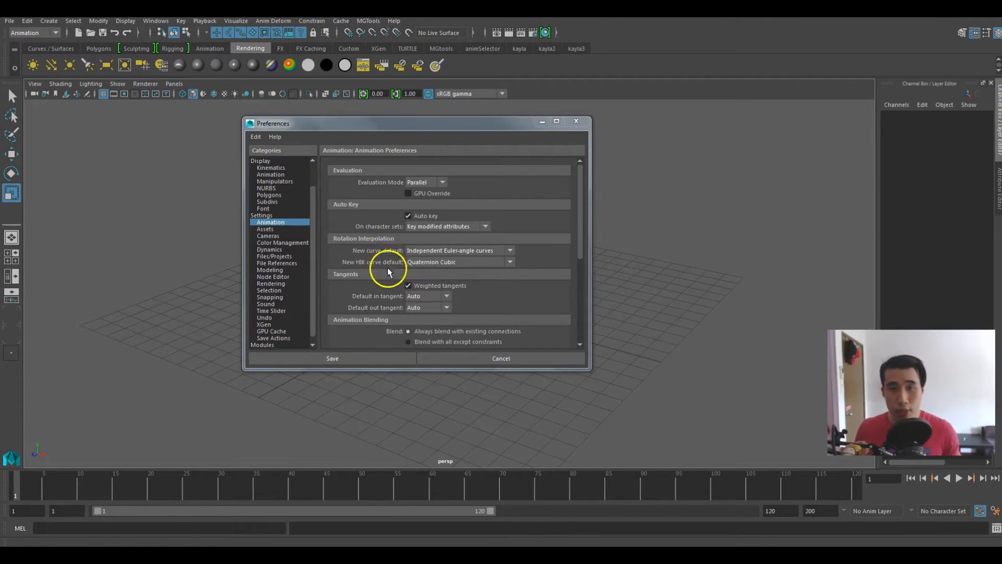
mouse_move(282, 251)
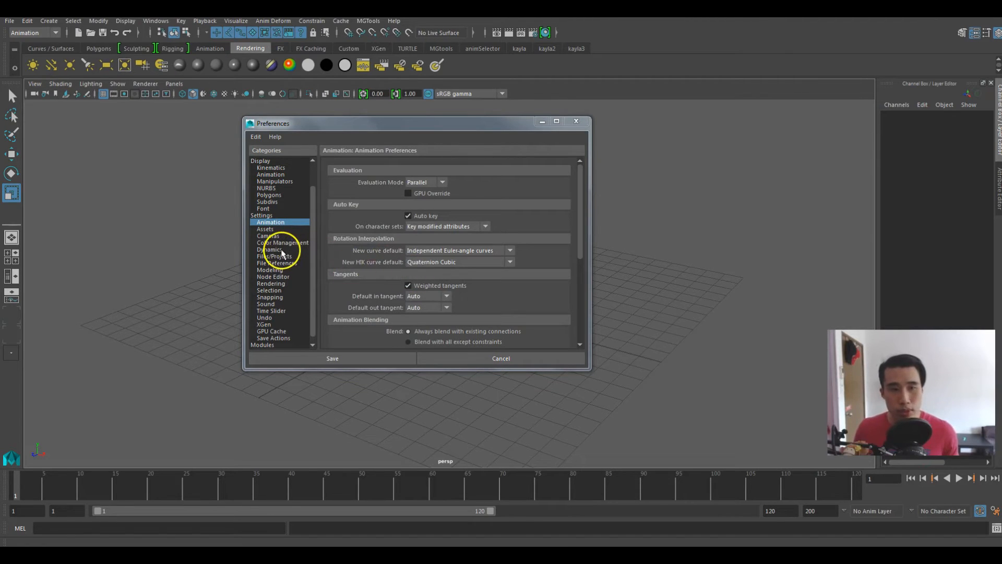
Leave AutoSave disabled in Files/Projects preferences and view Time Slider settings.
left_click(275, 249)
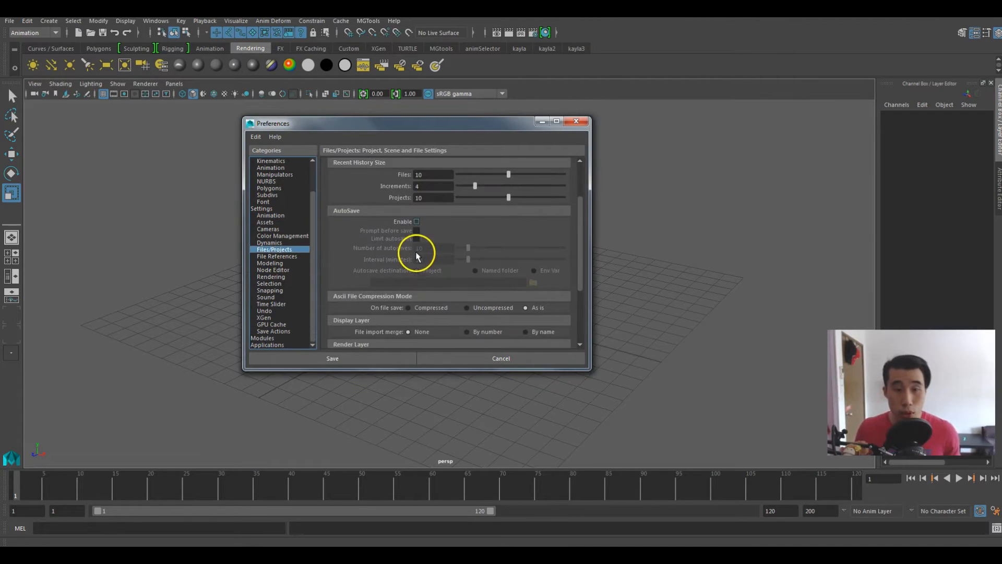
left_click(416, 221)
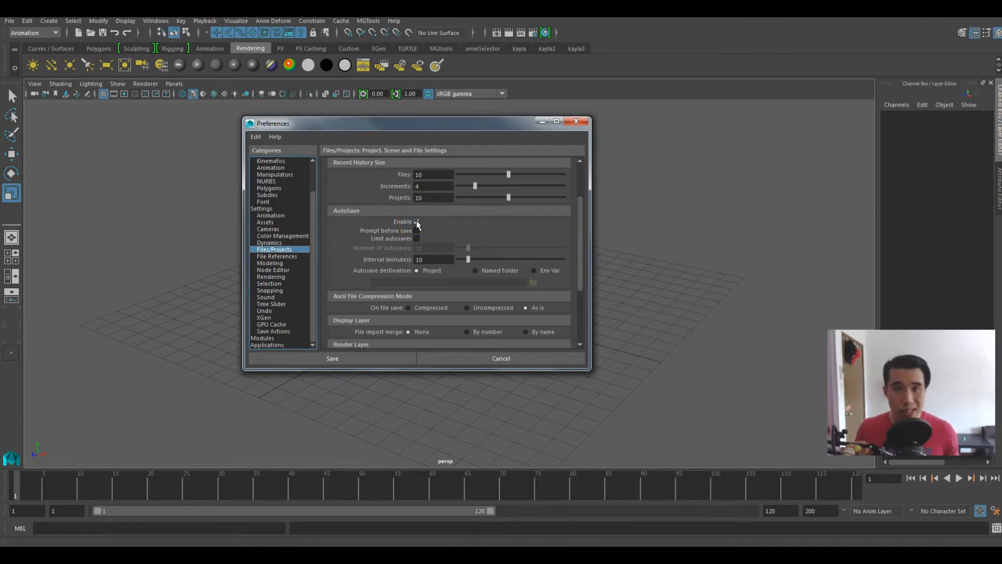
left_click(417, 221)
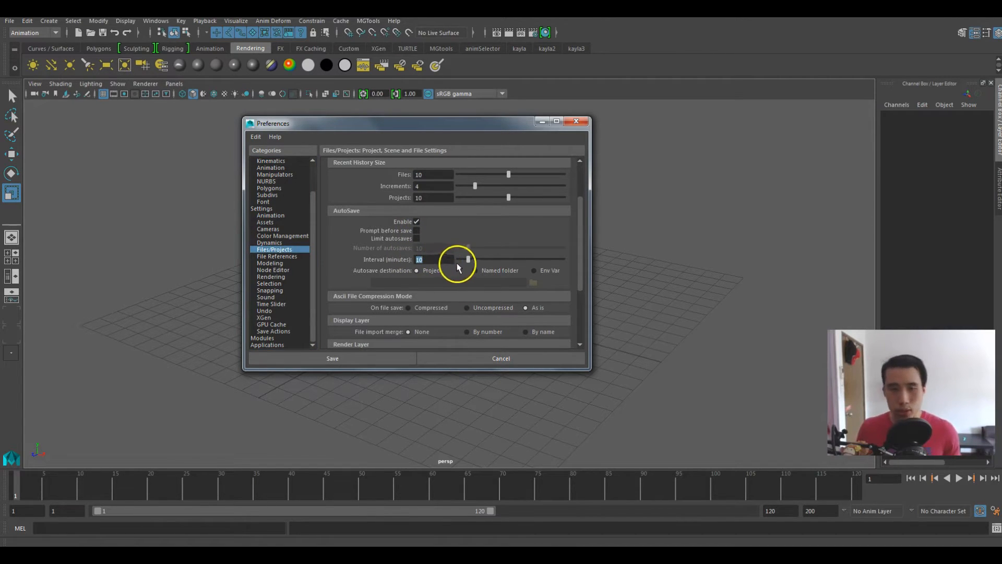
left_click(416, 221)
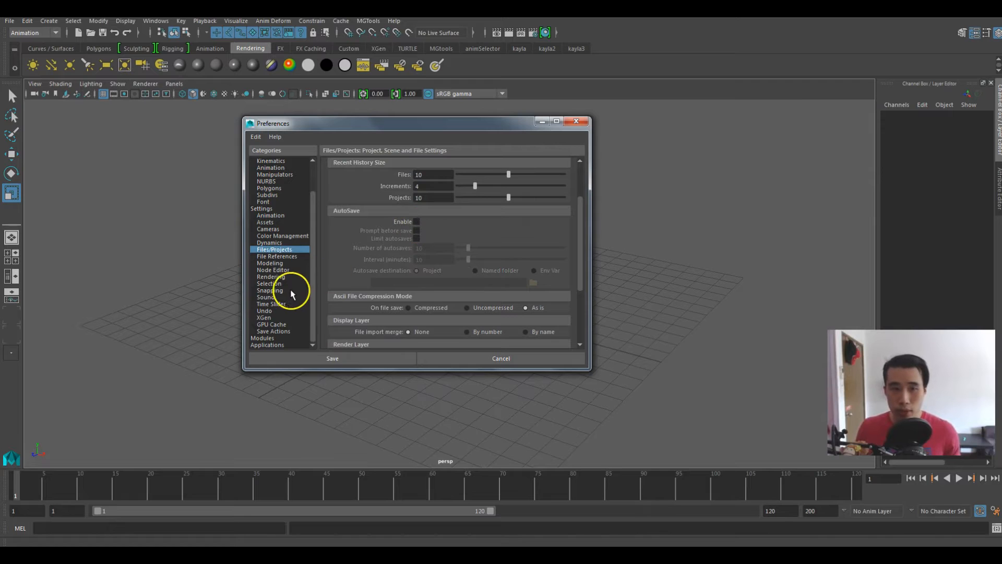
left_click(270, 303)
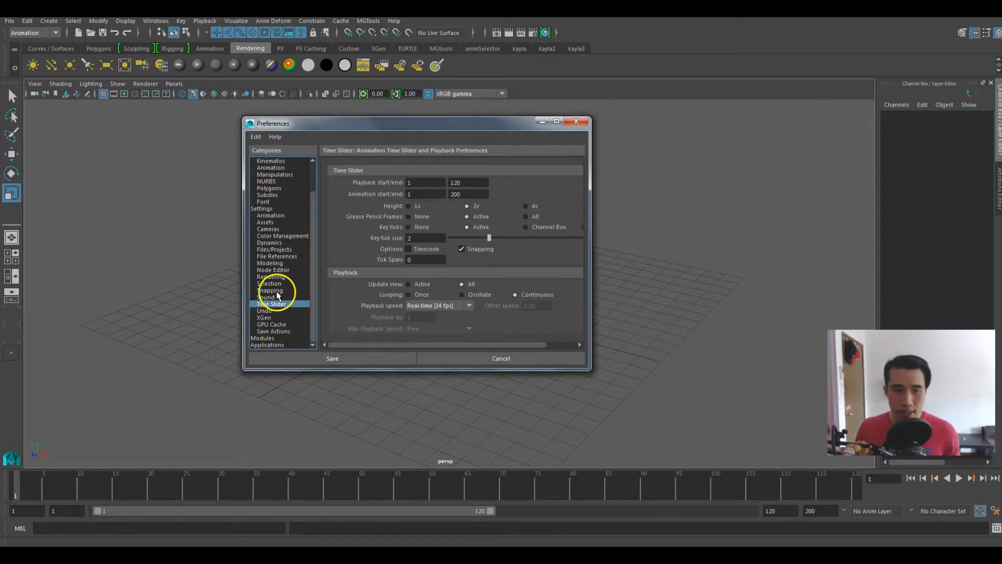
Keep playback speed at Real-time (24 fps), then view Save Actions preferences.
left_click(468, 306)
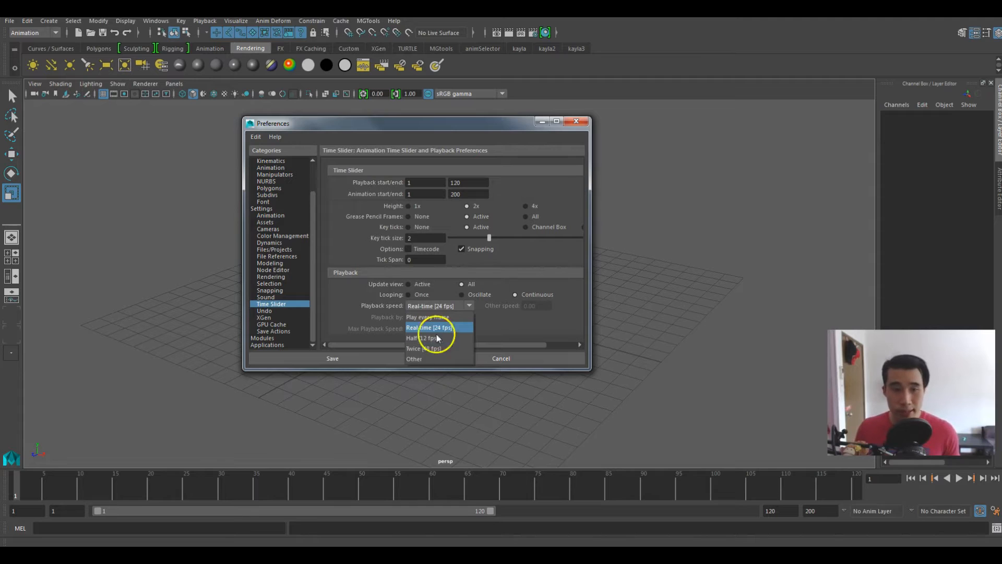
left_click(261, 208)
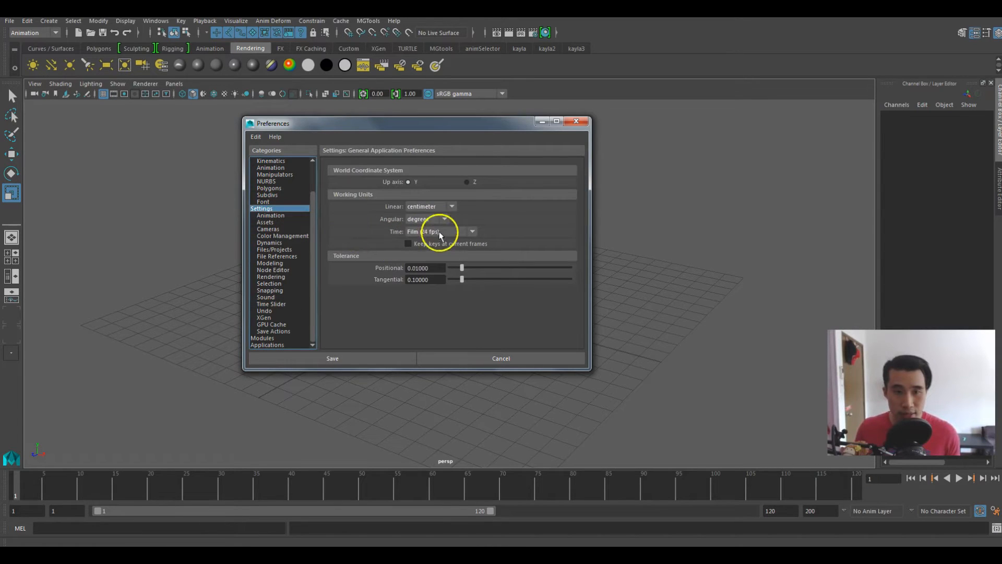
left_click(271, 304)
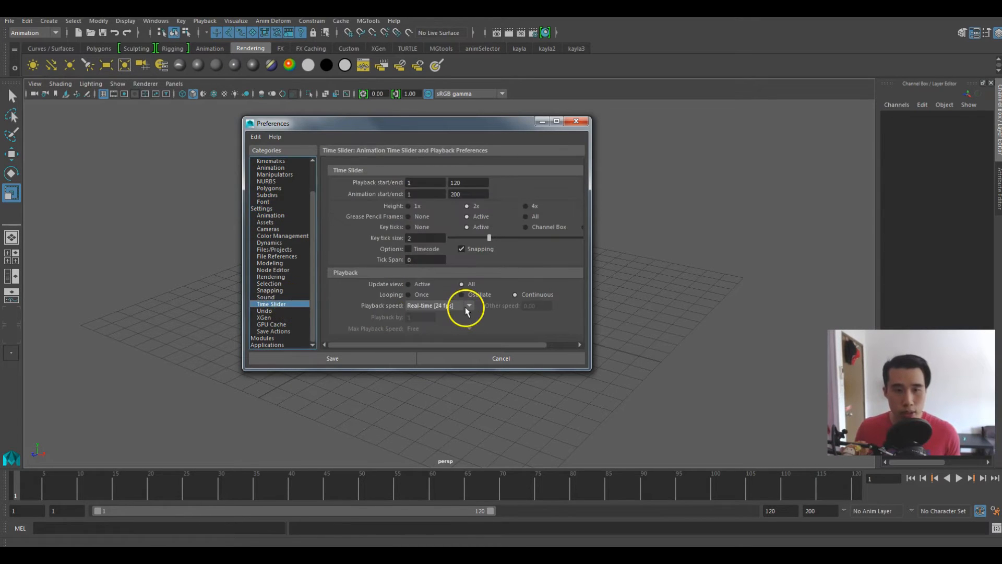
left_click(467, 304)
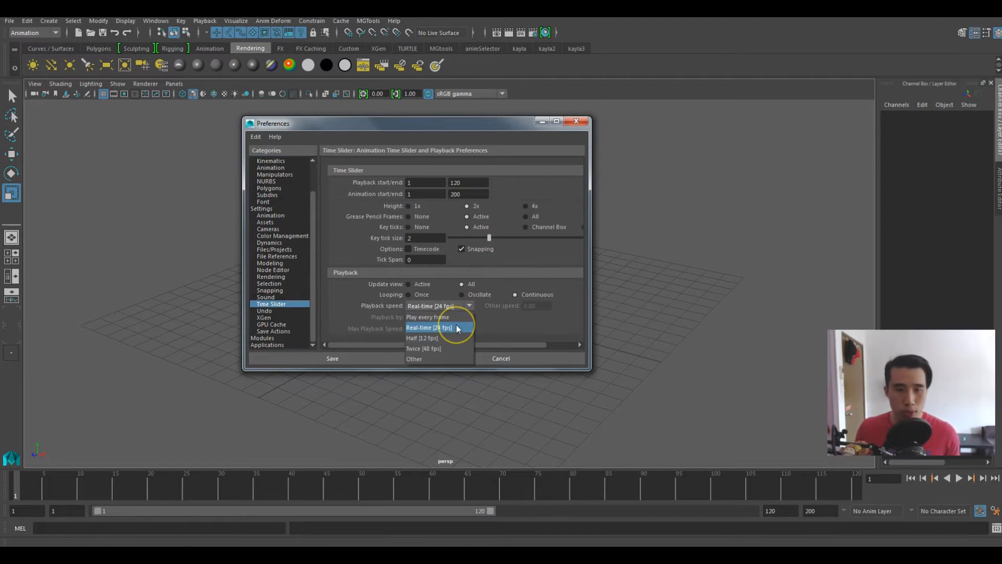
left_click(264, 310)
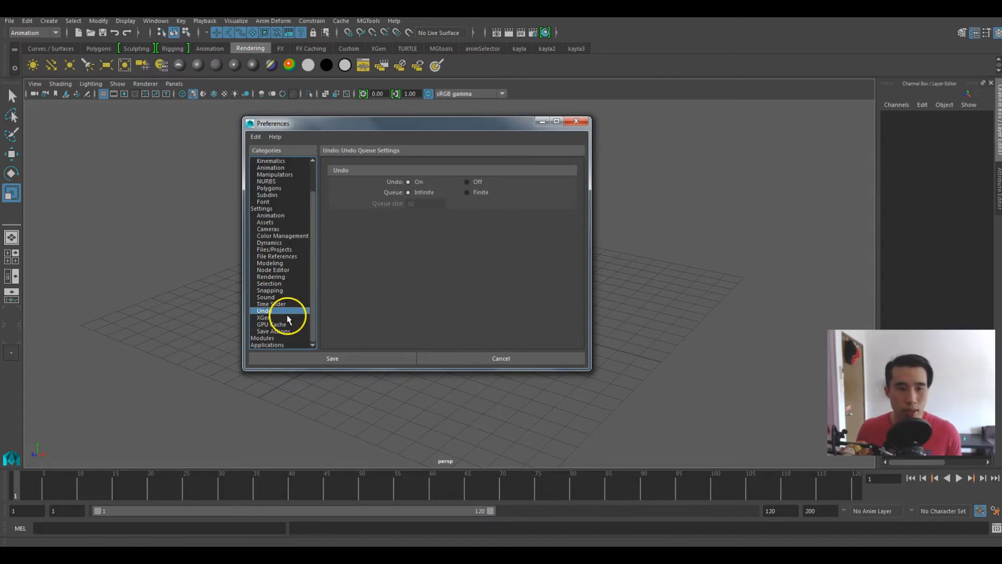
left_click(273, 331)
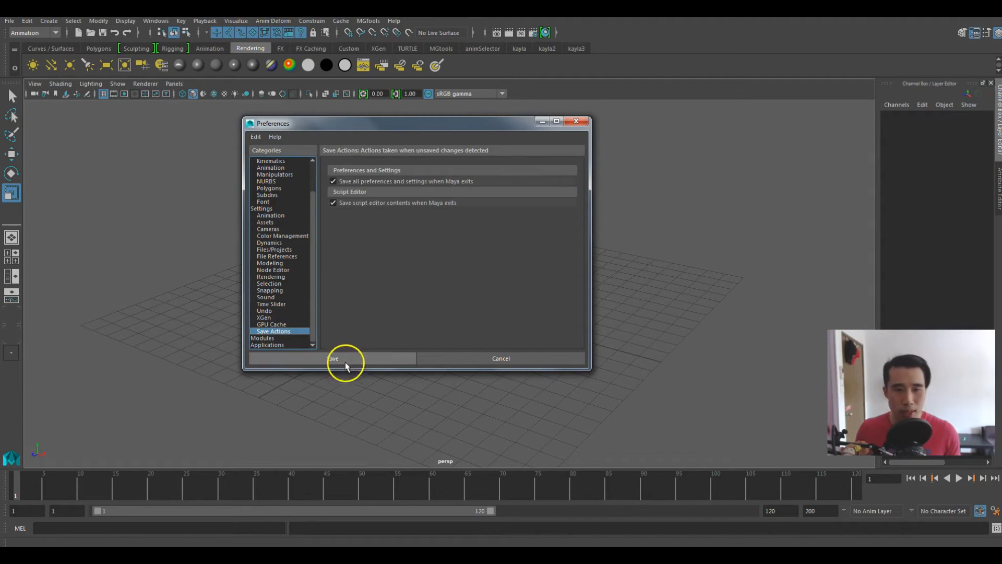
Save and close the Maya Preferences window.
left_click(333, 359)
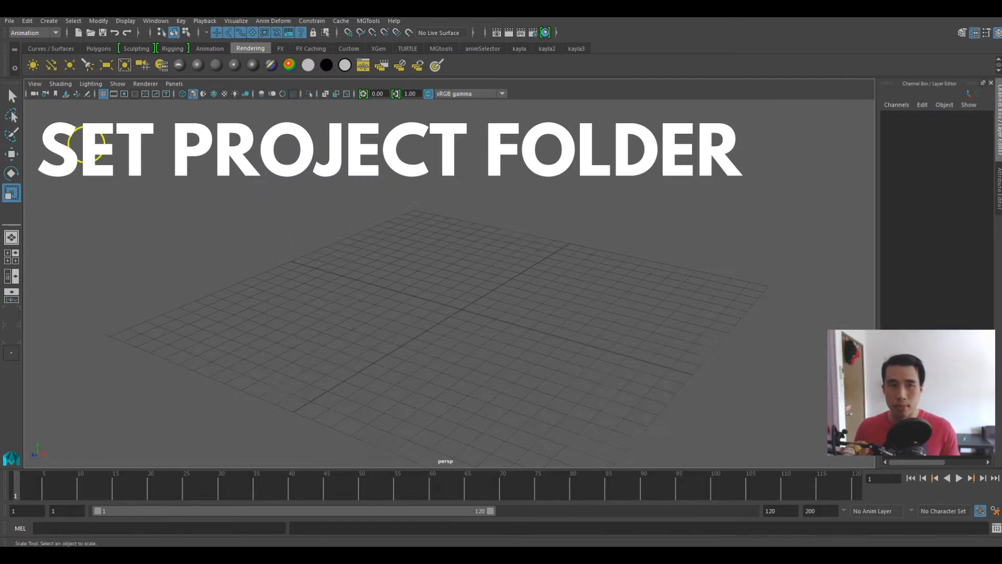
mouse_move(20, 32)
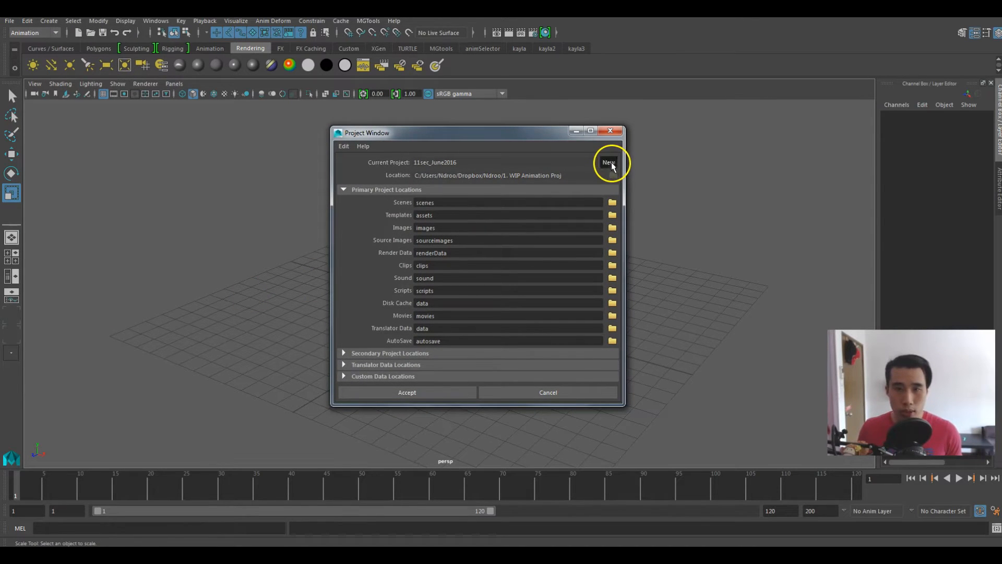
Create project 'WhateverYouLike' with default subfolders and accept it.
left_click(607, 162)
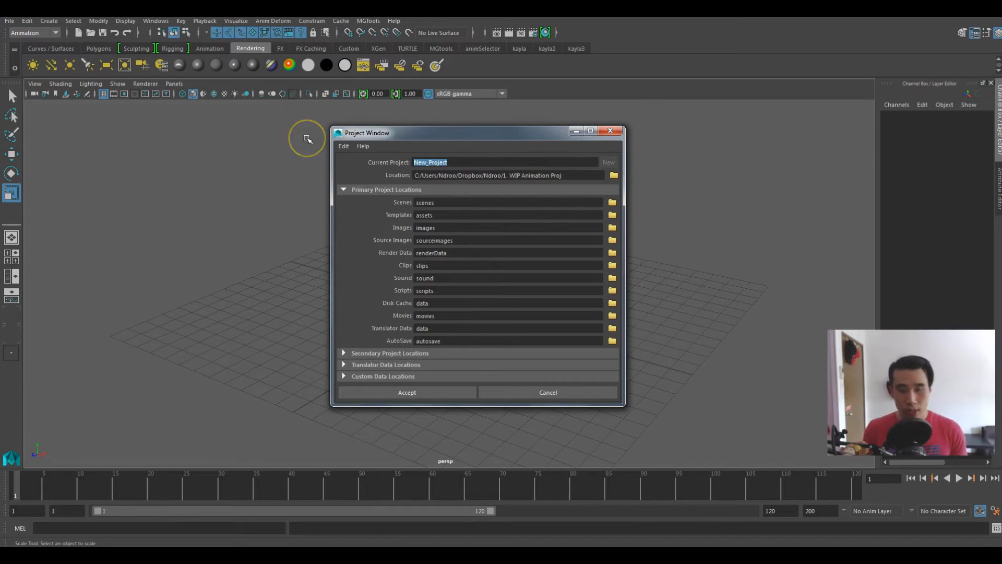
type("WhateverYouLike")
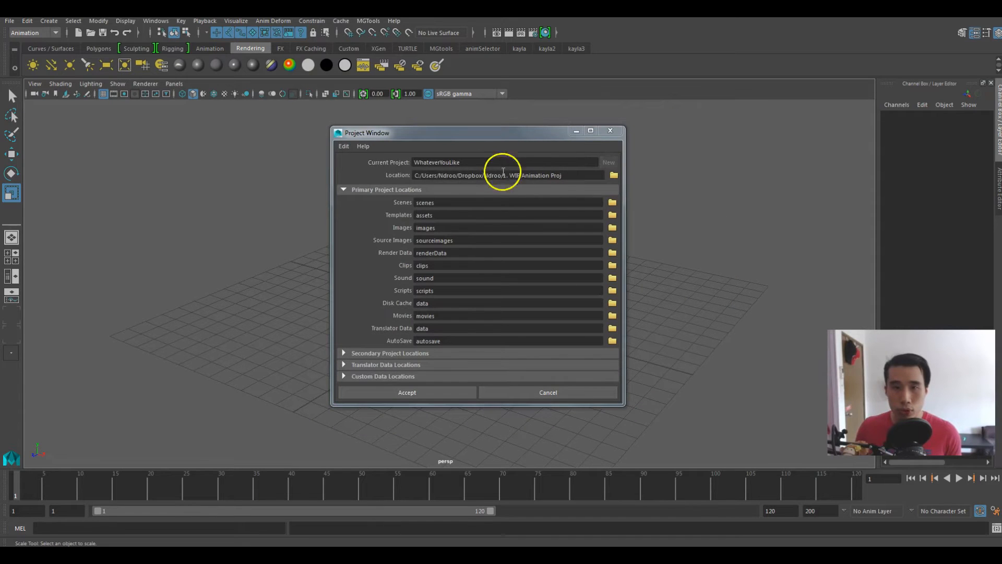
double_click(424, 215)
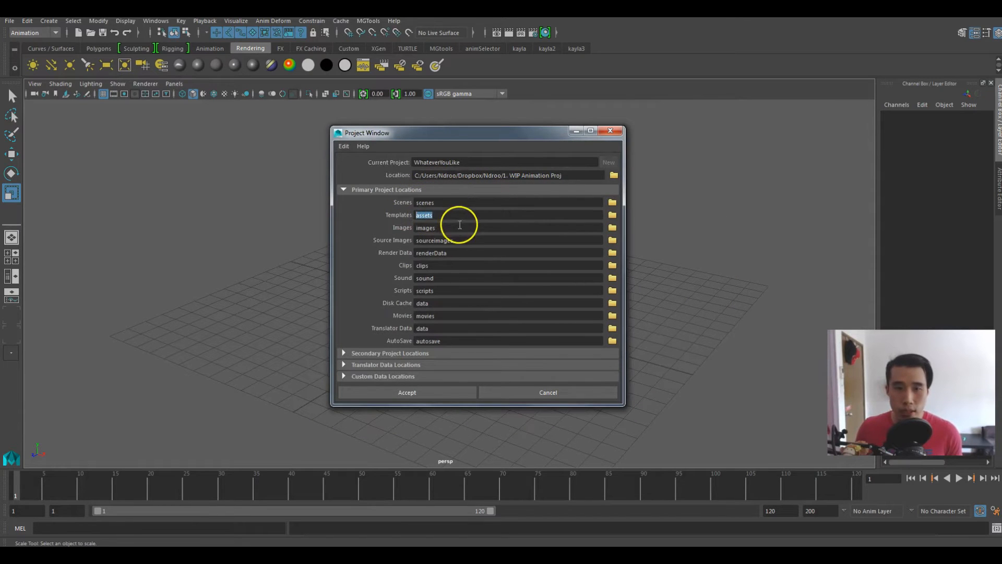
left_click(425, 227)
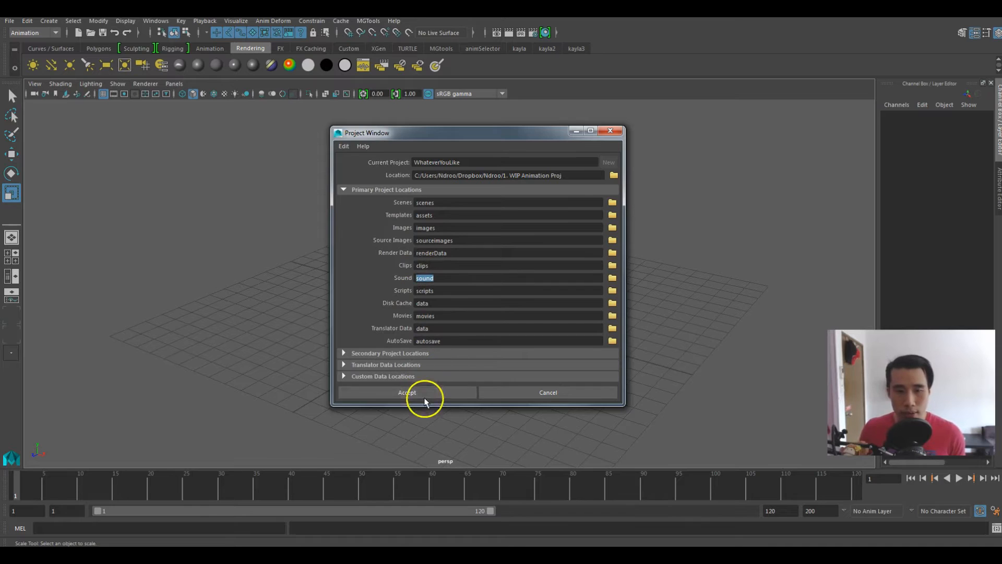
left_click(406, 393)
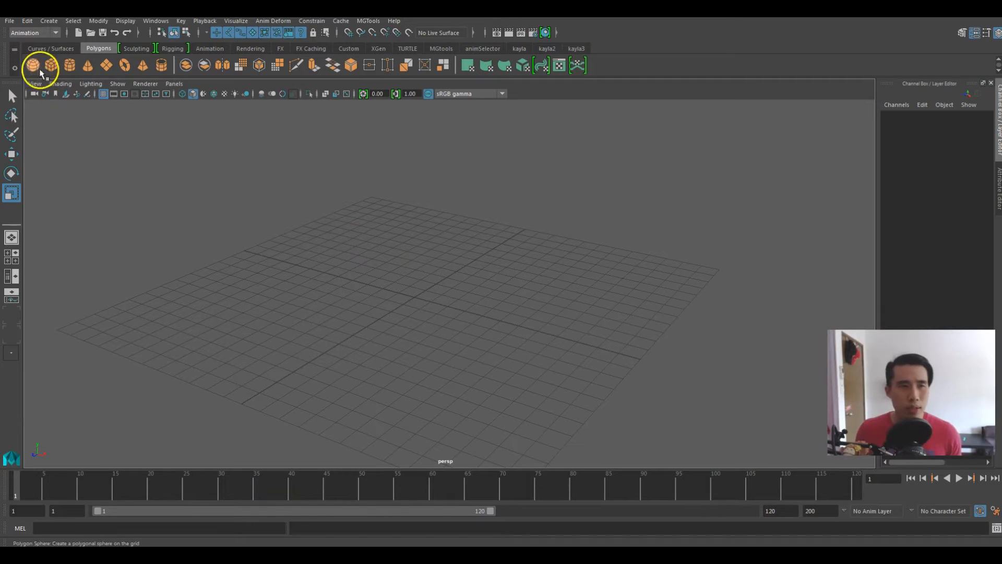
Add polygon cube pCube1 at the origin from the Polygons shelf.
left_click(51, 64)
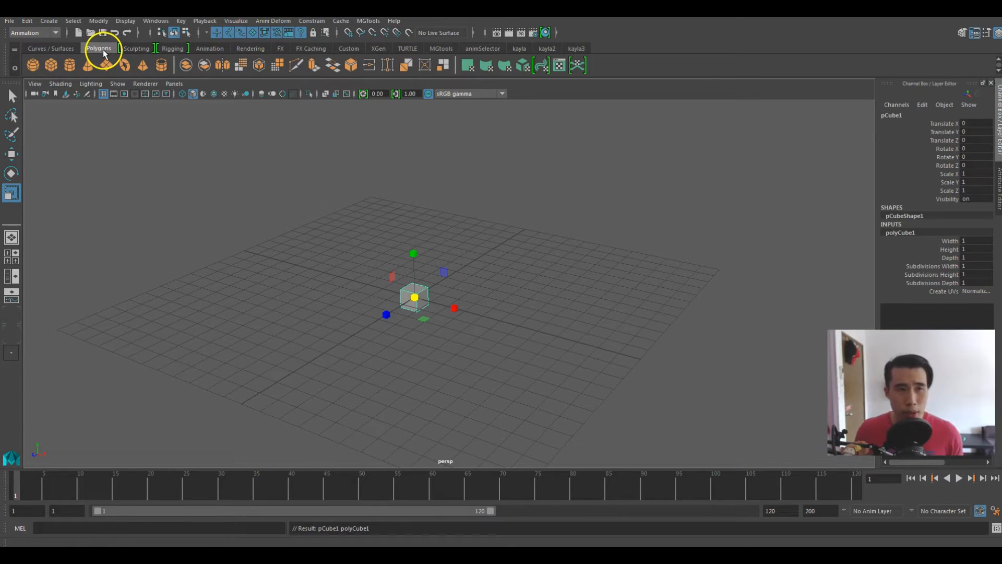
mouse_move(51, 65)
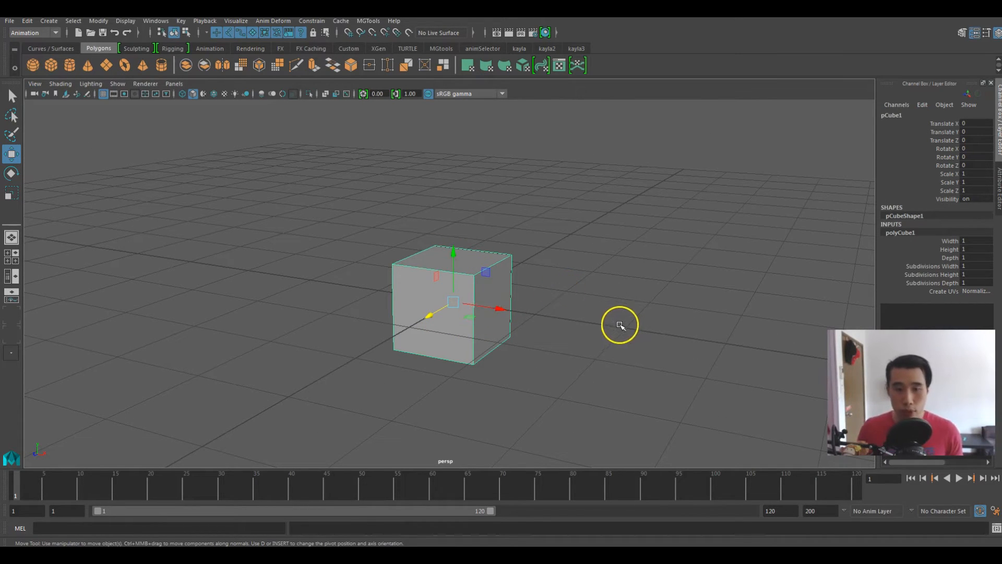
mouse_move(644, 311)
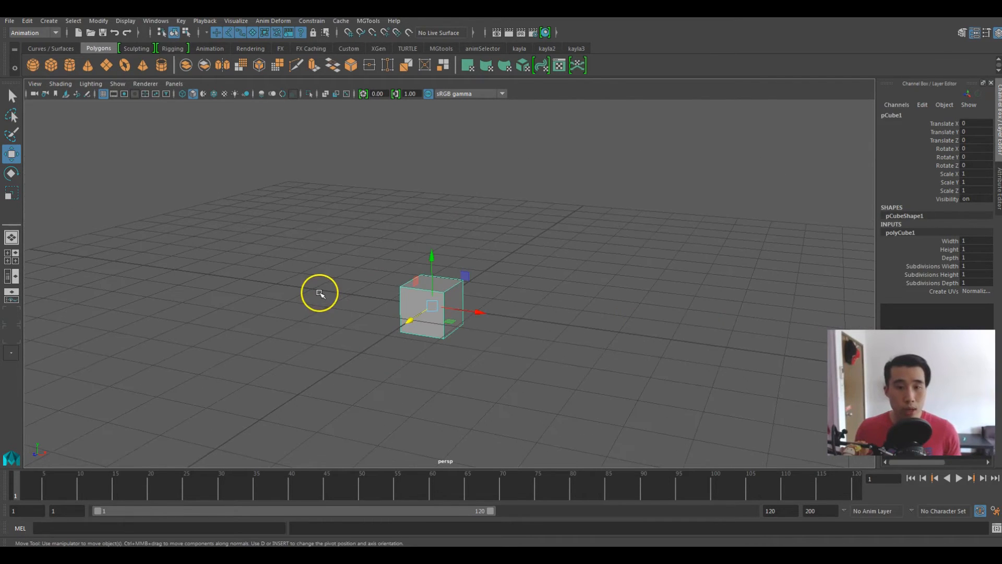
mouse_move(504, 358)
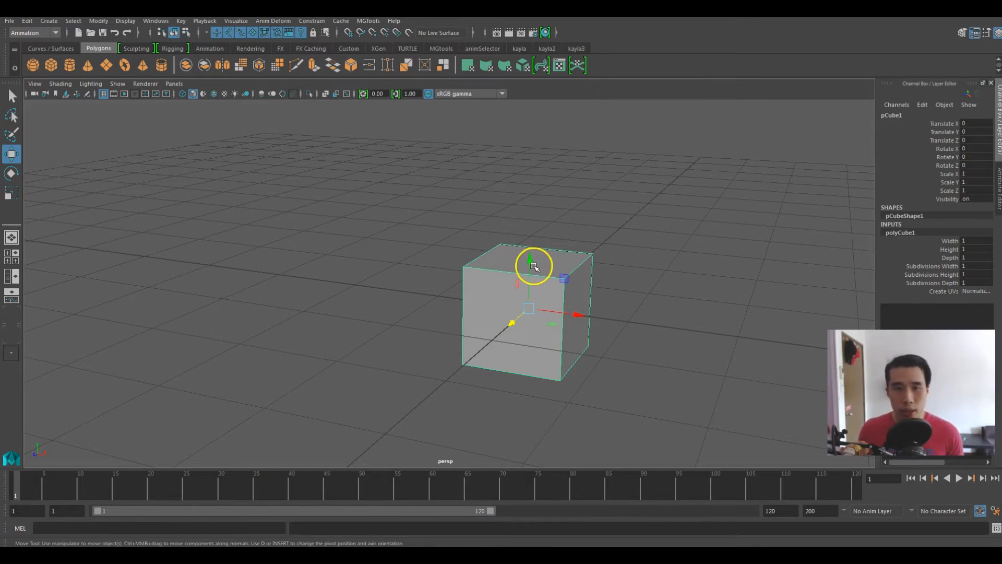
left_click_drag(534, 265, 480, 360)
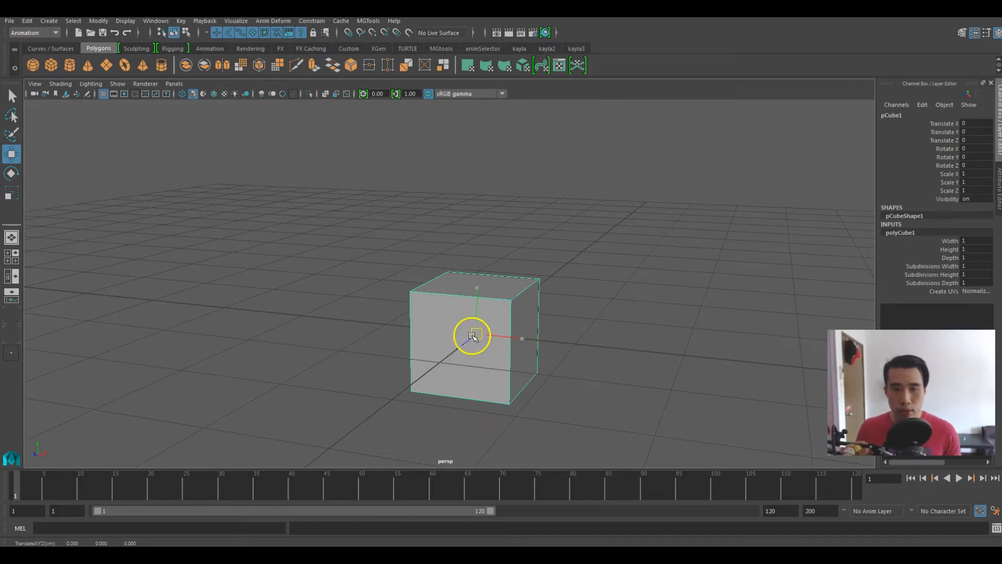
left_click_drag(473, 336, 498, 347)
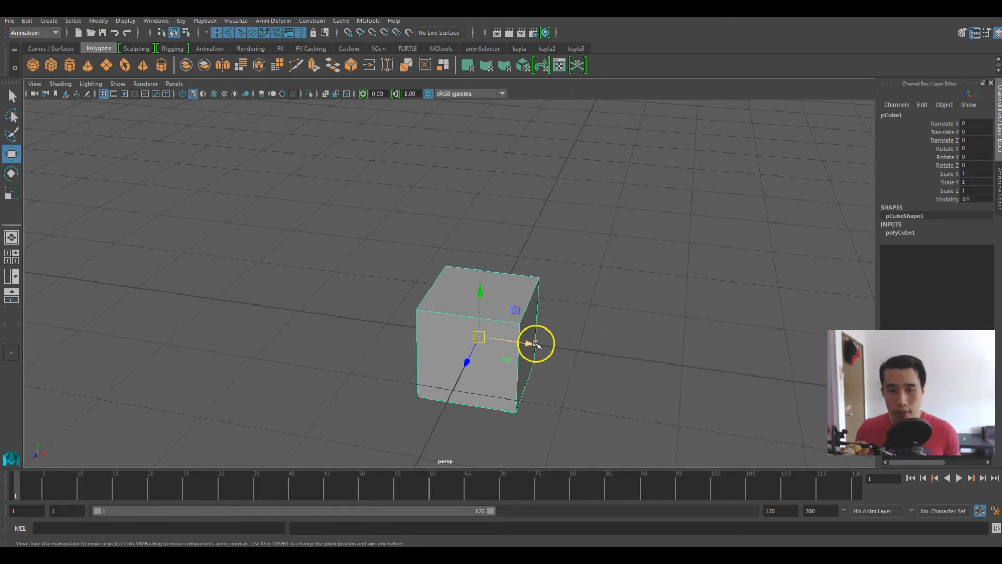
left_click_drag(534, 344, 466, 360)
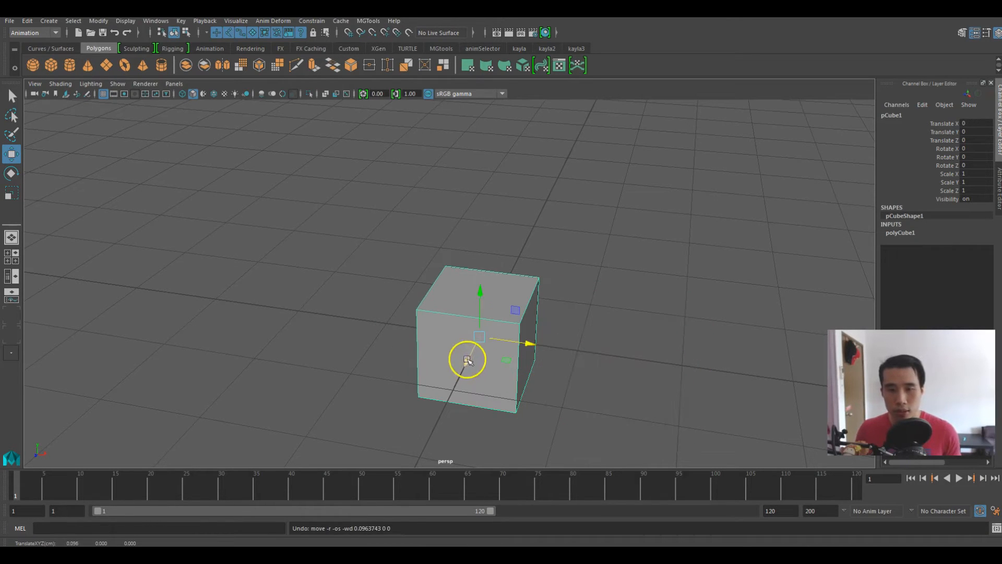
left_click_drag(467, 360, 481, 296)
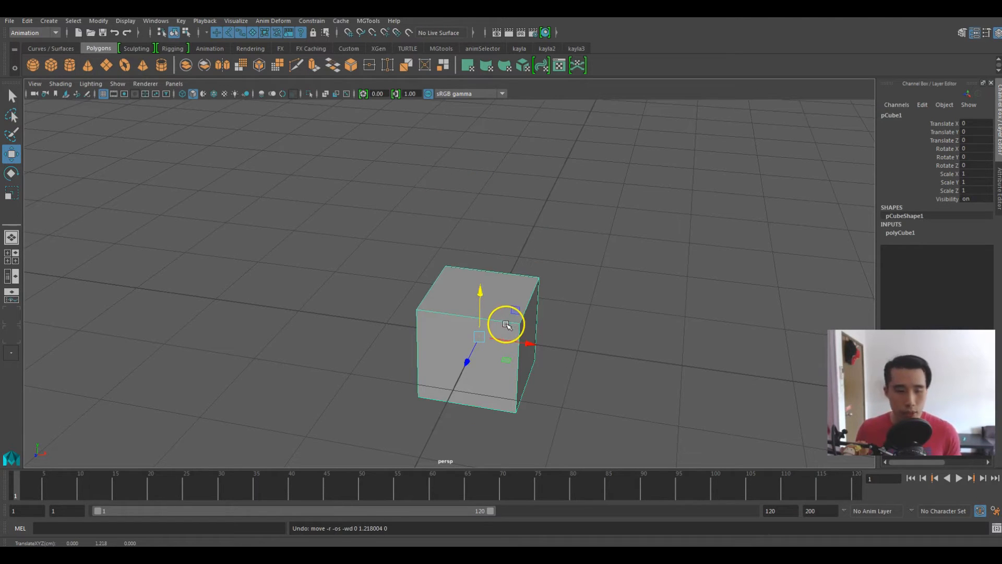
left_click(11, 173)
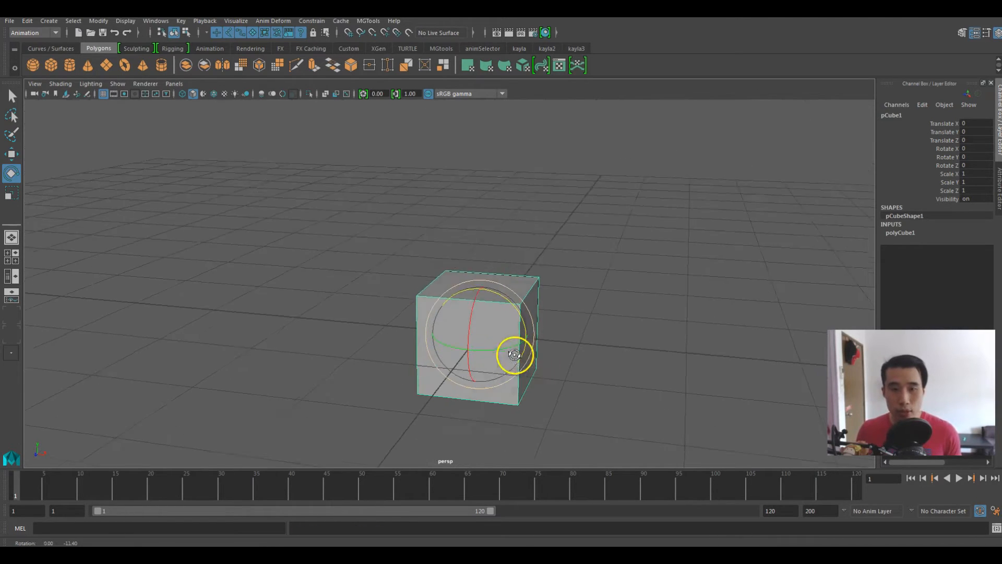
left_click_drag(513, 355, 515, 299)
type("200")
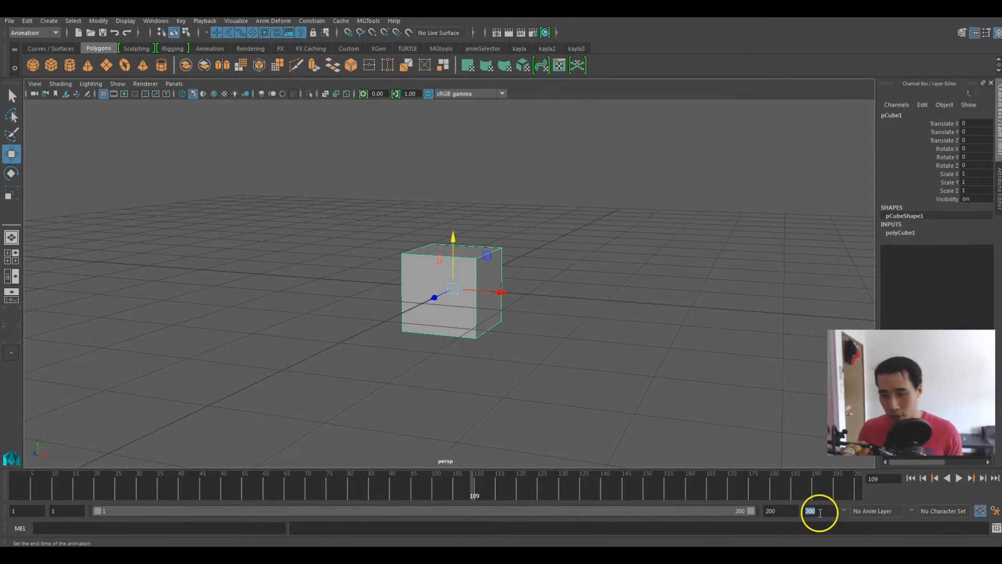
Enter 500 as the animation end time.
type("500")
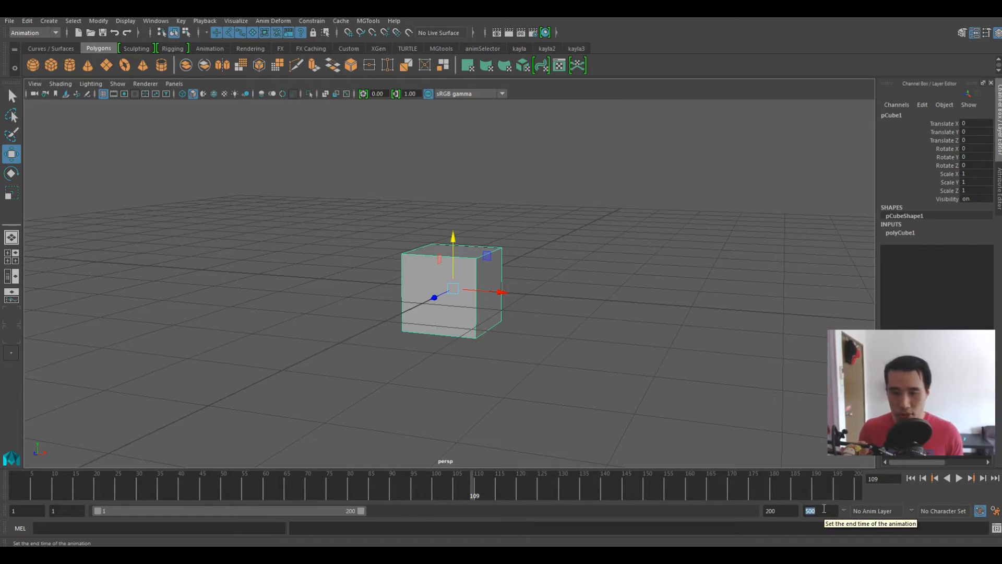
type("500")
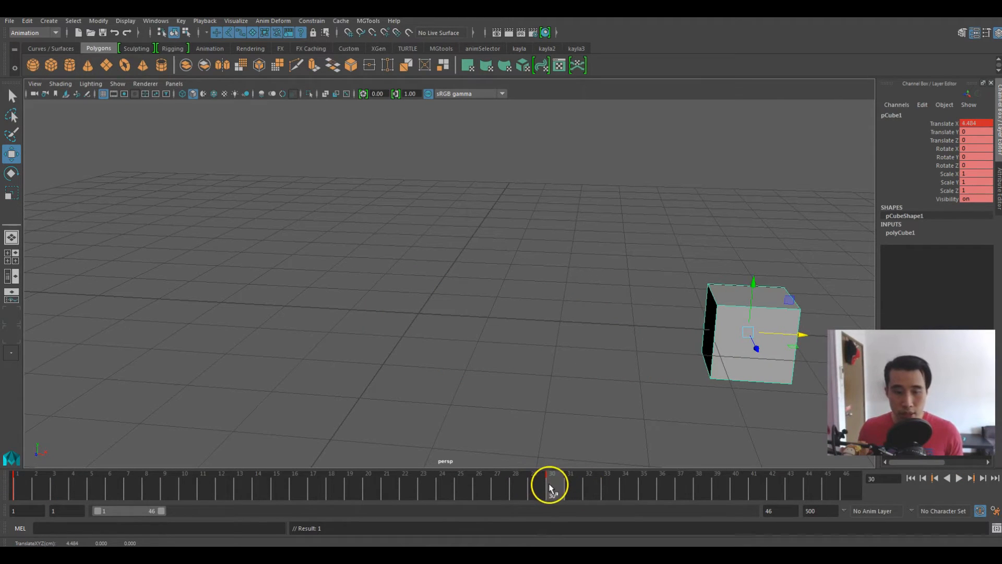
Enable Auto Key in Animation Preferences and scrub the cube's X slide from frame 1 to 30.
left_click(994, 510)
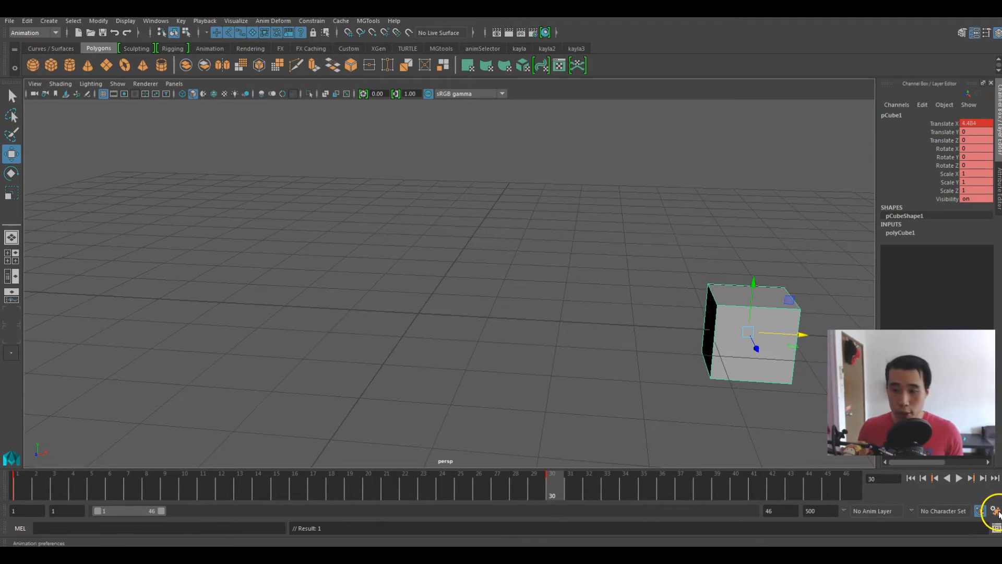
left_click(993, 511)
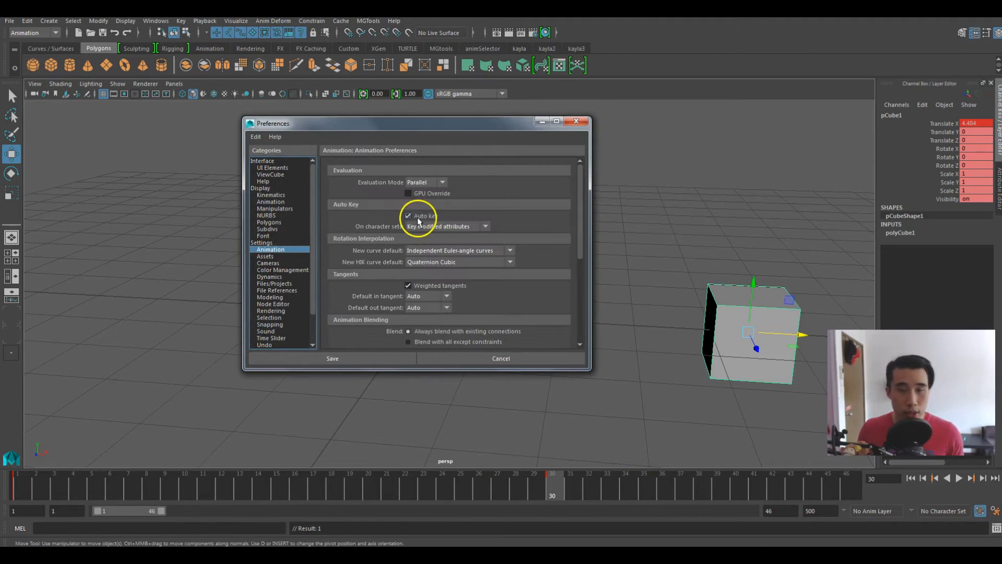
left_click(332, 358)
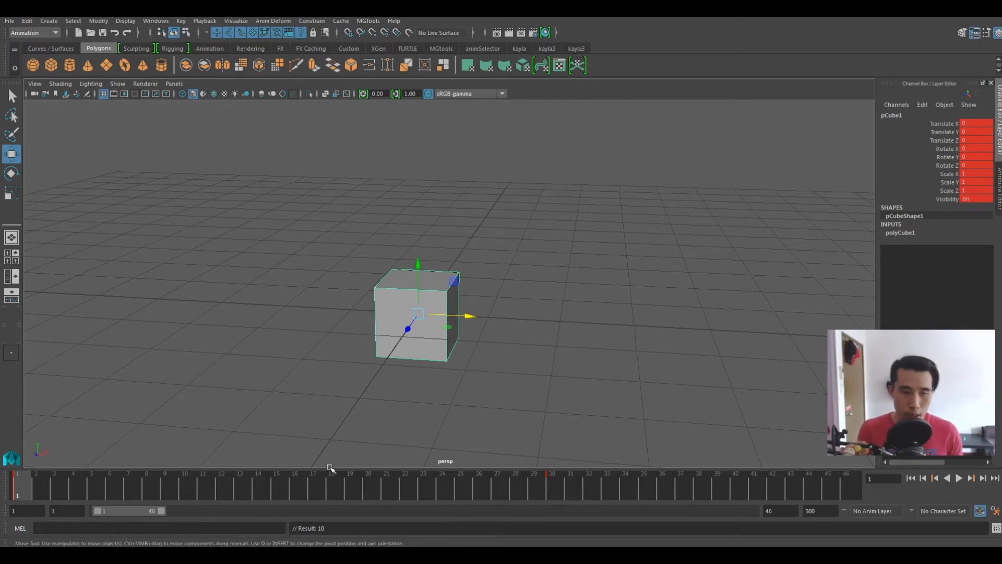
left_click(959, 478)
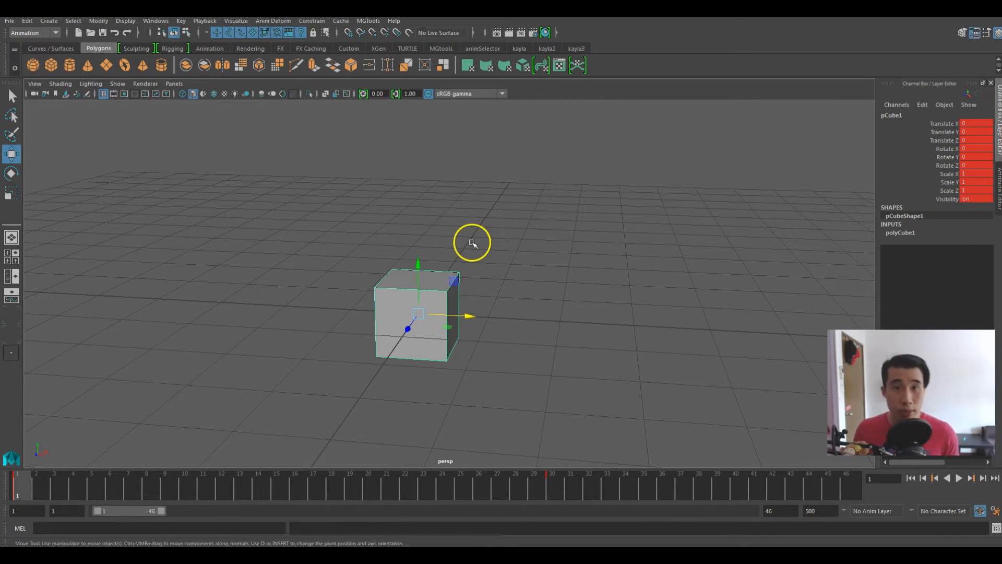
mouse_move(520, 344)
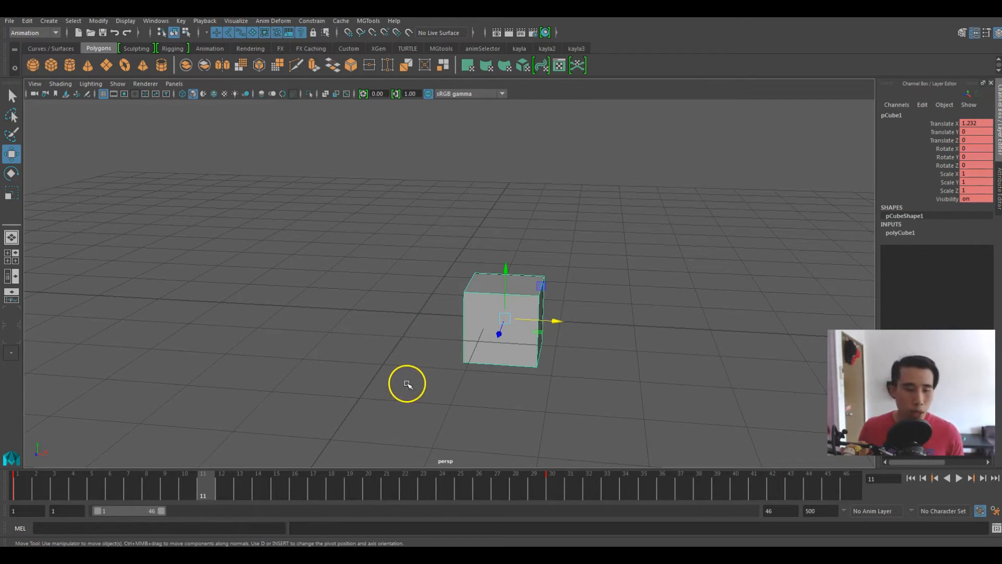
left_click_drag(407, 385, 461, 341)
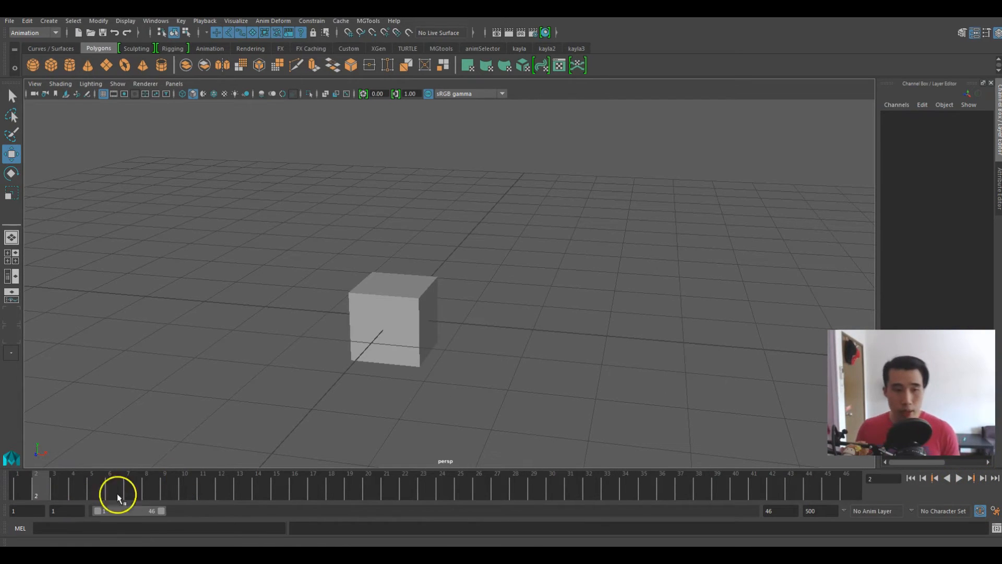
Select the cube and move to intermediate frames of its slide to add more keys.
left_click(390, 319)
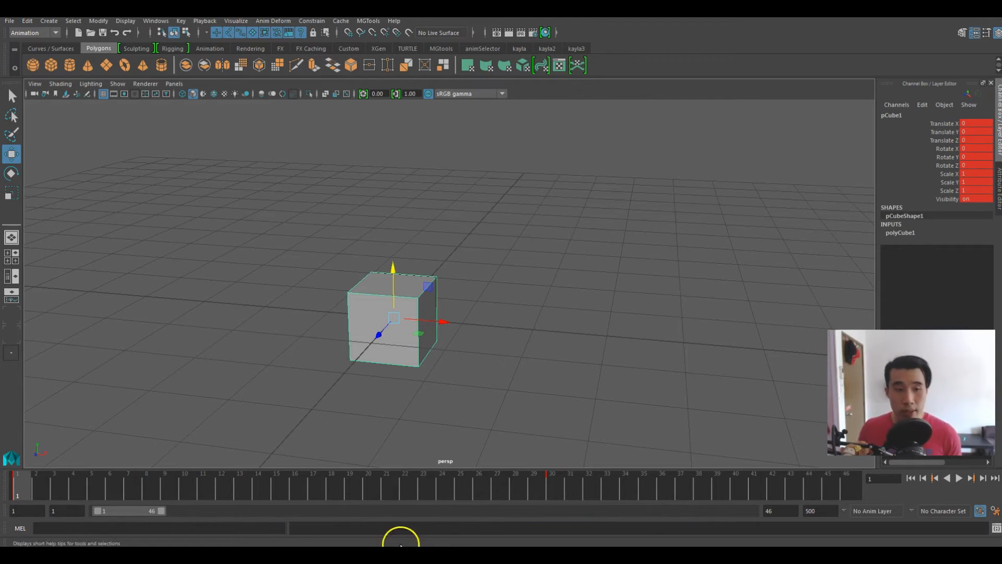
mouse_move(414, 481)
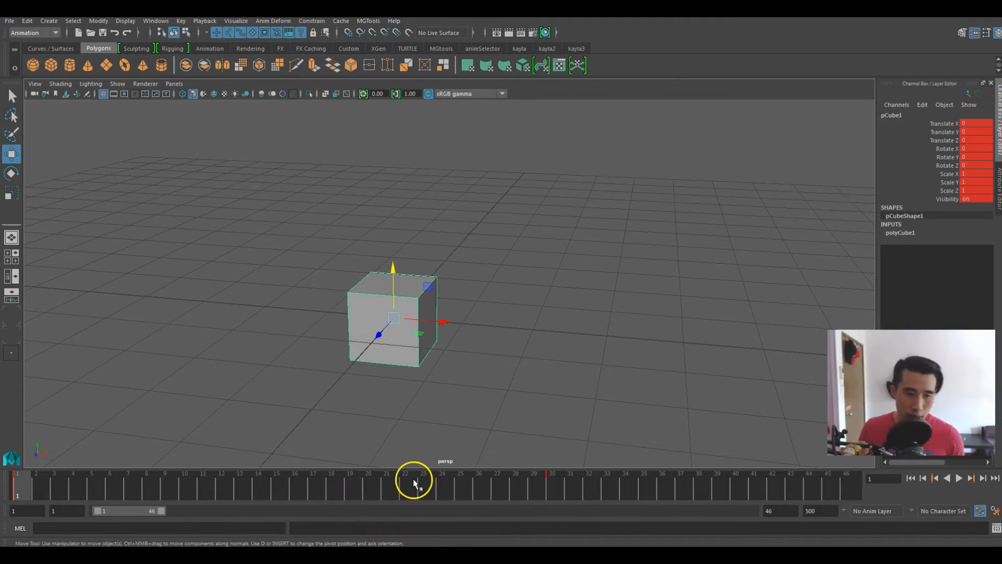
left_click_drag(412, 479, 562, 489)
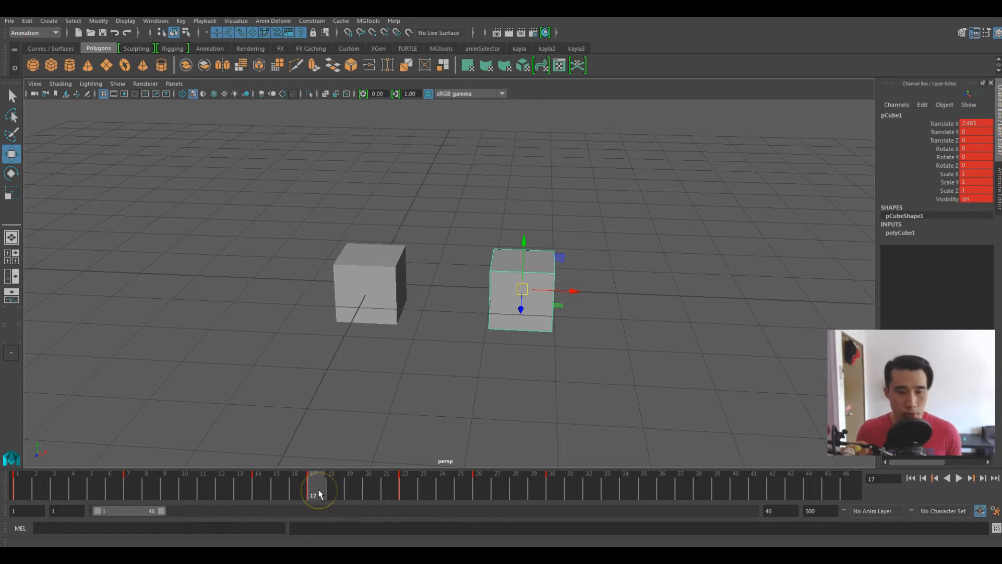
left_click(313, 486)
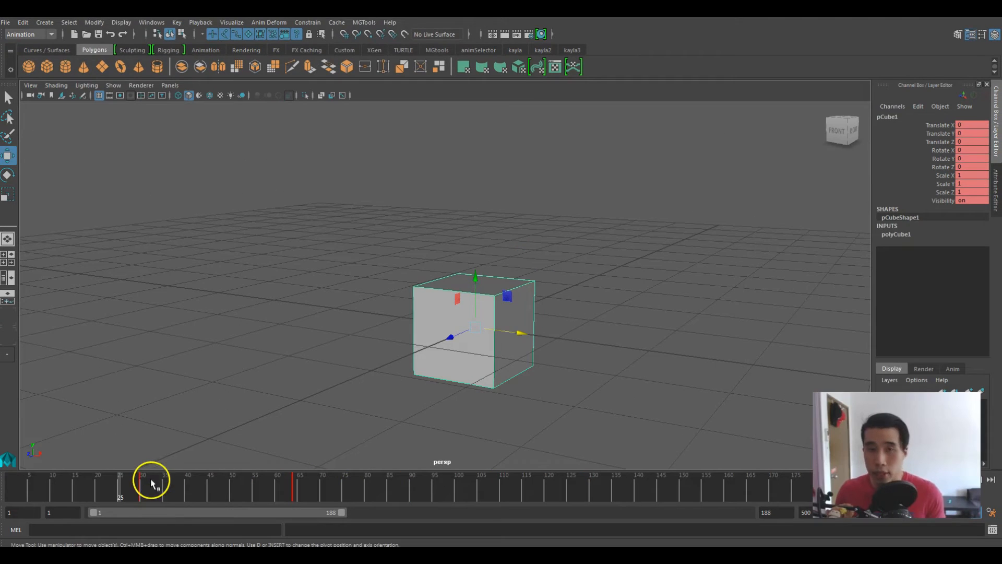
Select the keys between frames 26 and 69 and try the key editing options on them.
left_click_drag(151, 487, 269, 487)
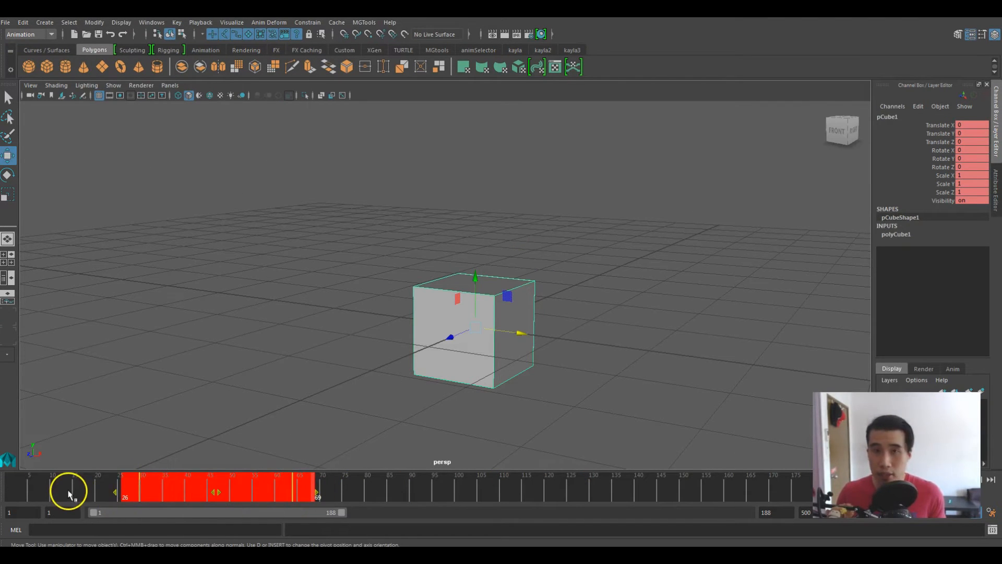
right_click(172, 489)
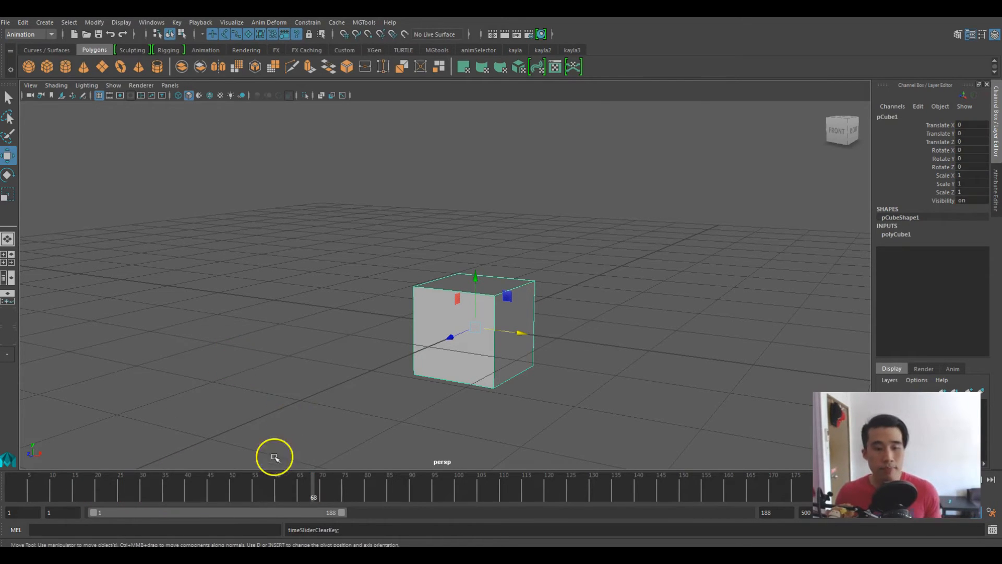
right_click(275, 457)
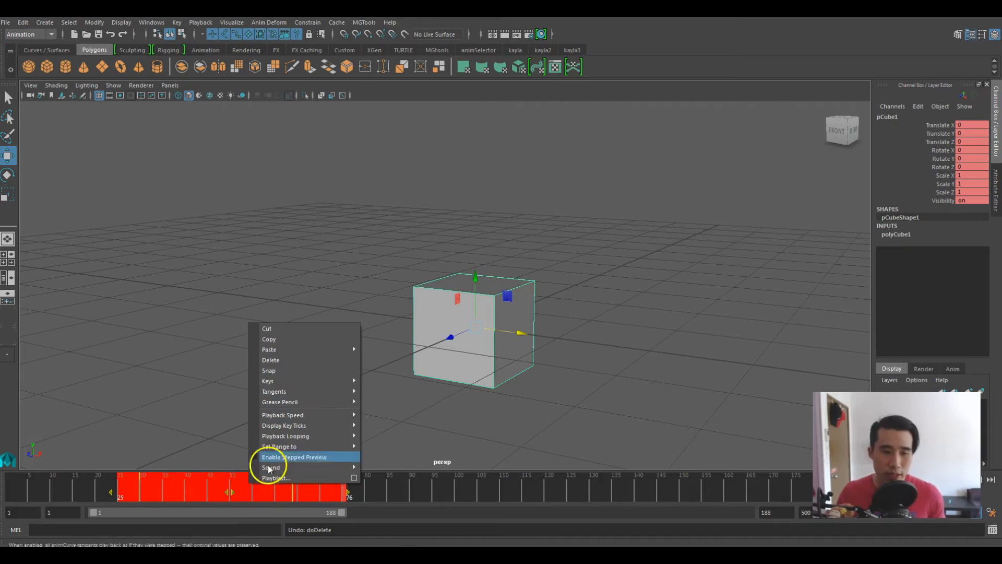
mouse_move(302, 359)
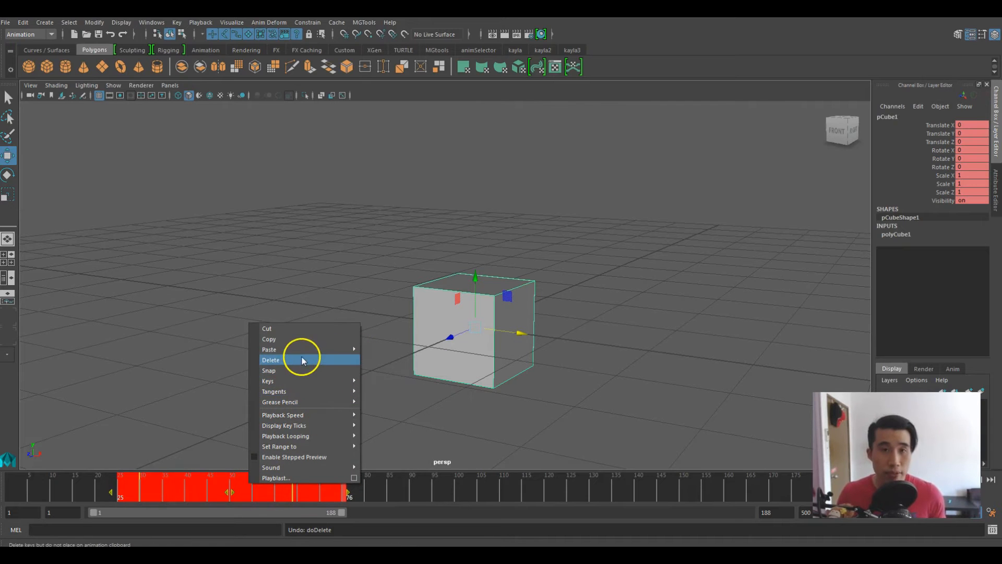
mouse_move(285, 435)
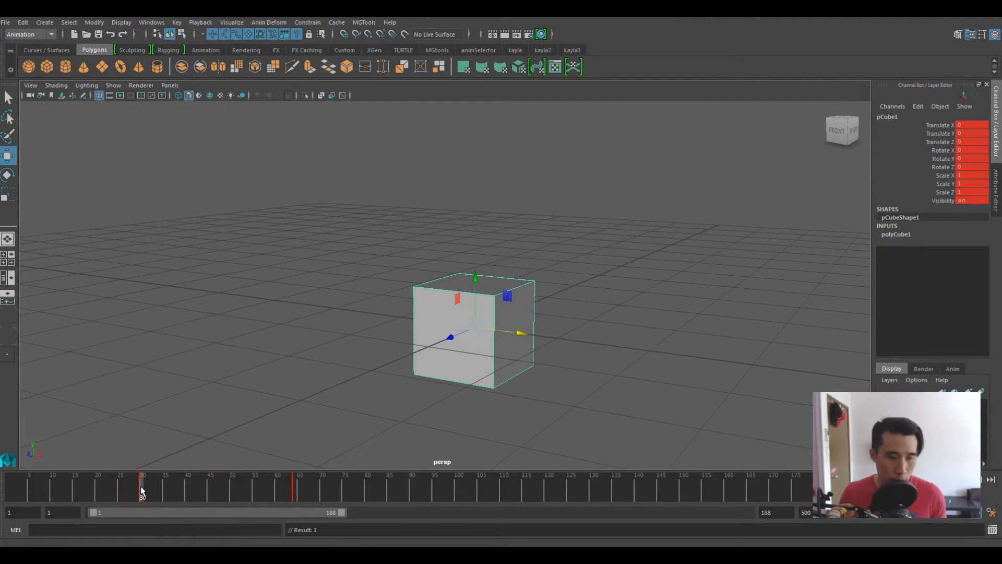
Copy the key at frame 30 and paste it at frame 94.
left_click(142, 484)
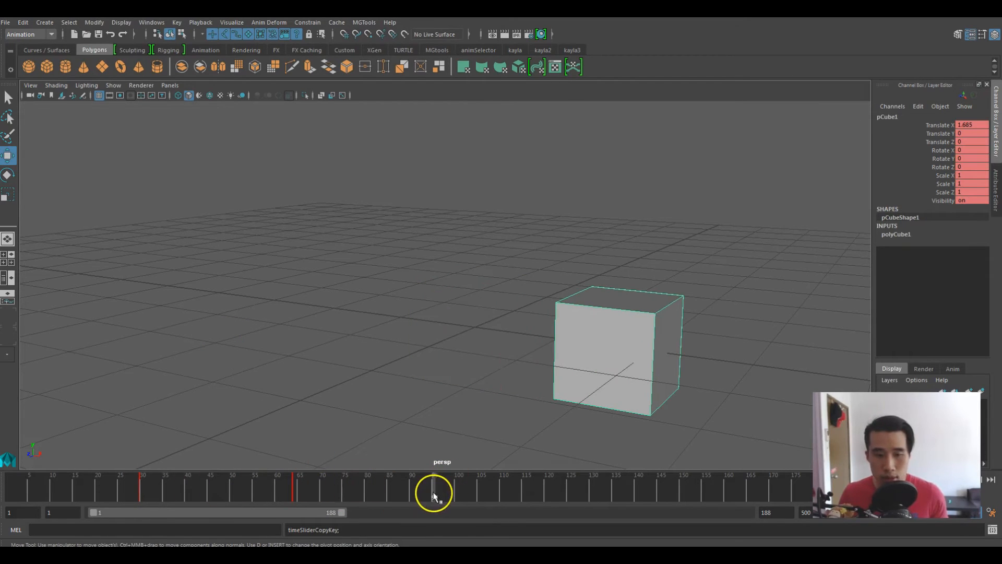
right_click(434, 493)
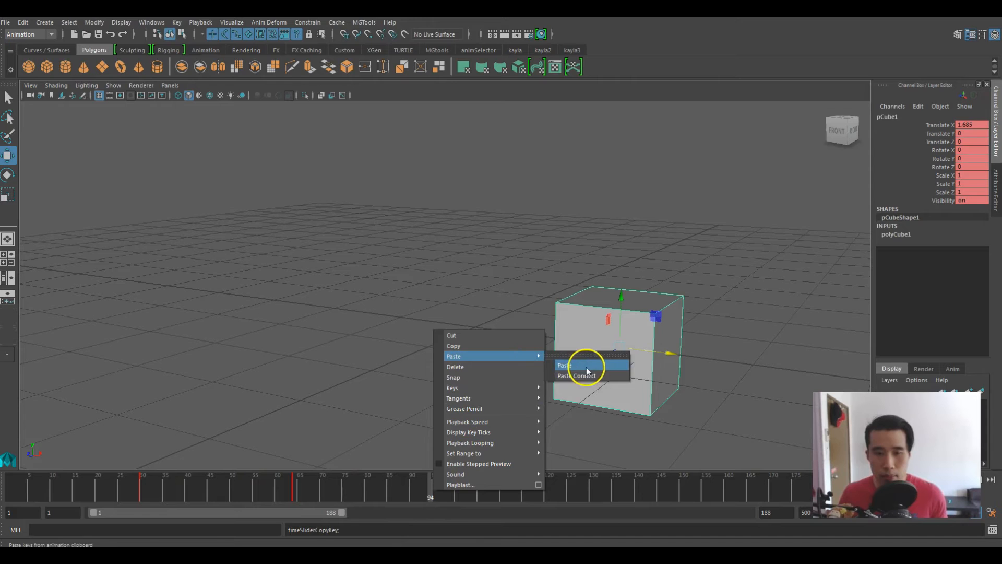
left_click(564, 365)
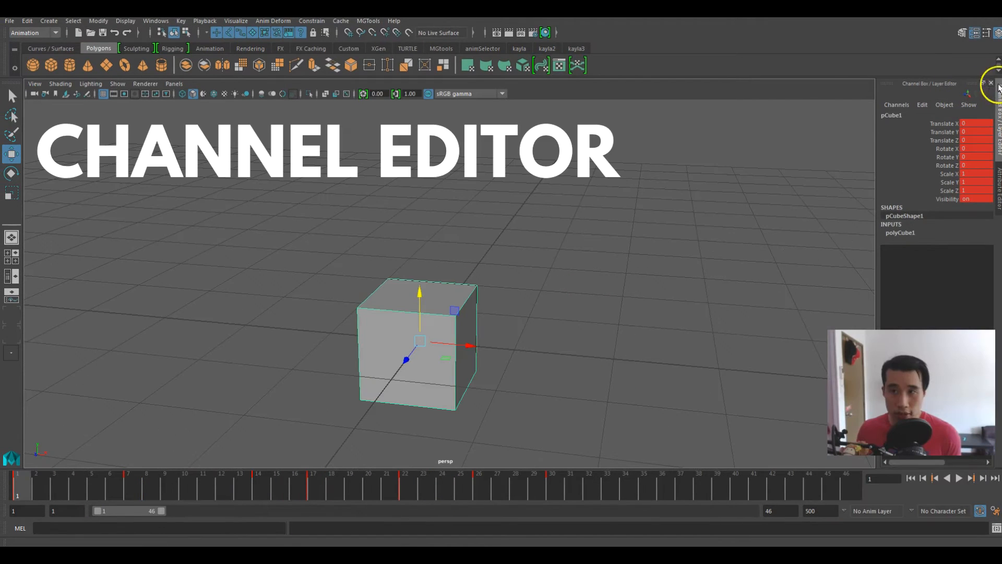
mouse_move(949, 123)
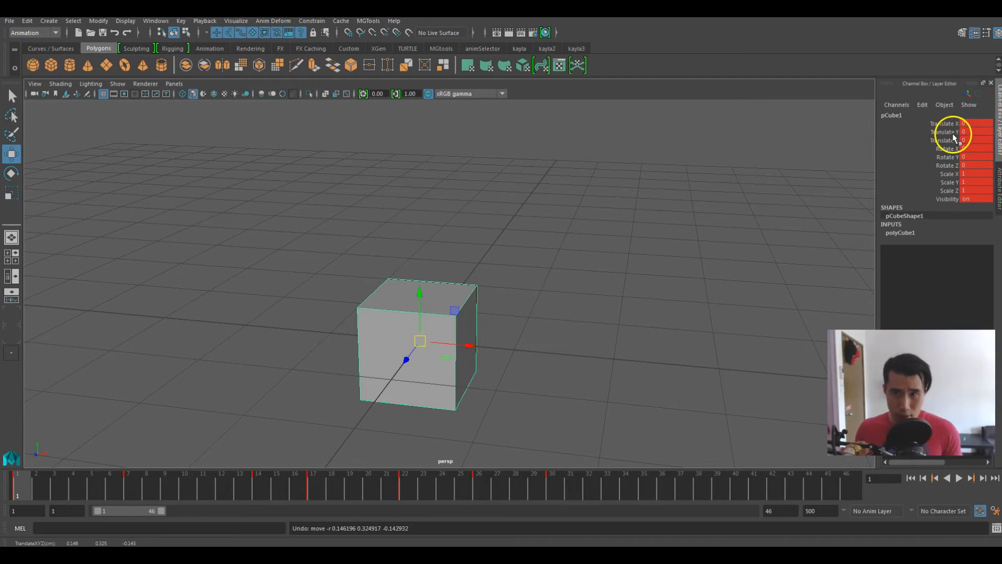
Select the cube's Translate Y channel for editing, undo, and switch tools.
left_click(946, 132)
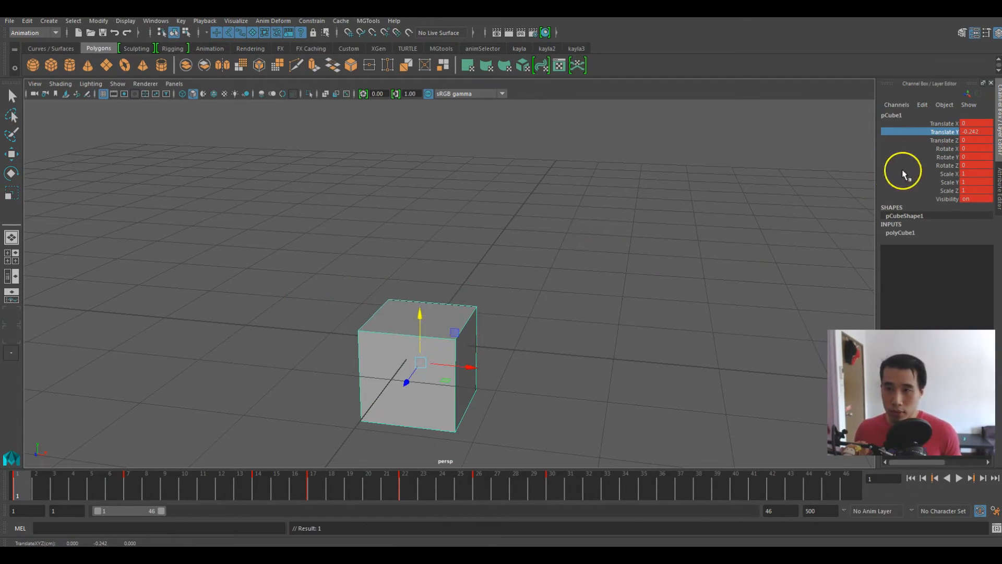
key("ctrl+z")
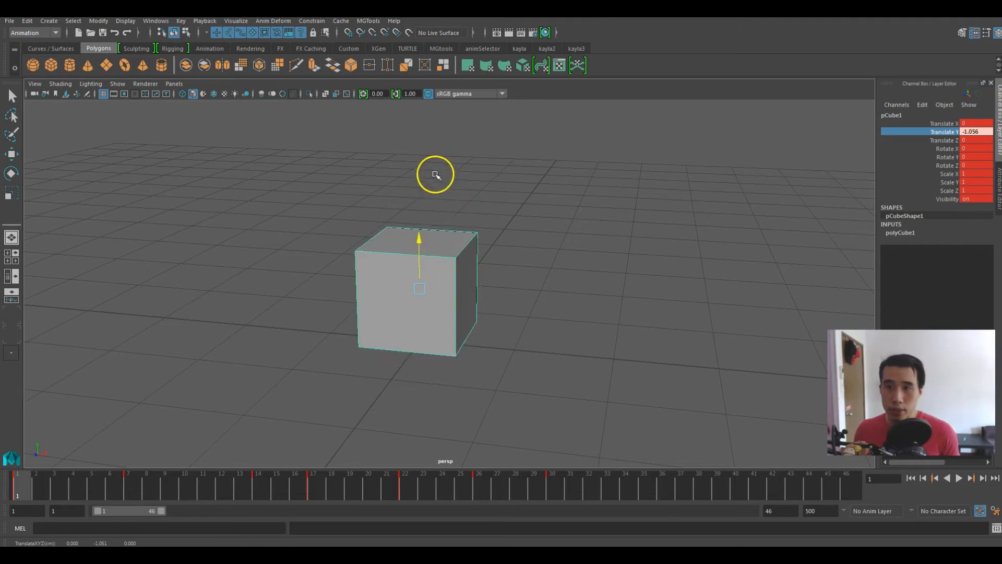
key("e")
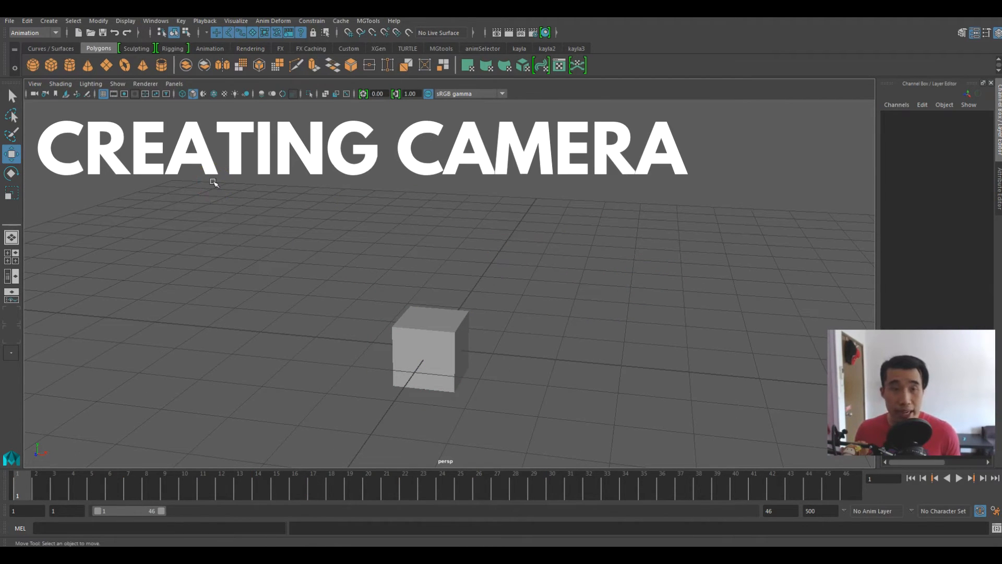
Create a new camera and move it to the left of the cube.
left_click(48, 21)
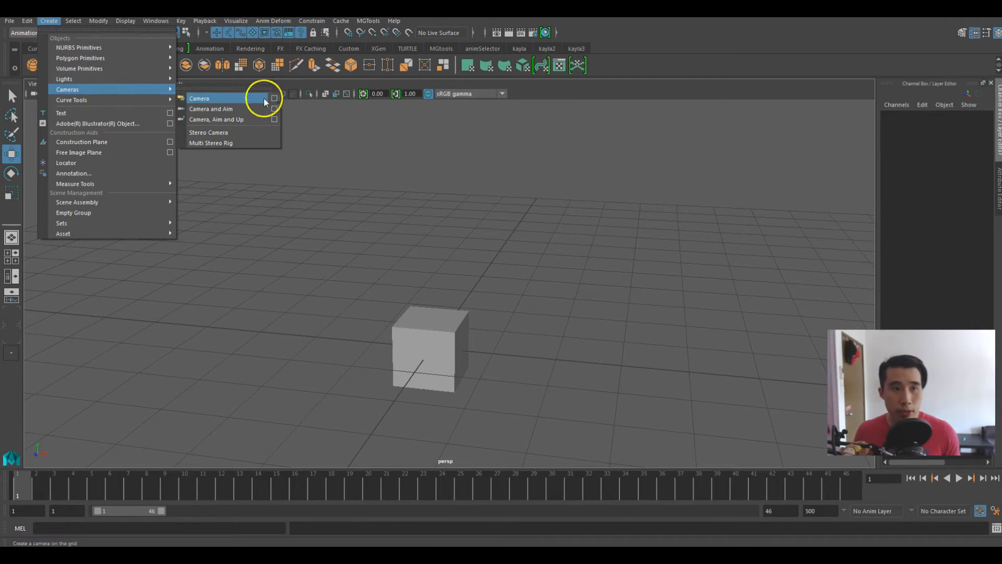
left_click(200, 97)
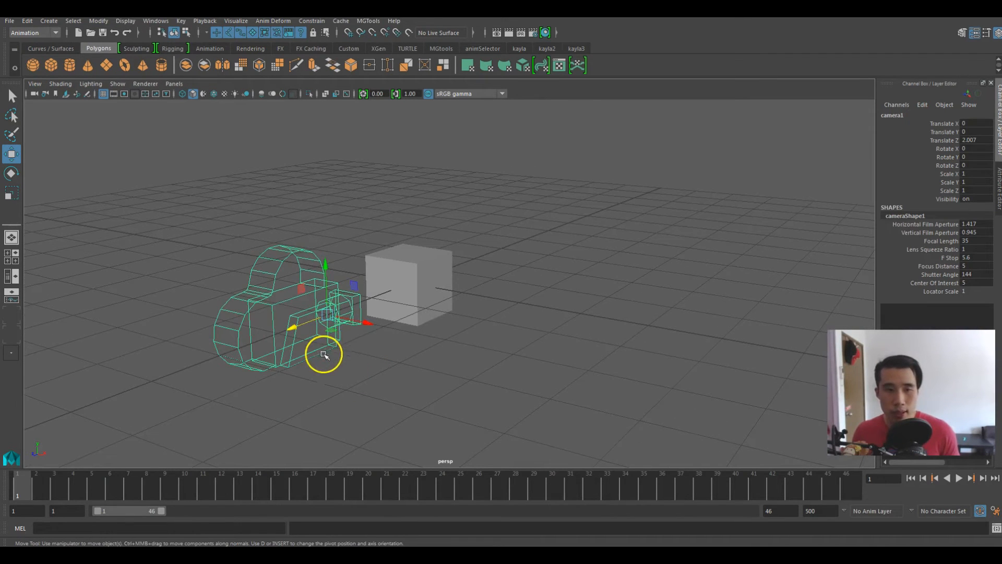
left_click_drag(326, 355, 352, 337)
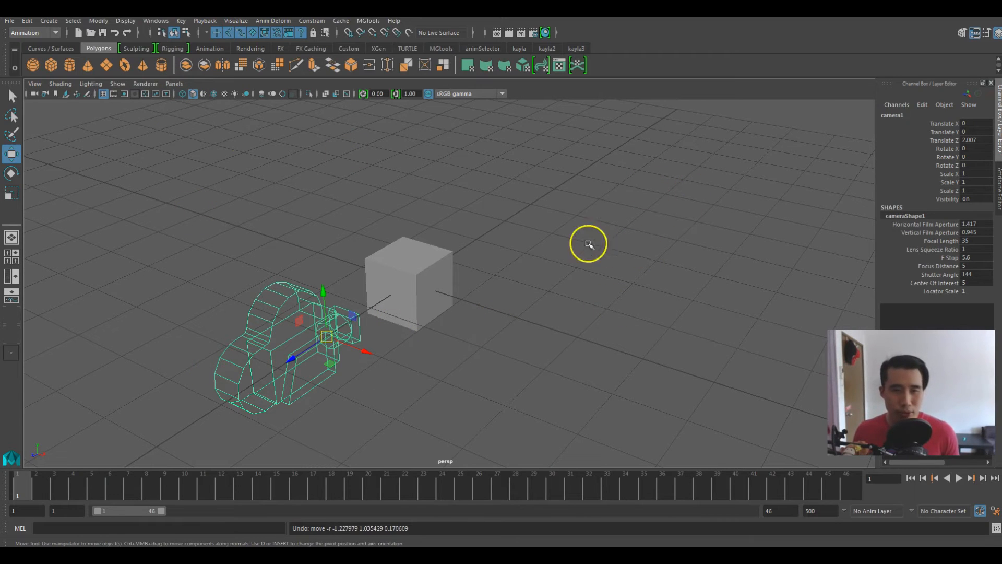
mouse_move(617, 358)
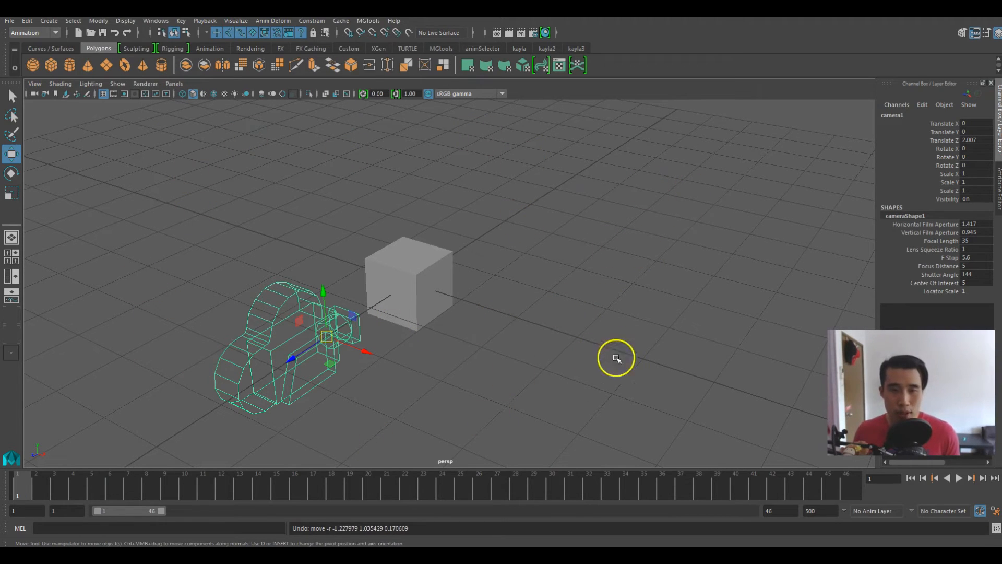
mouse_move(273, 391)
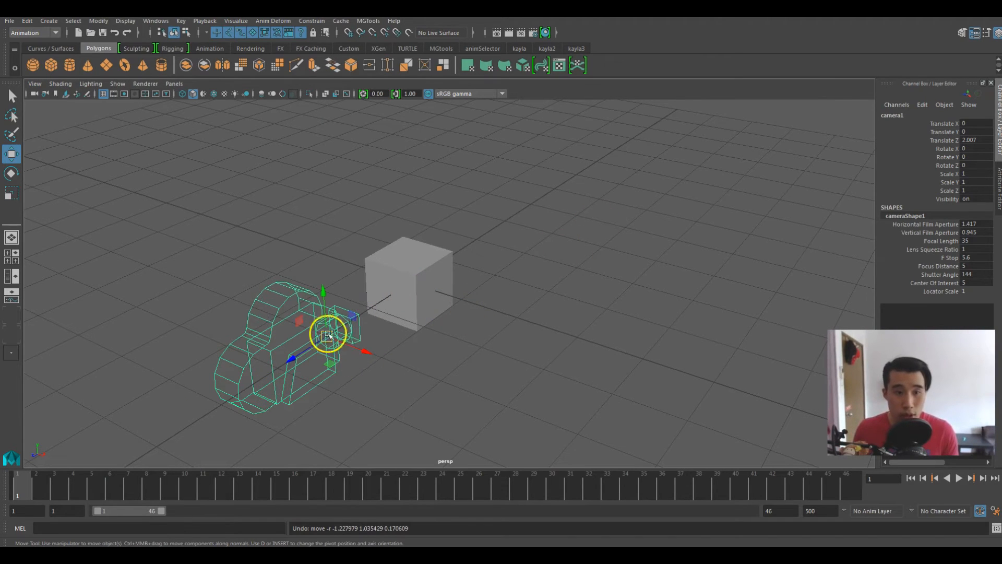
mouse_move(303, 140)
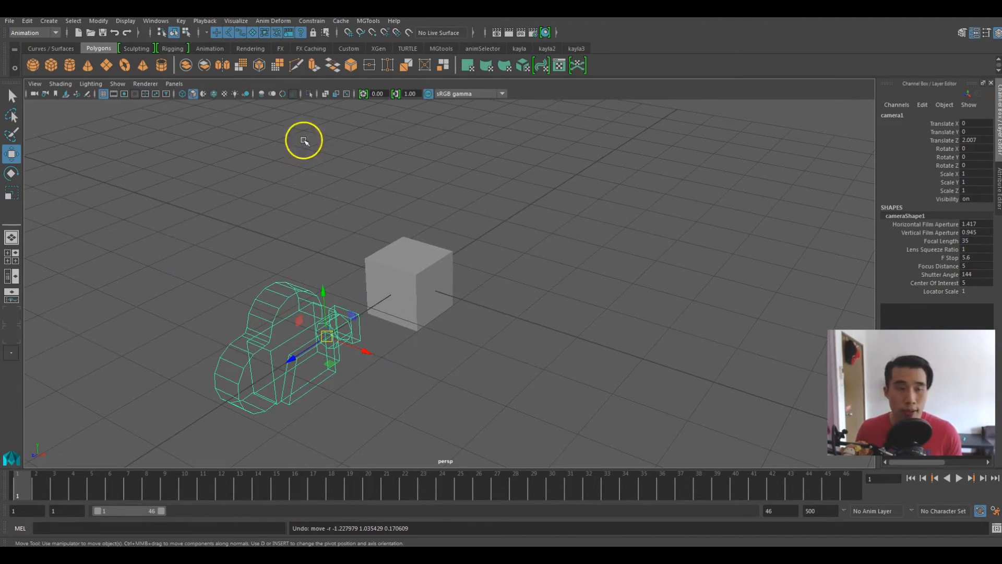
Look through camera1 with Resolution Gate, and toggle Field Chart, Safe Action and Safe Title off.
left_click(174, 83)
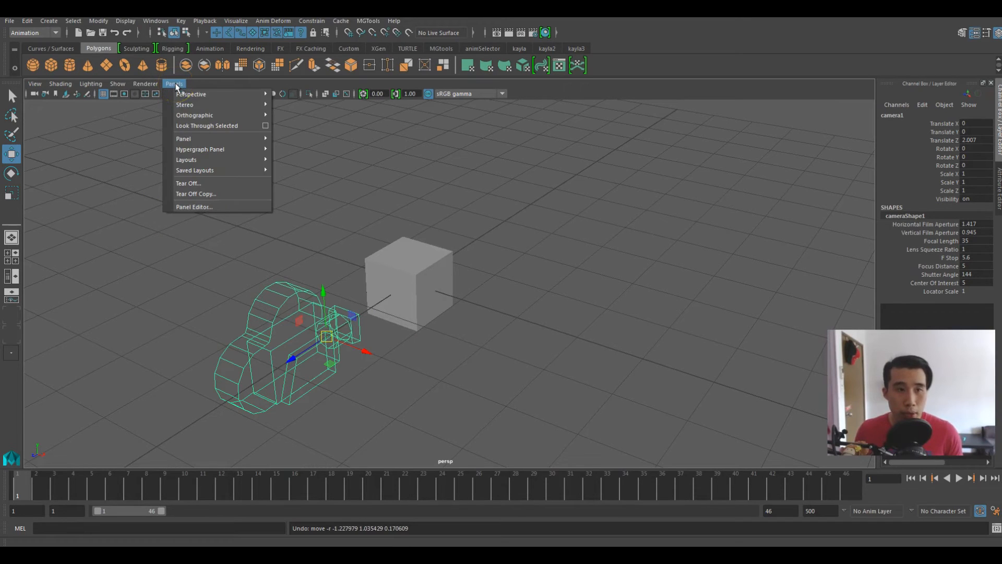
mouse_move(190, 94)
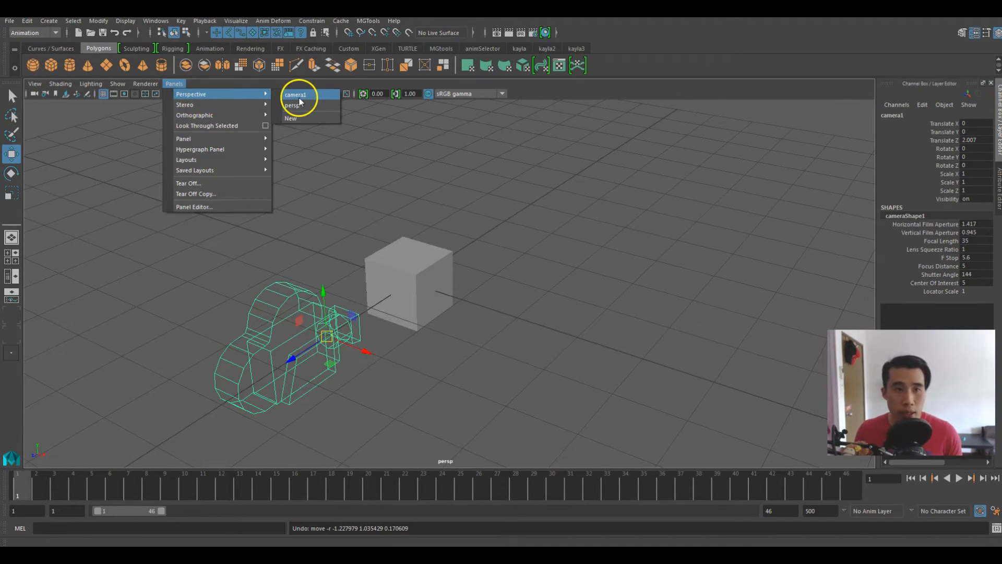
left_click(296, 94)
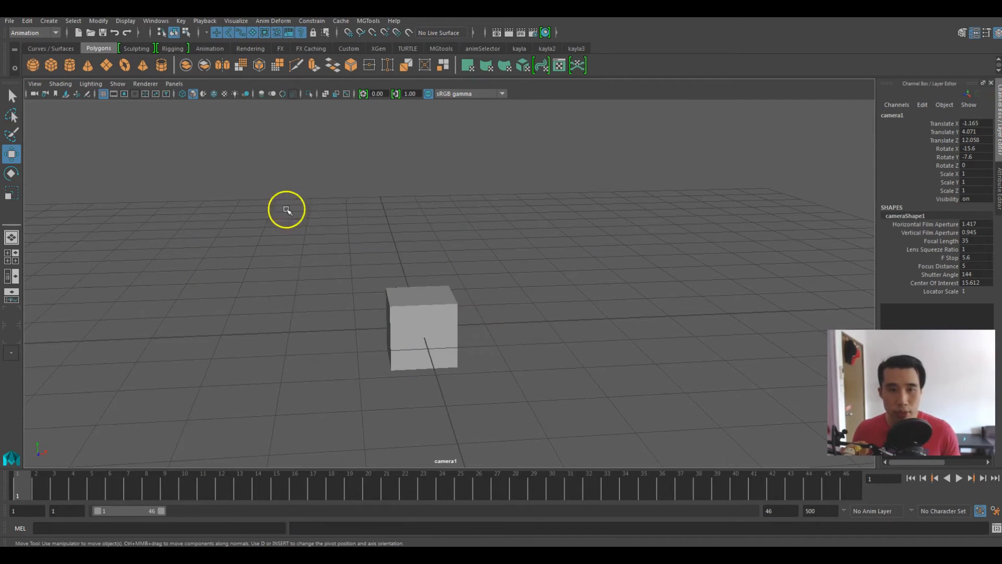
mouse_move(249, 257)
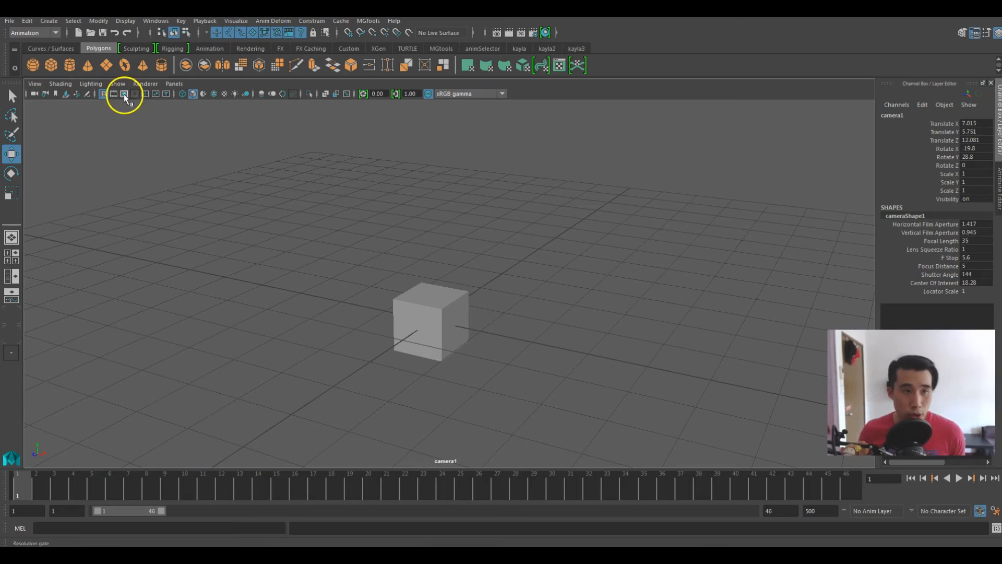
left_click(125, 93)
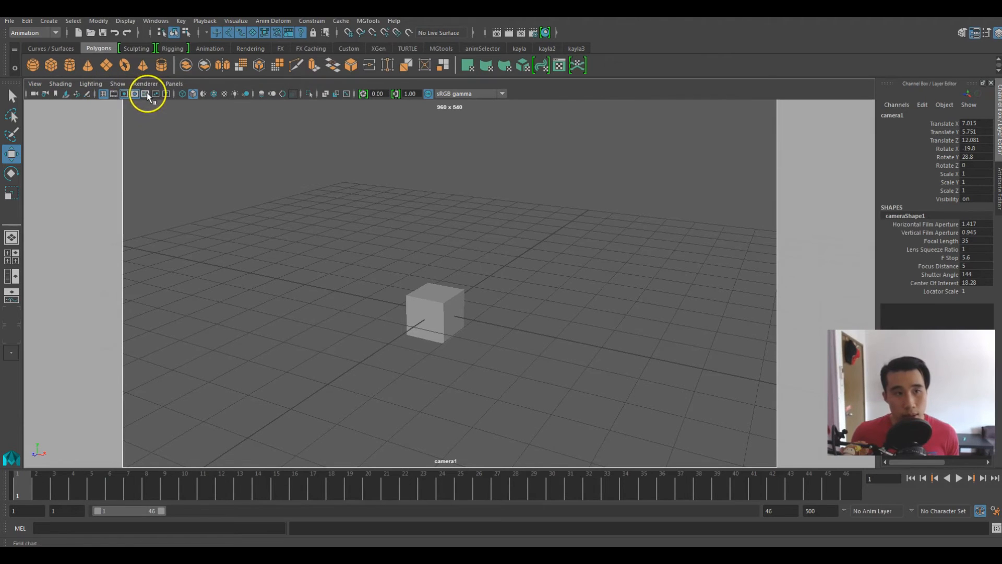
left_click(145, 94)
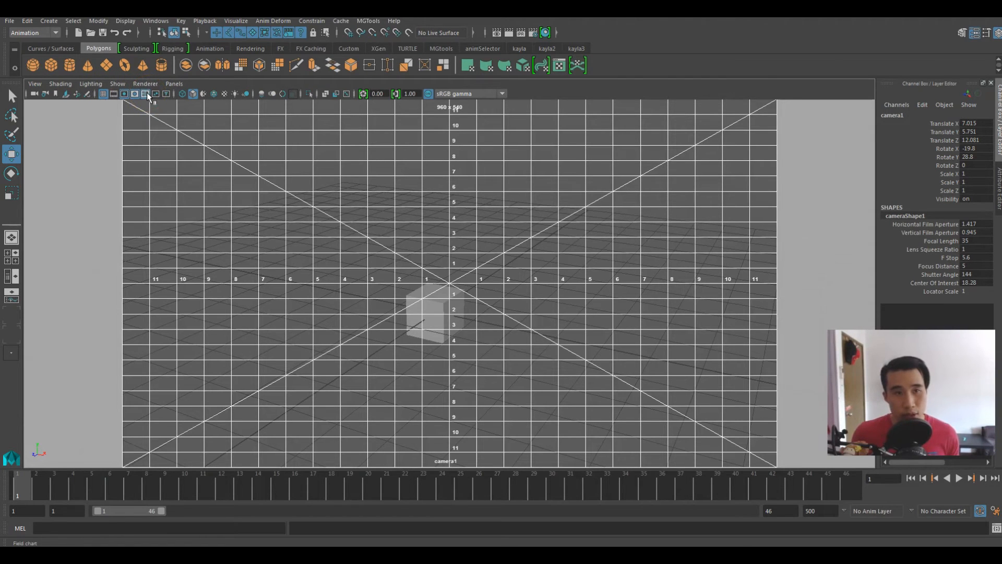
left_click(145, 94)
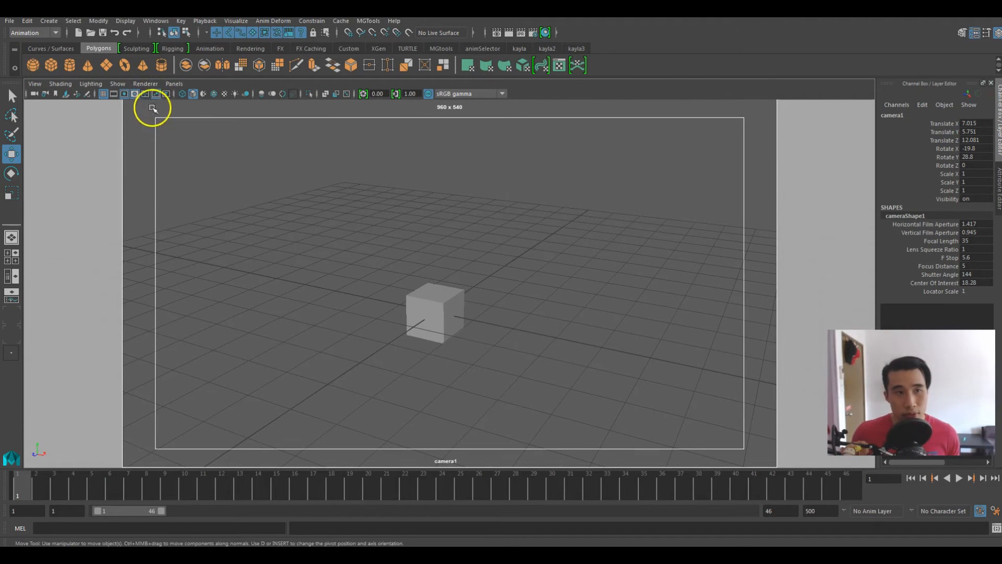
left_click(154, 93)
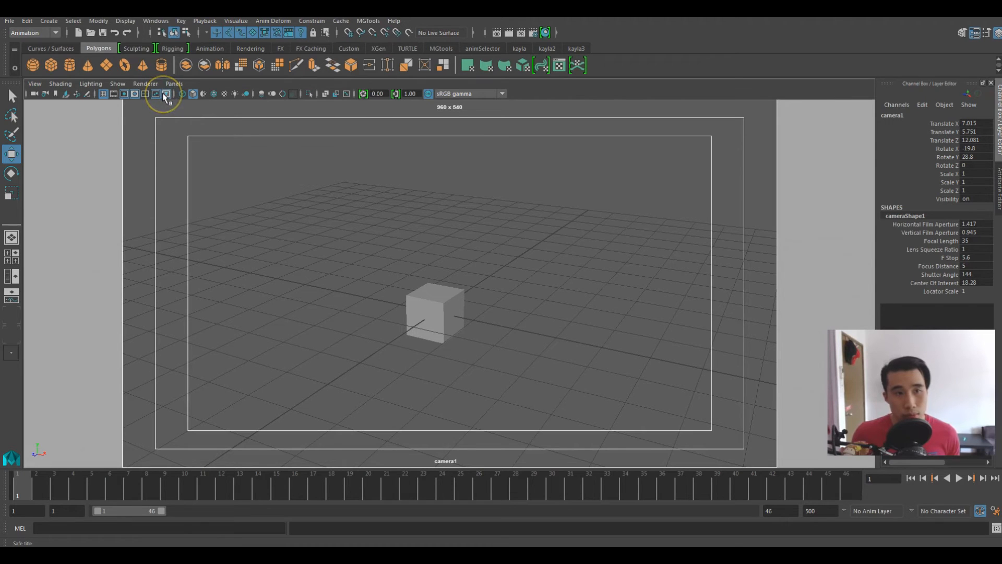
left_click(165, 94)
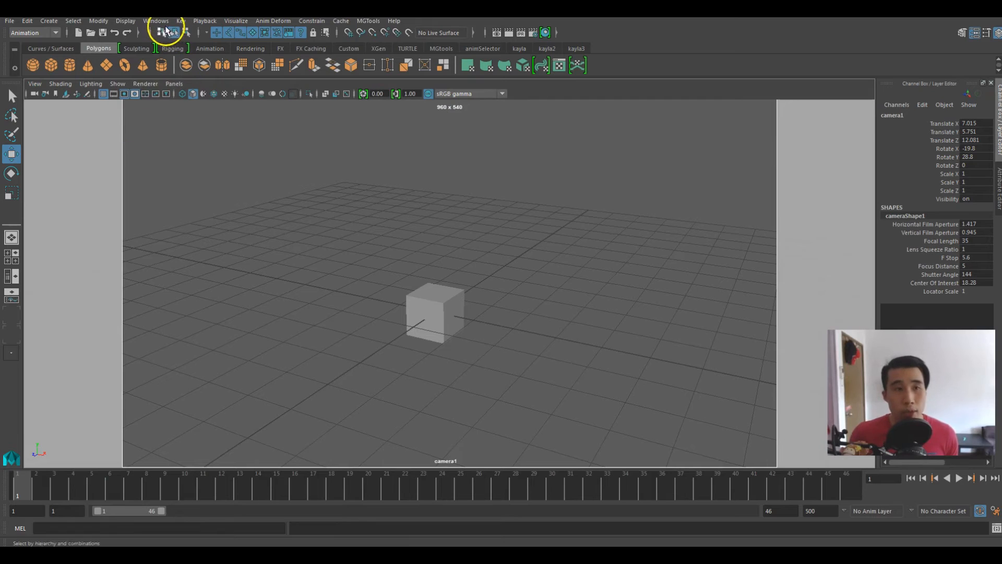
In Render Settings, set Renderable Camera to camera1 and image size preset HD 720.
left_click(156, 21)
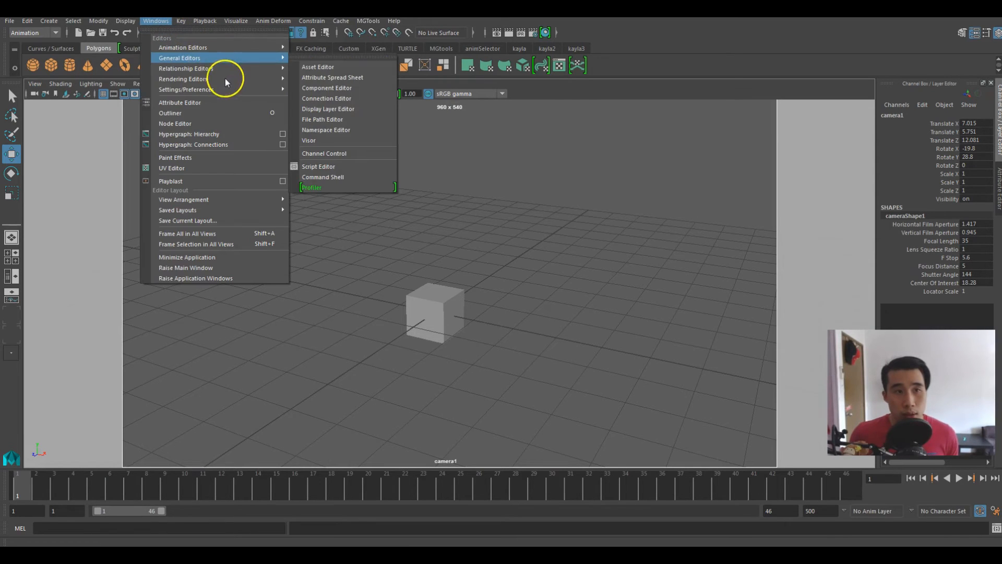
mouse_move(189, 79)
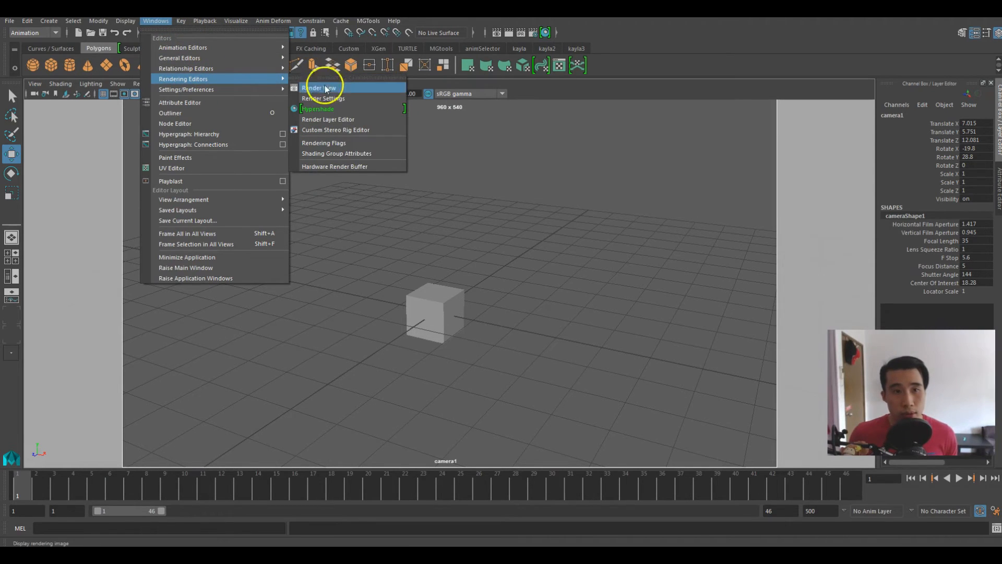
left_click(324, 97)
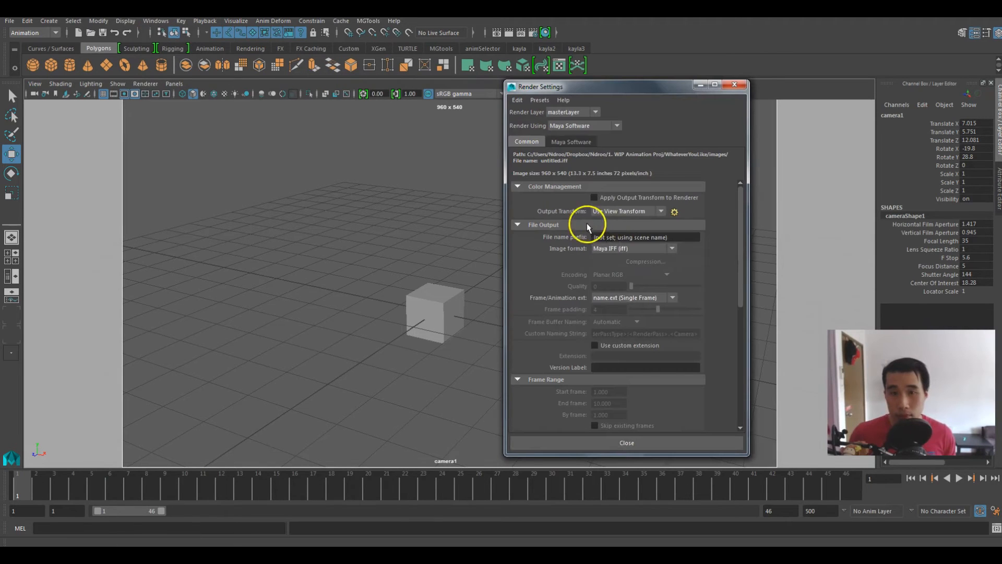
scroll("down", 3)
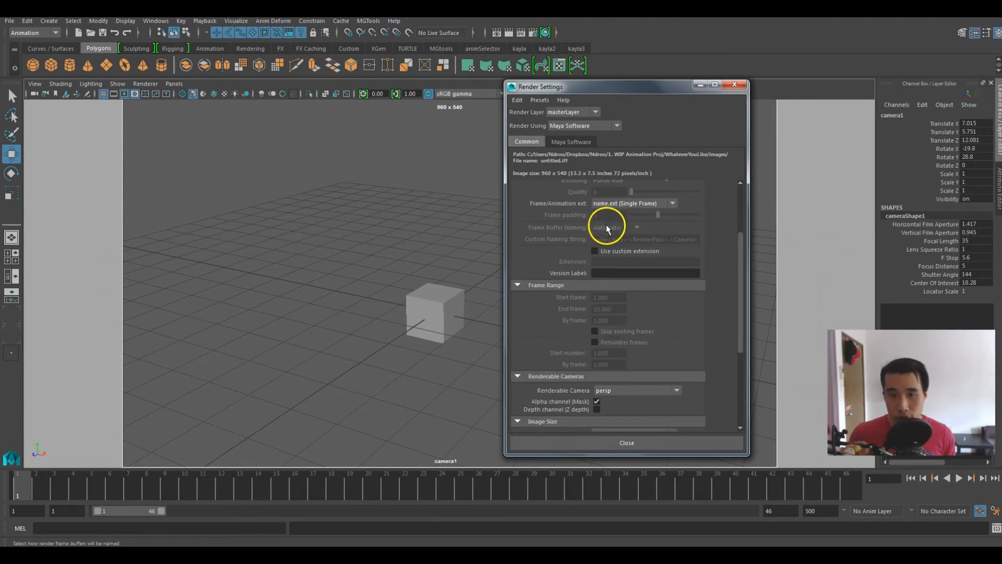
left_click(676, 359)
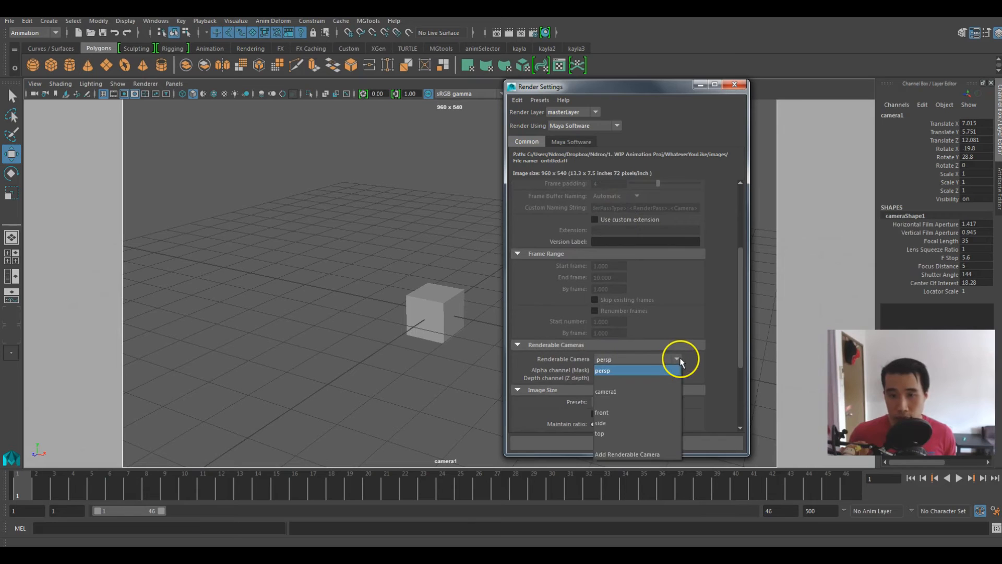
mouse_move(661, 399)
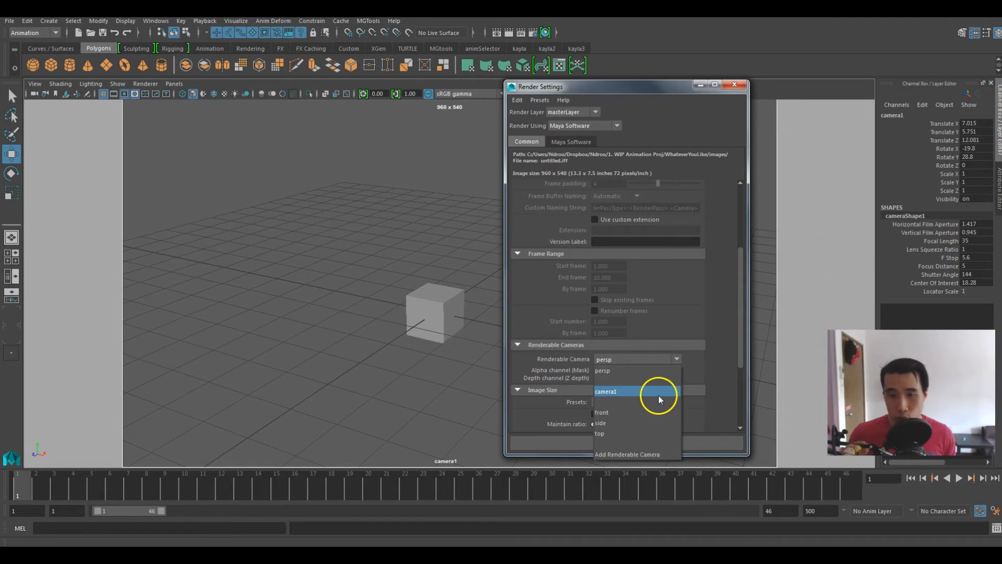
left_click(605, 391)
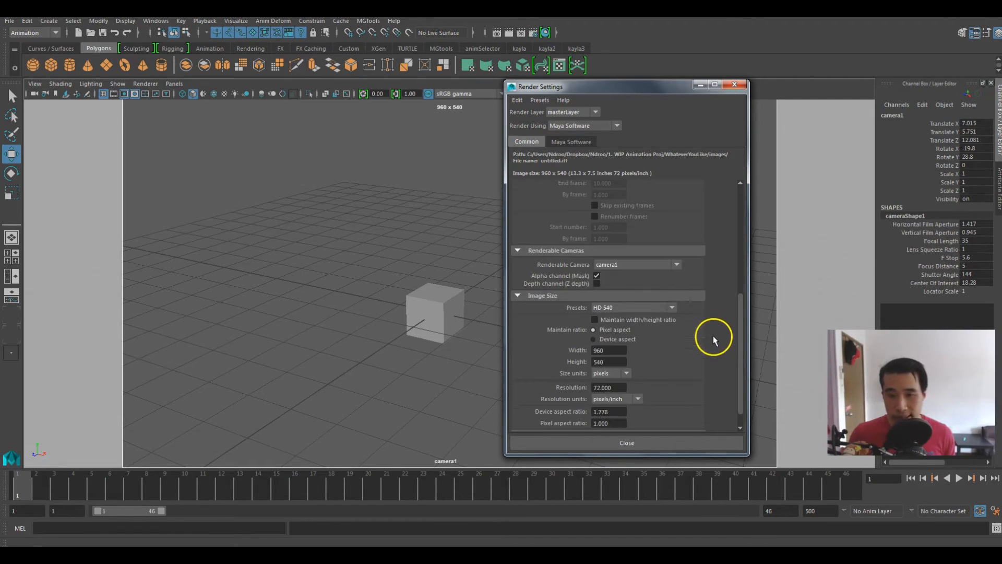
left_click(672, 307)
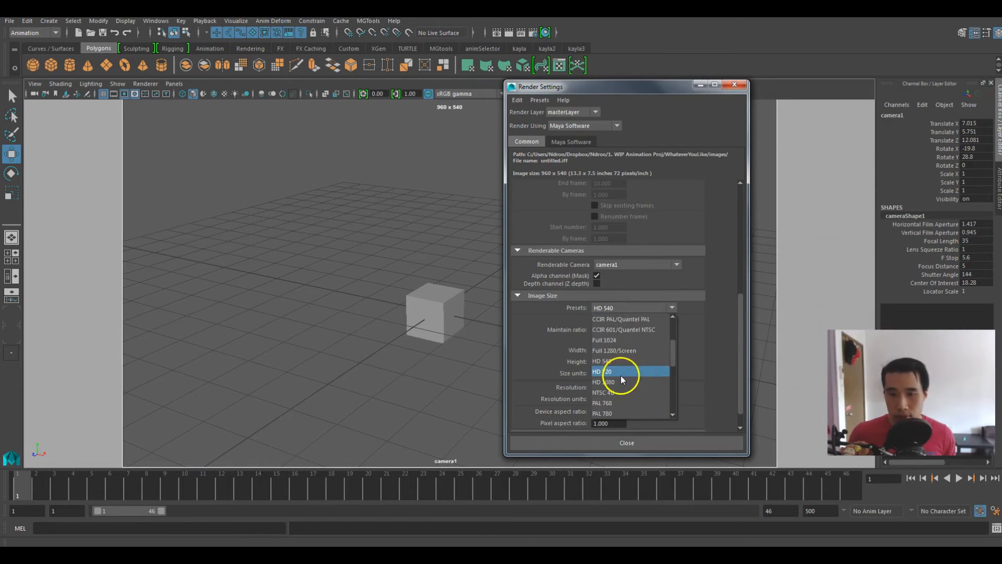
left_click(604, 371)
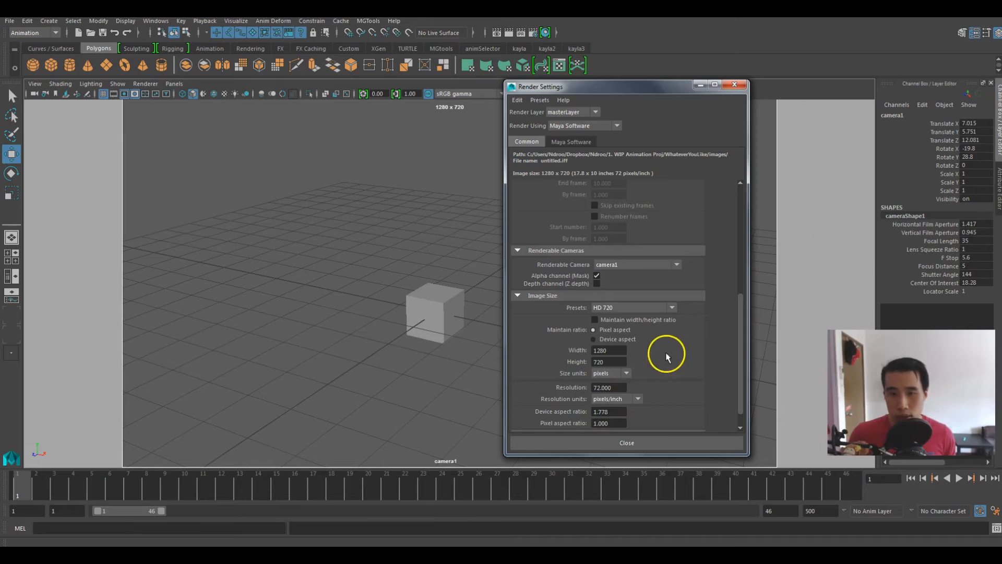
left_click_drag(626, 86, 684, 45)
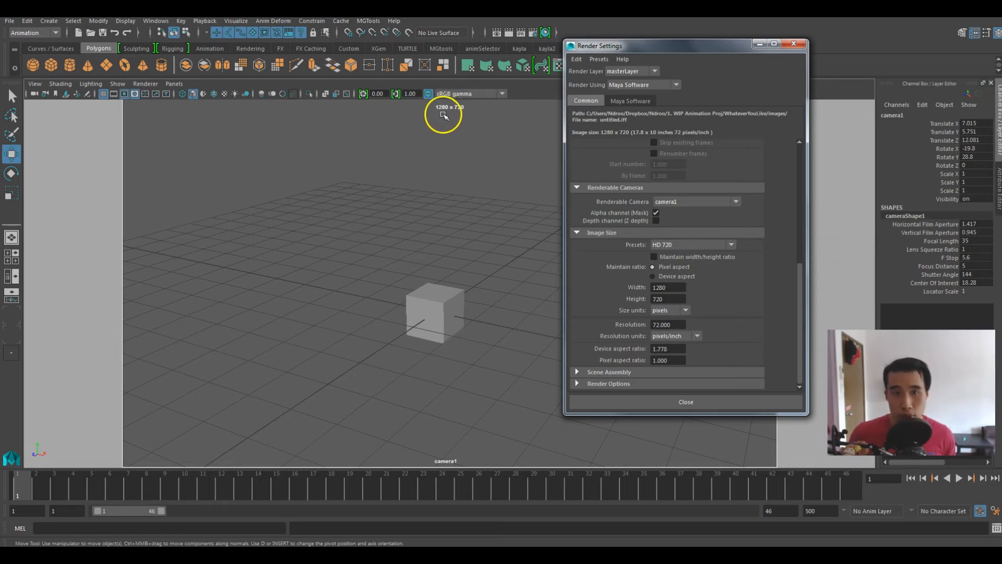
left_click(685, 402)
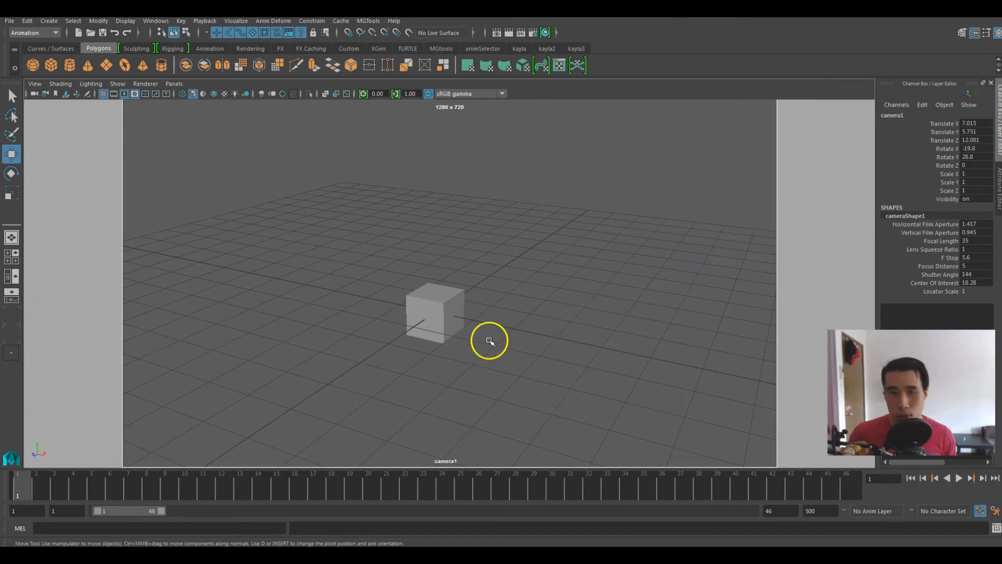
Rename camera1 to MainCam and switch the viewport back to the persp camera.
left_click(34, 84)
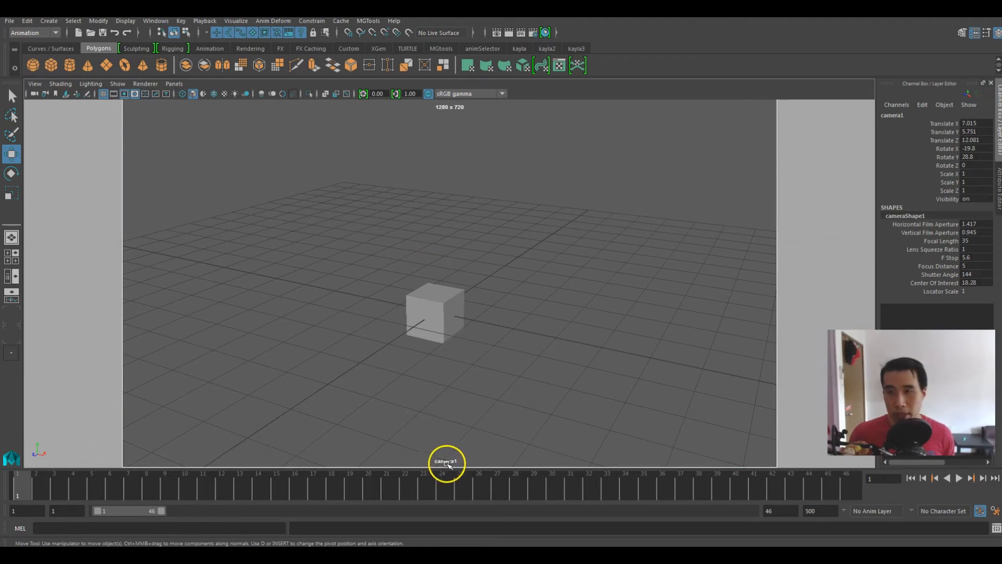
double_click(892, 114)
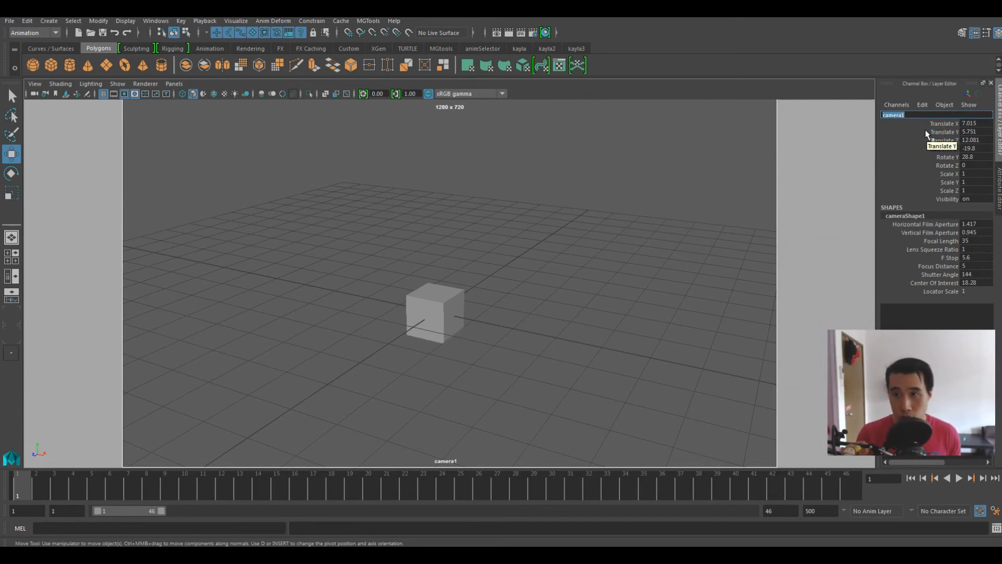
type("MainCam")
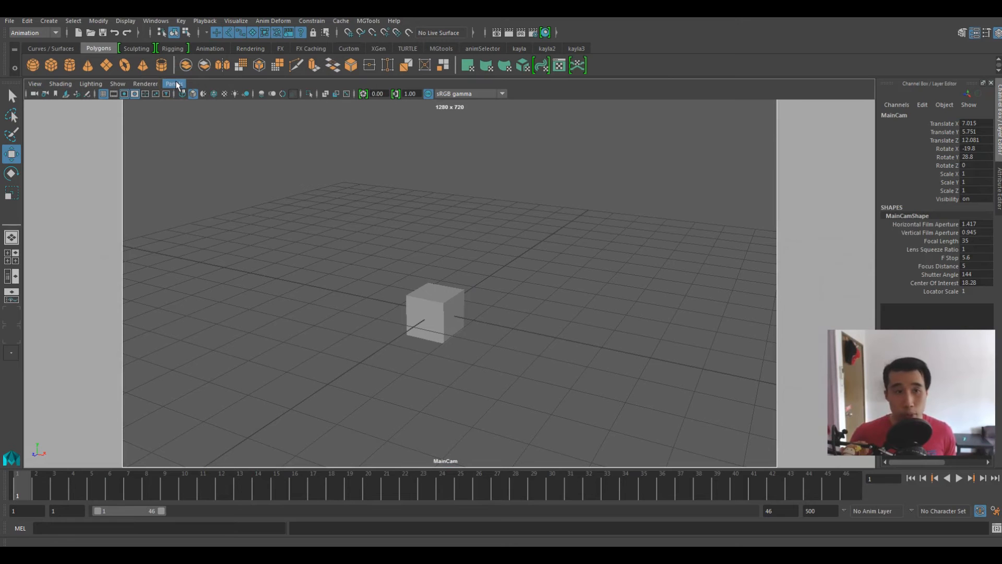
left_click(174, 83)
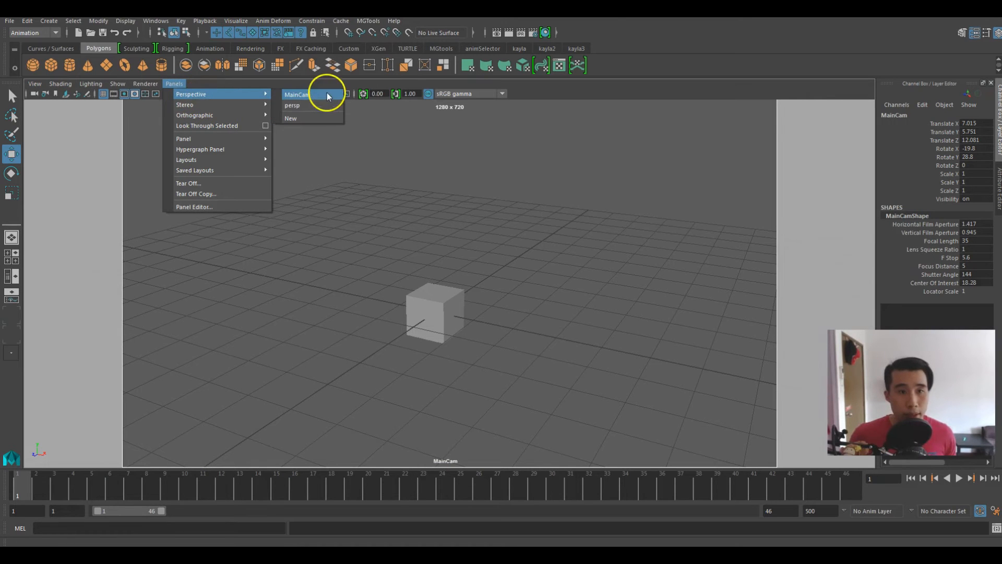
left_click(292, 105)
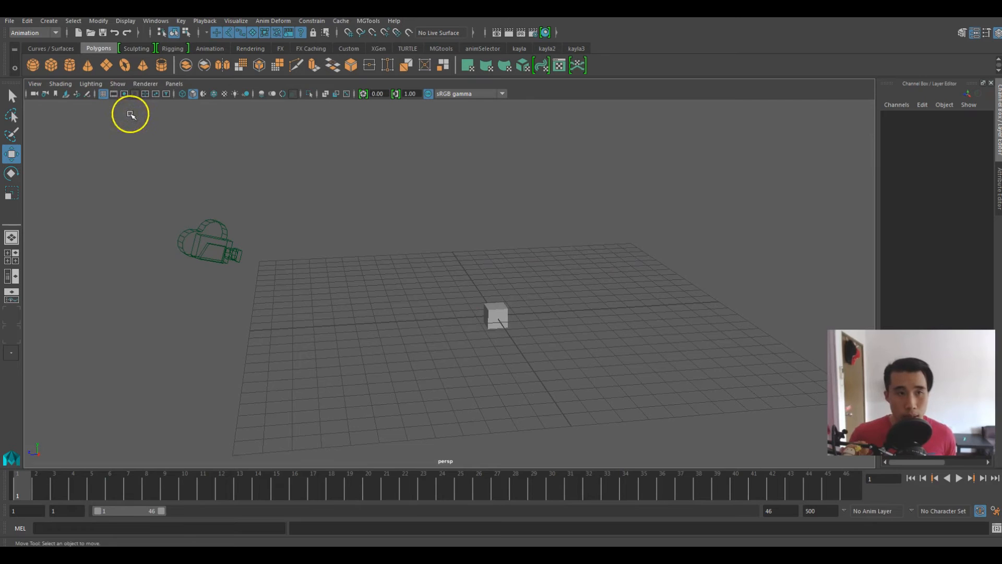
Set the viewport's Show menu to None, then tick Polygons.
left_click(117, 83)
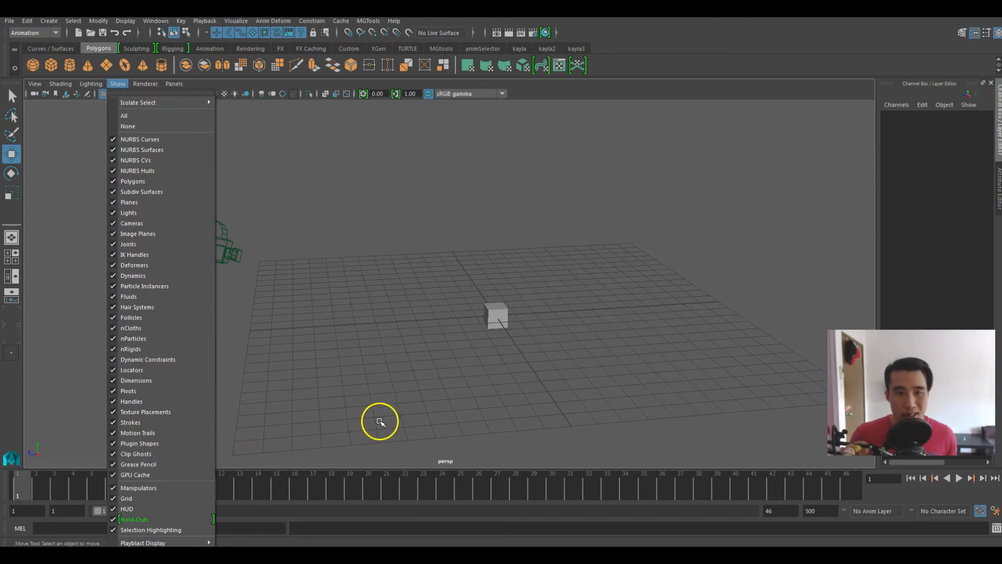
left_click(498, 316)
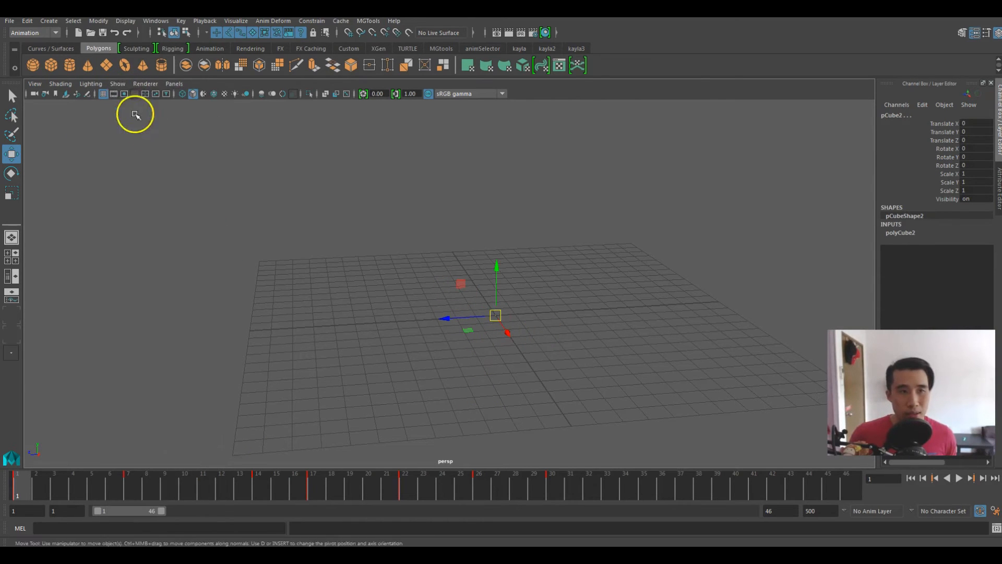
left_click(118, 83)
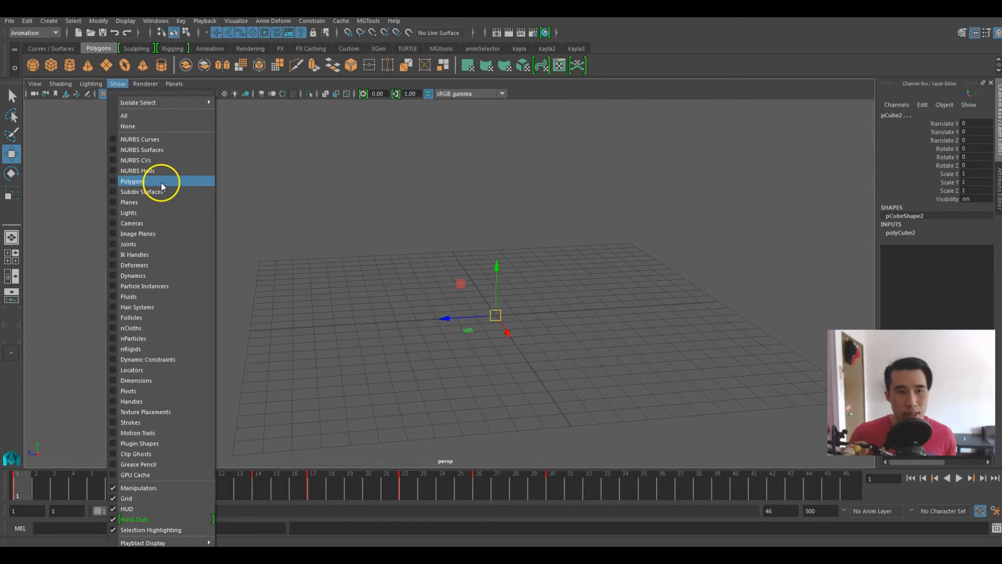
left_click(132, 181)
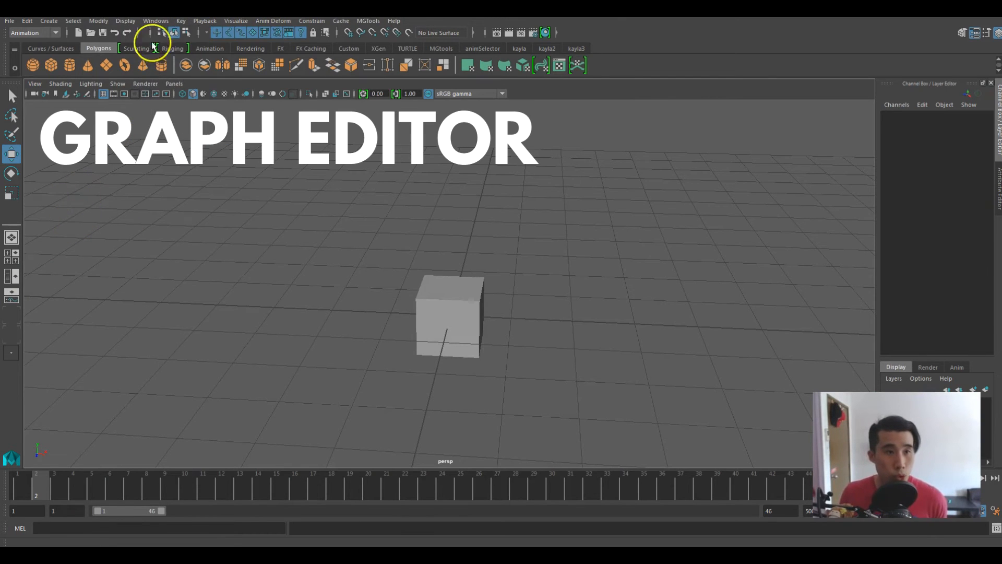
Open the Graph Editor from Windows > Animation Editors.
left_click(155, 20)
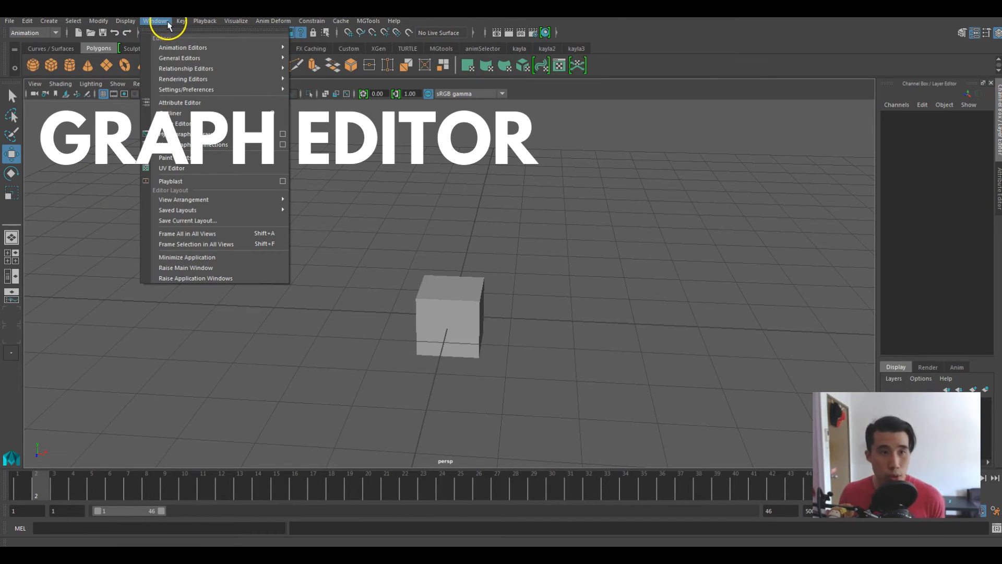
mouse_move(231, 58)
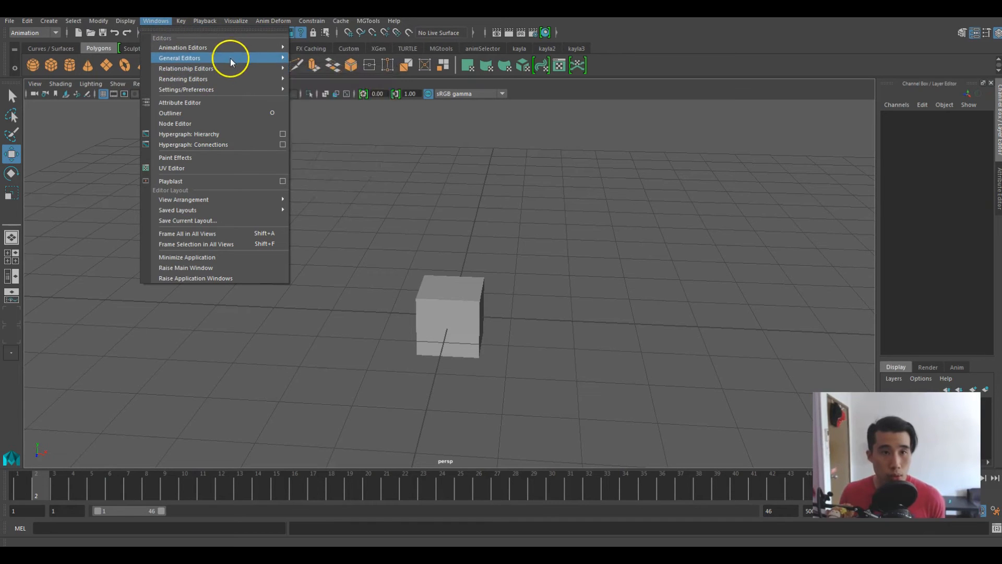
mouse_move(182, 46)
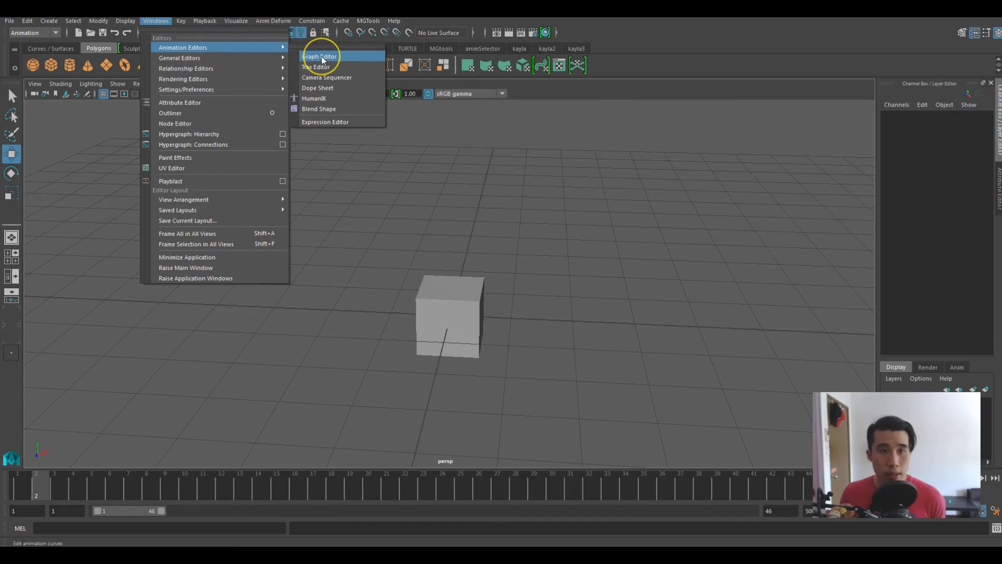
left_click(319, 57)
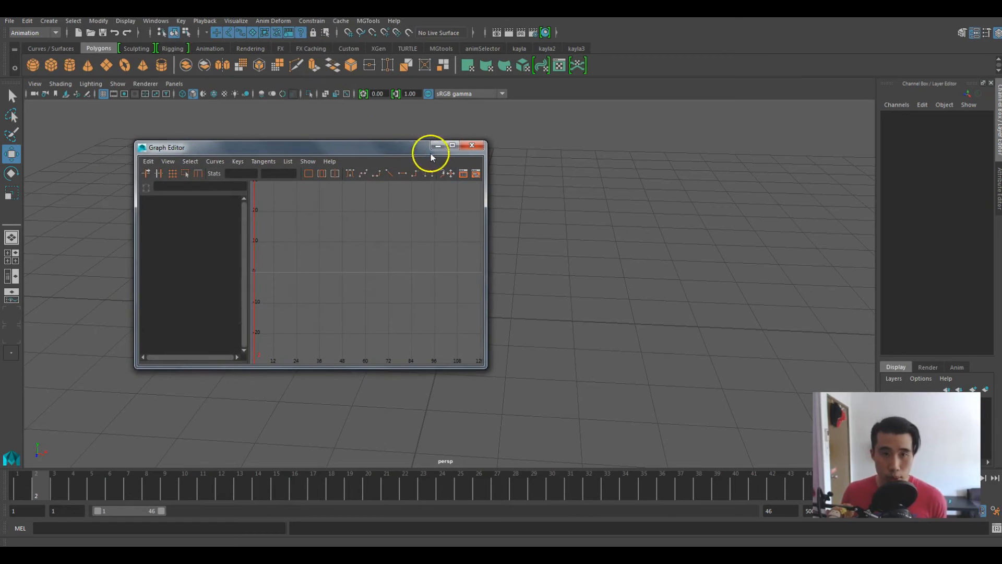
left_click(451, 146)
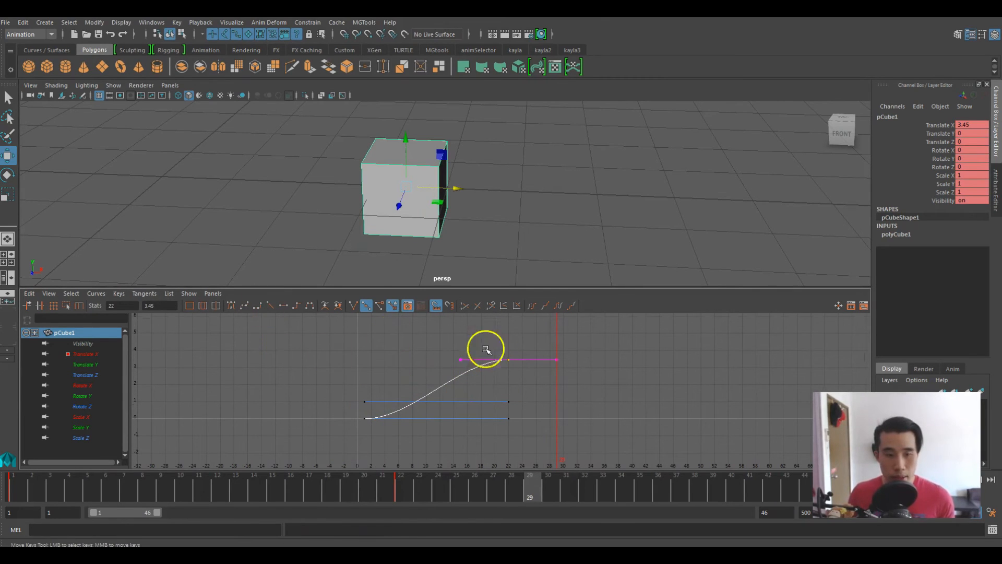
Give the Translate X keys linear tangents, test easing the middle key, then show Translate Y.
left_click_drag(486, 350, 512, 362)
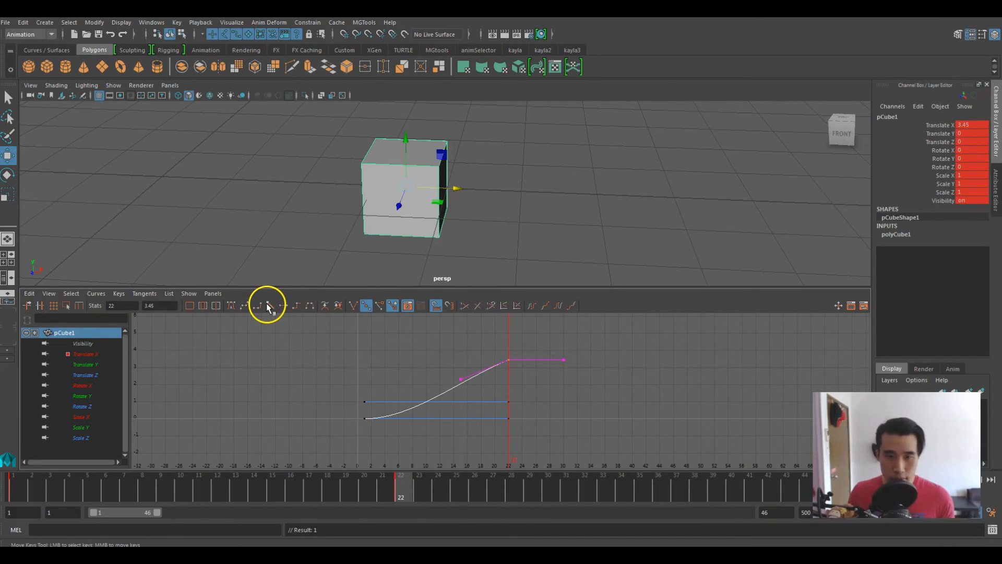
mouse_move(271, 306)
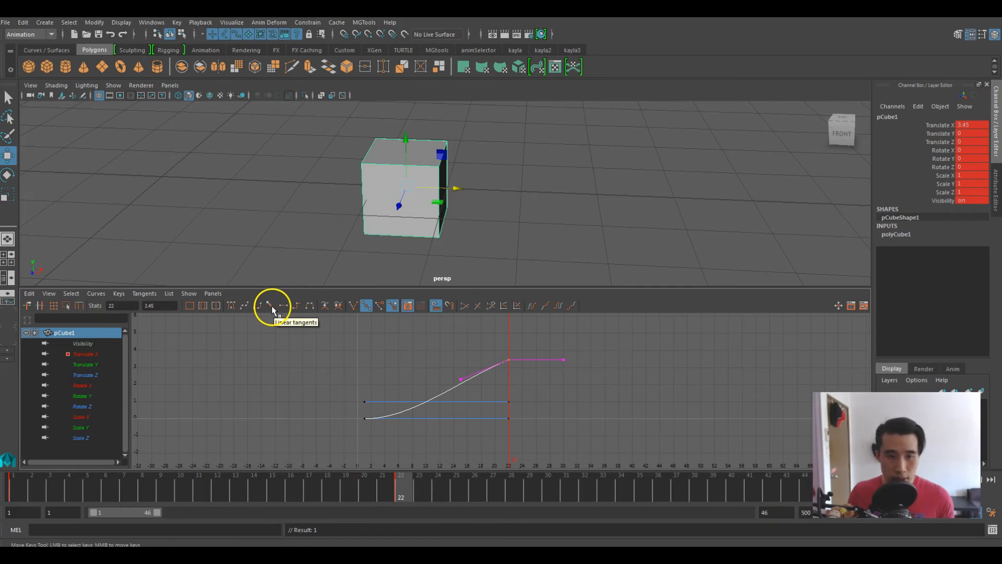
left_click(268, 305)
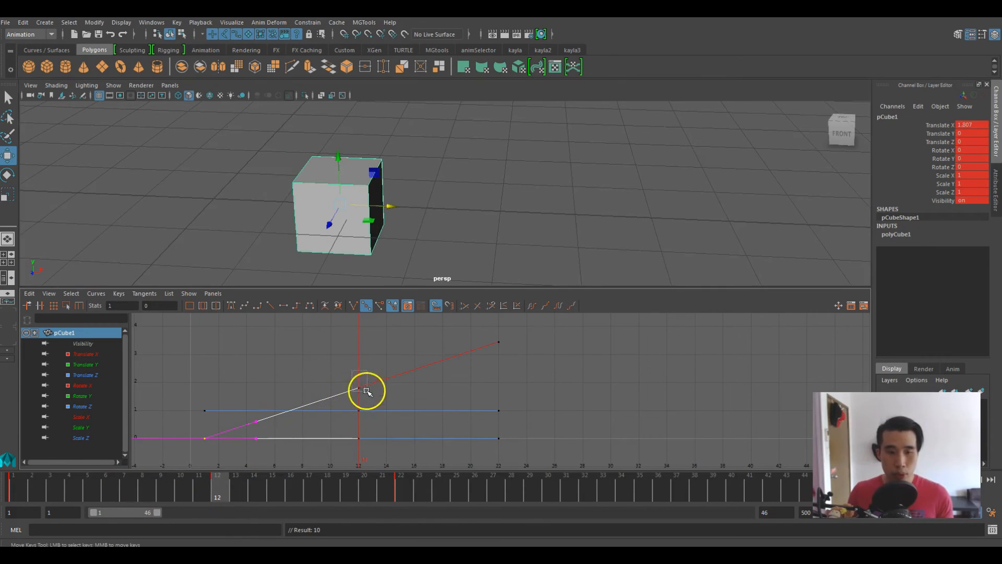
left_click_drag(366, 390, 370, 445)
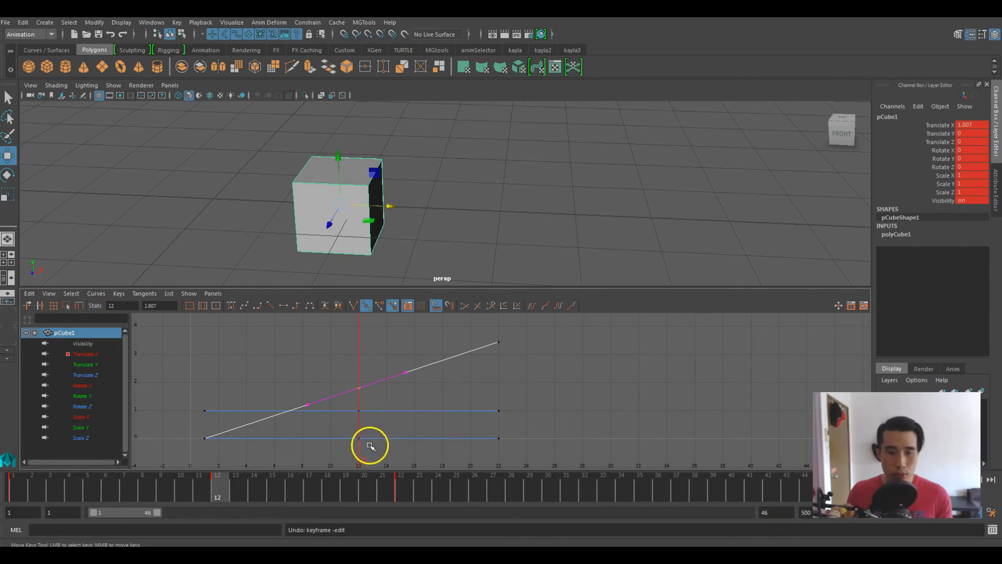
left_click_drag(371, 445, 324, 393)
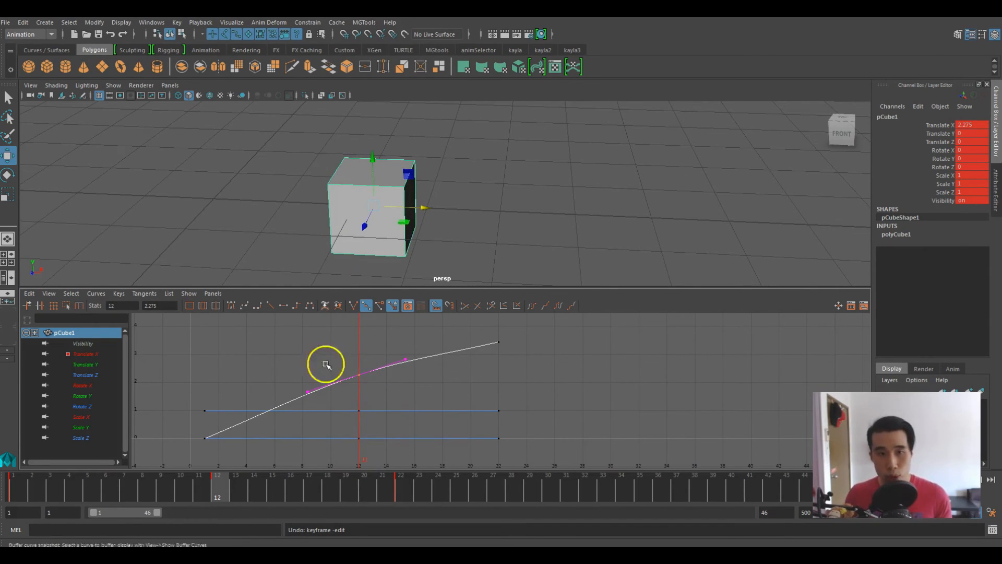
left_click_drag(326, 365, 379, 390)
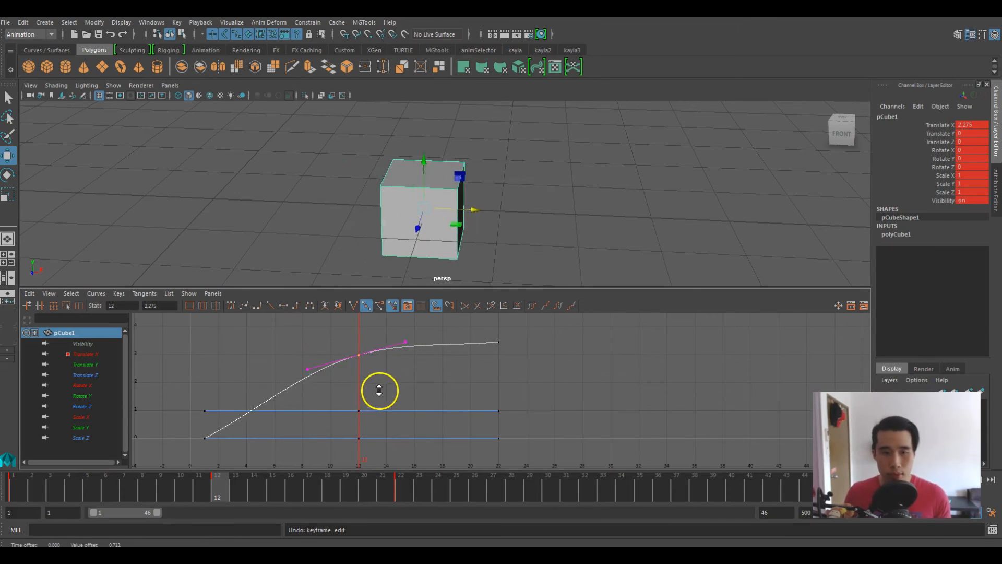
left_click_drag(379, 390, 392, 419)
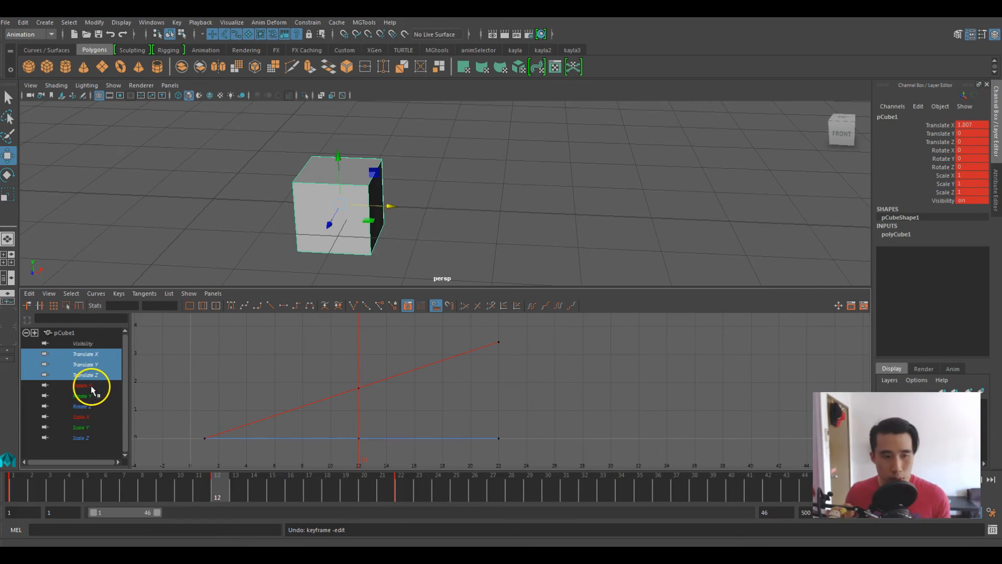
left_click(83, 385)
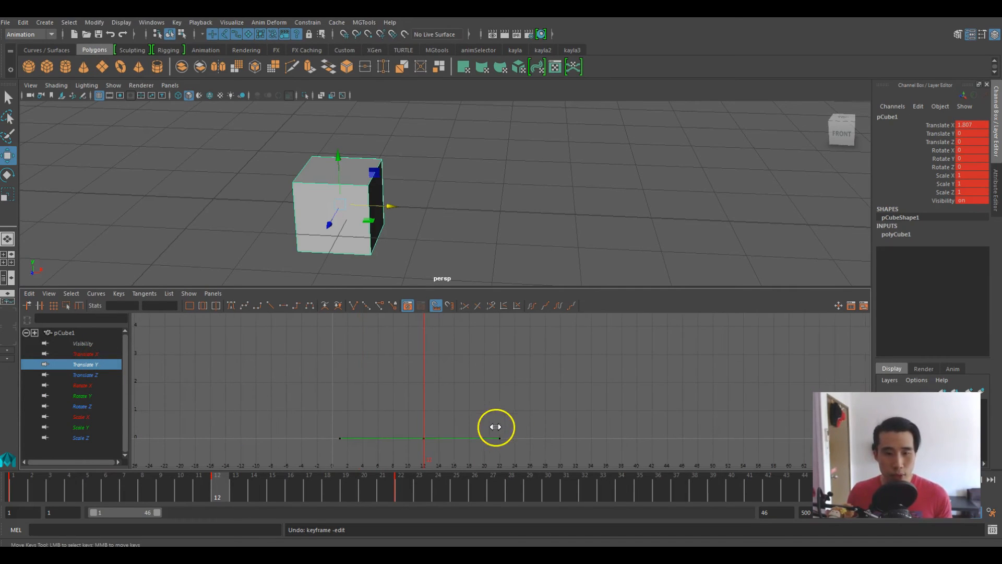
mouse_move(401, 445)
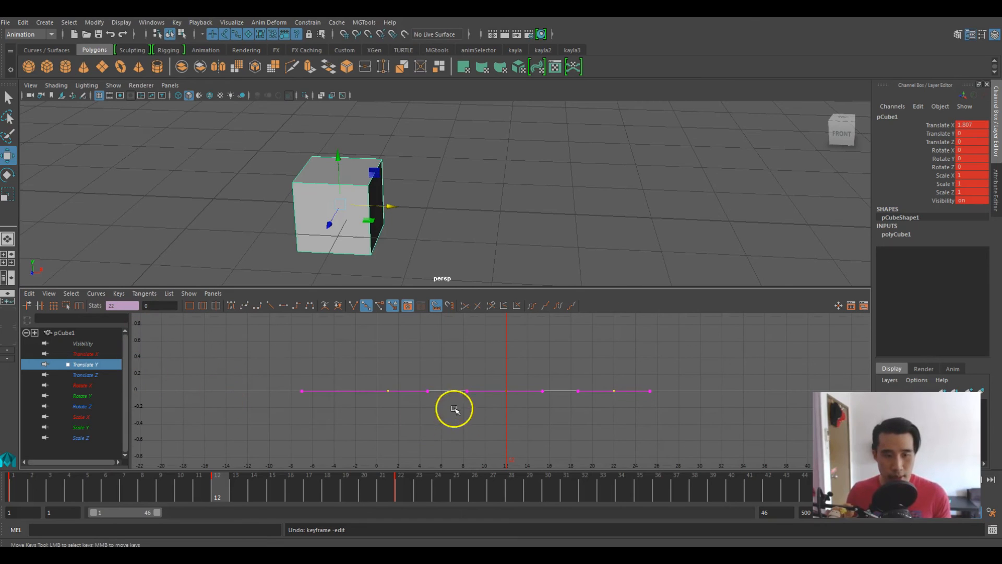
mouse_move(455, 420)
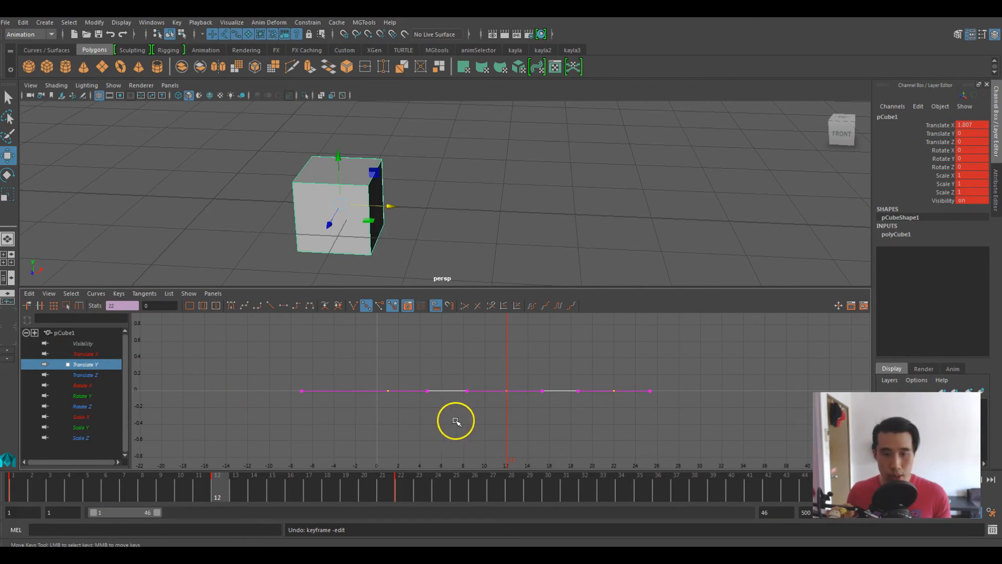
mouse_move(434, 415)
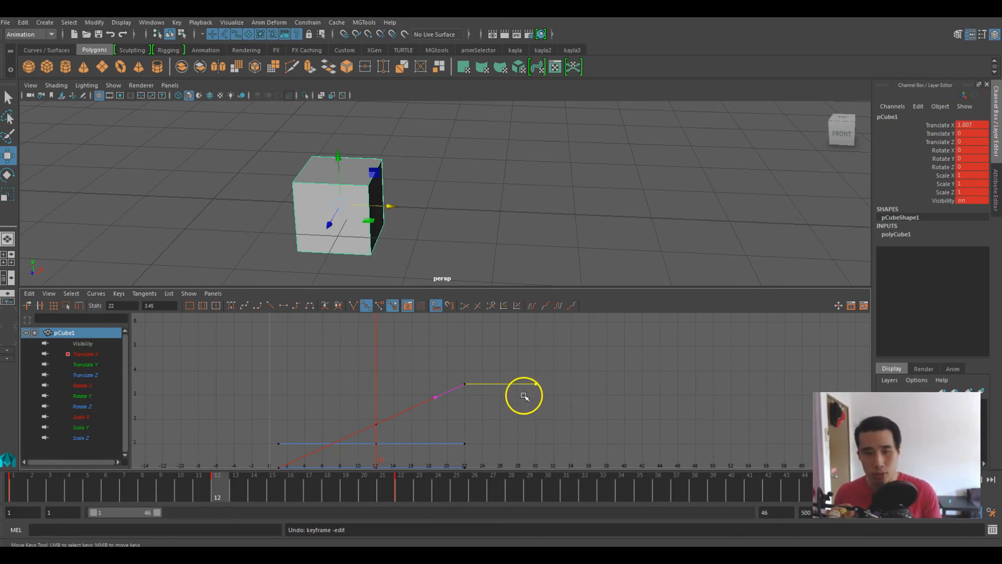
Free the final Translate X key's tangent weight and drag its handle longer and flatter.
left_click_drag(524, 397, 473, 351)
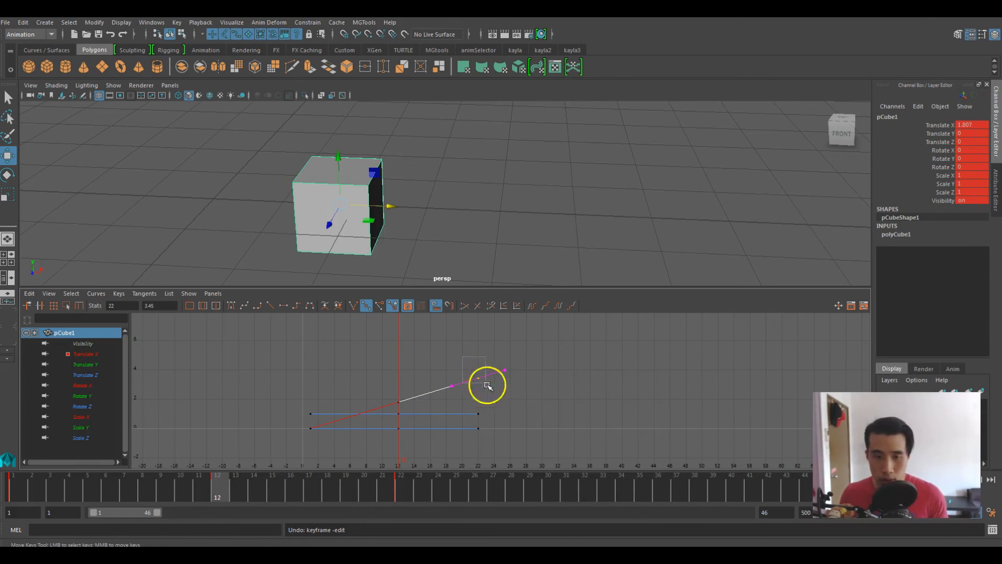
right_click(487, 385)
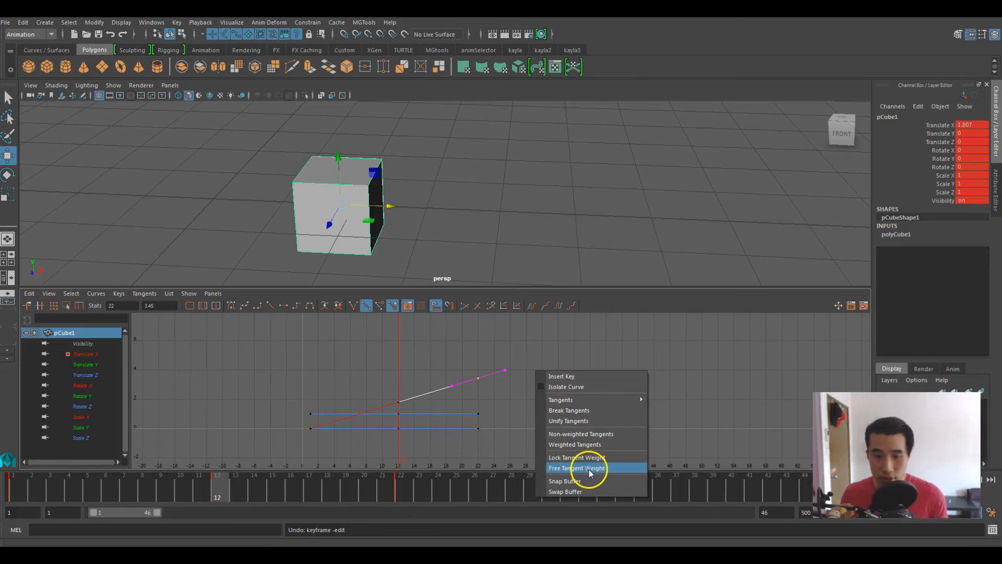
left_click(575, 467)
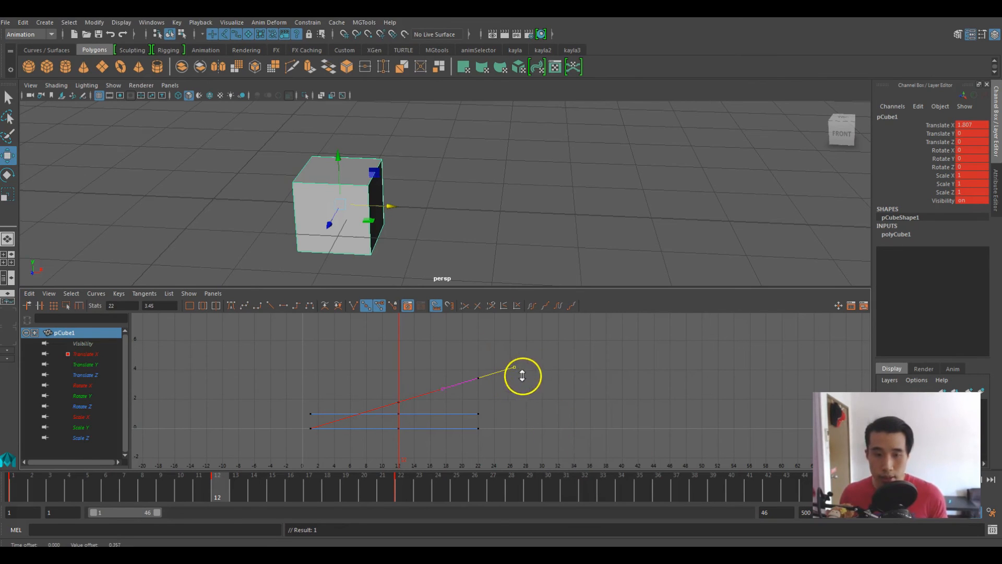
left_click_drag(513, 368, 572, 373)
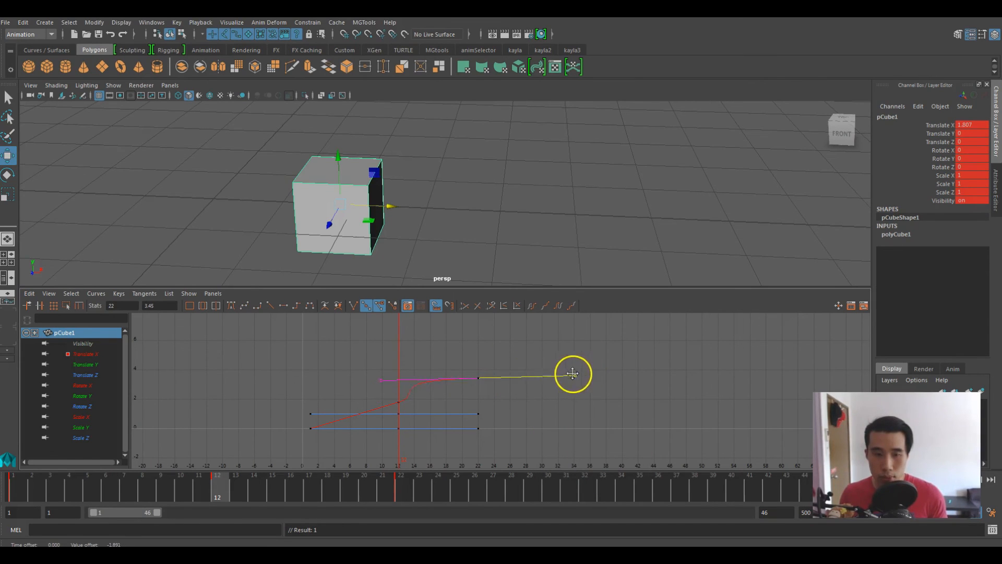
left_click_drag(570, 374, 524, 404)
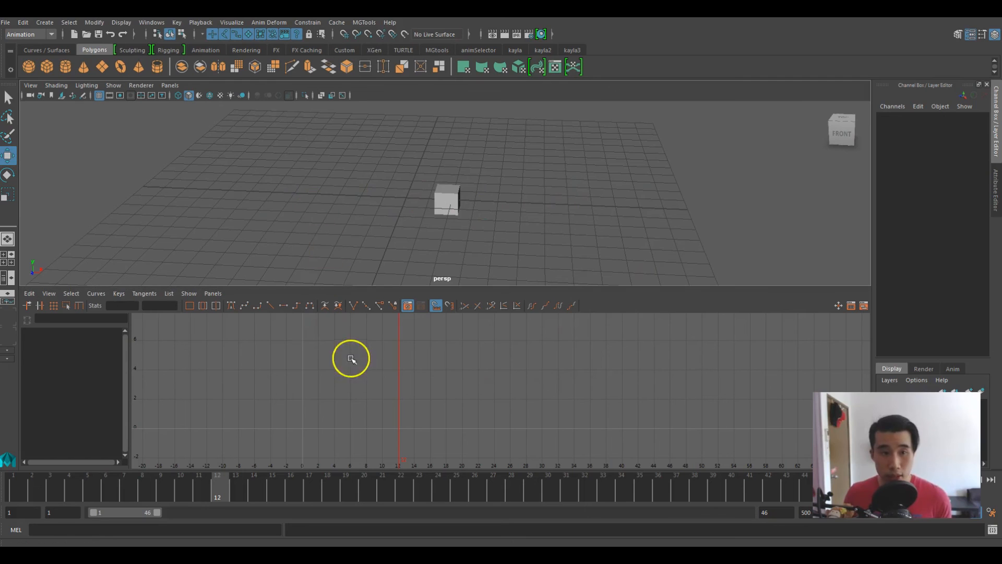
mouse_move(308, 365)
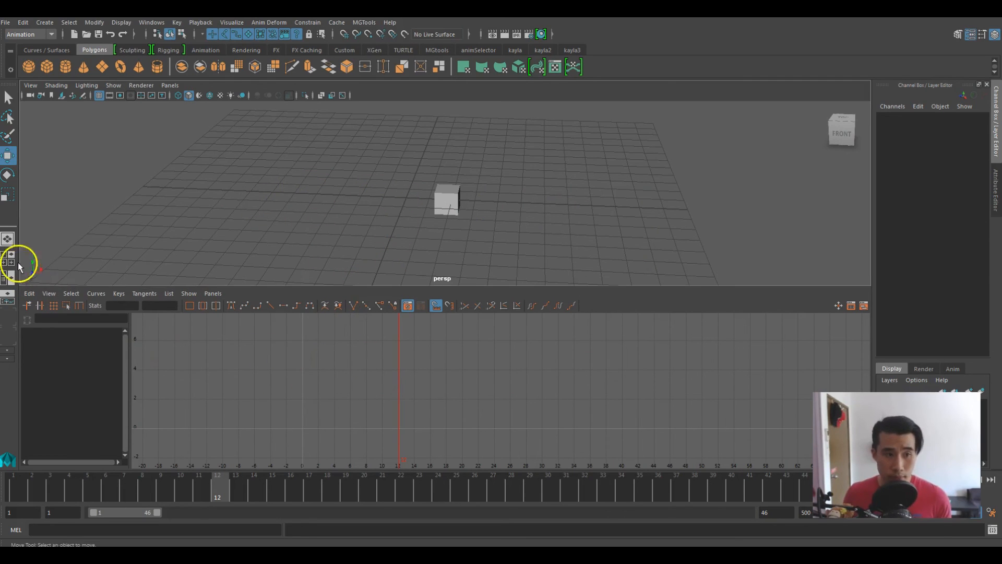
Use a Three Panes Split Top layout with MainCam top-left and the Graph Editor below.
left_click(152, 23)
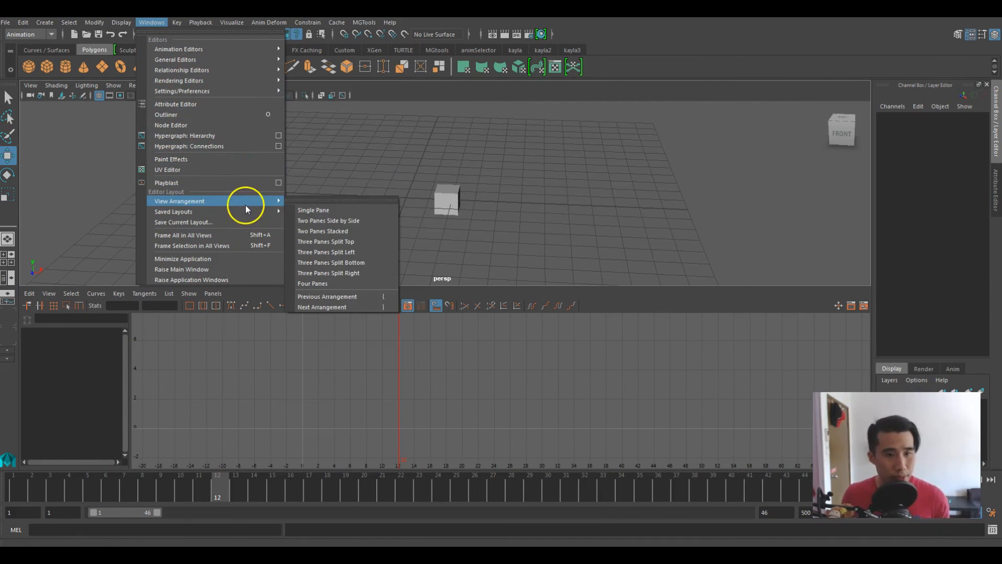
mouse_move(259, 203)
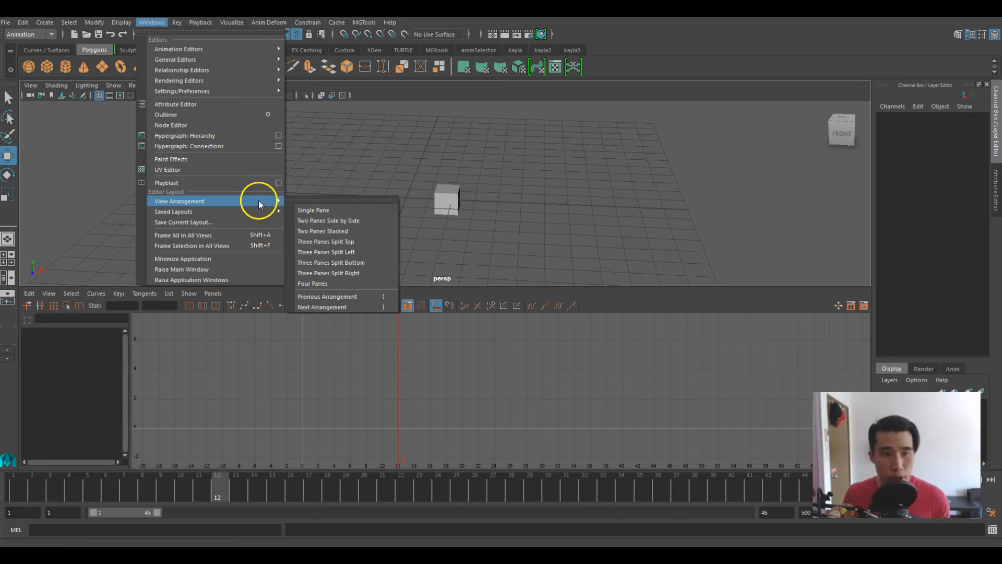
mouse_move(328, 219)
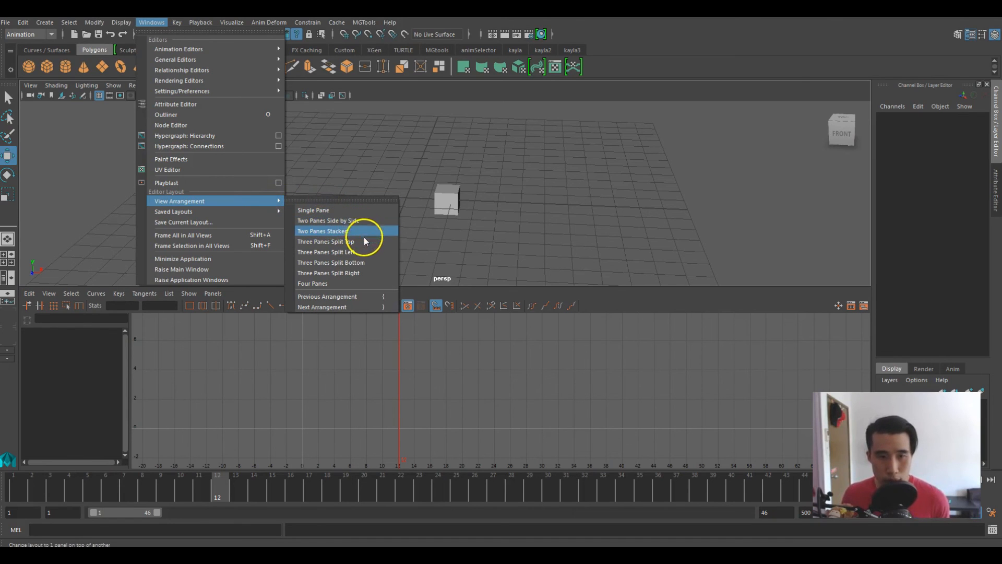
left_click(322, 231)
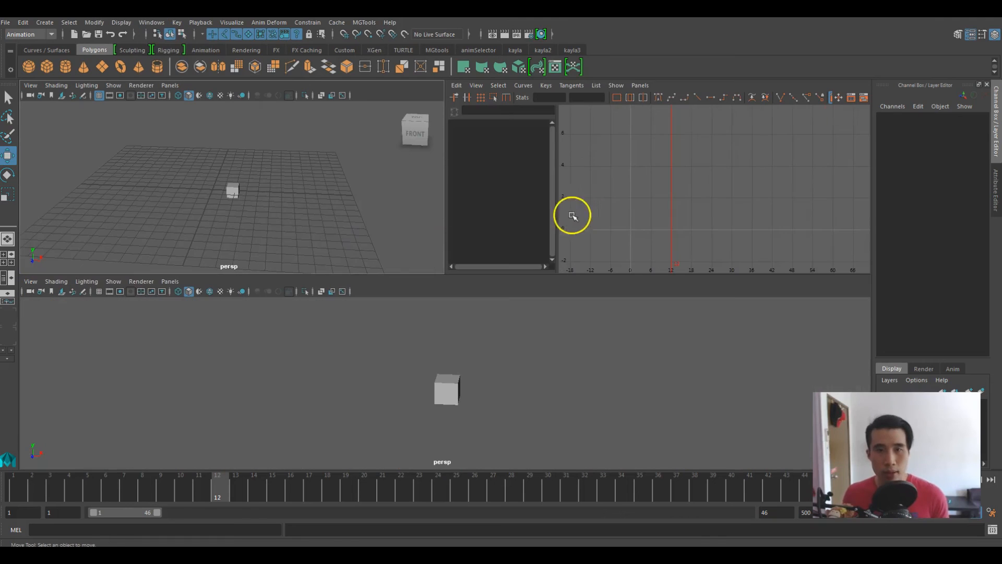
mouse_move(612, 206)
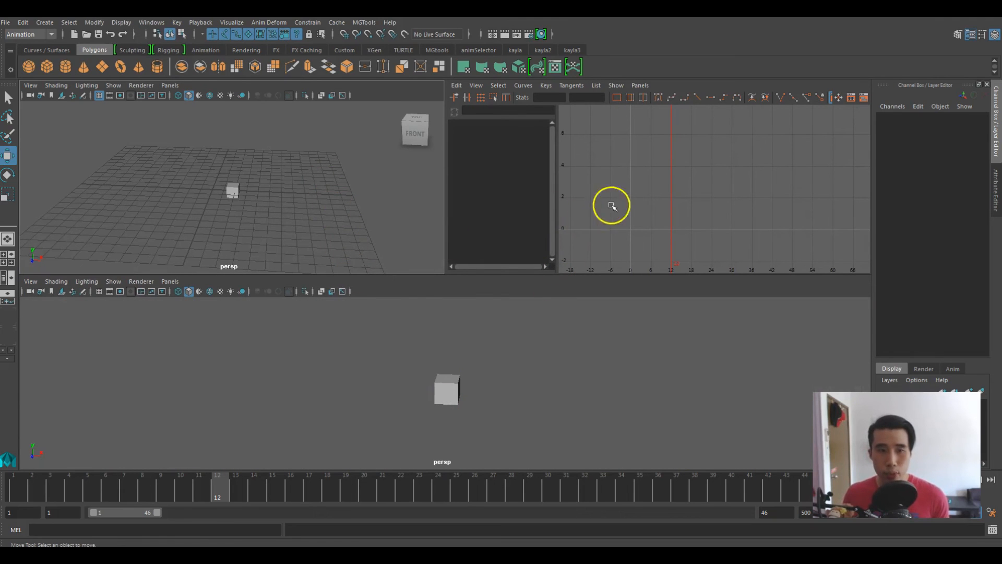
mouse_move(439, 210)
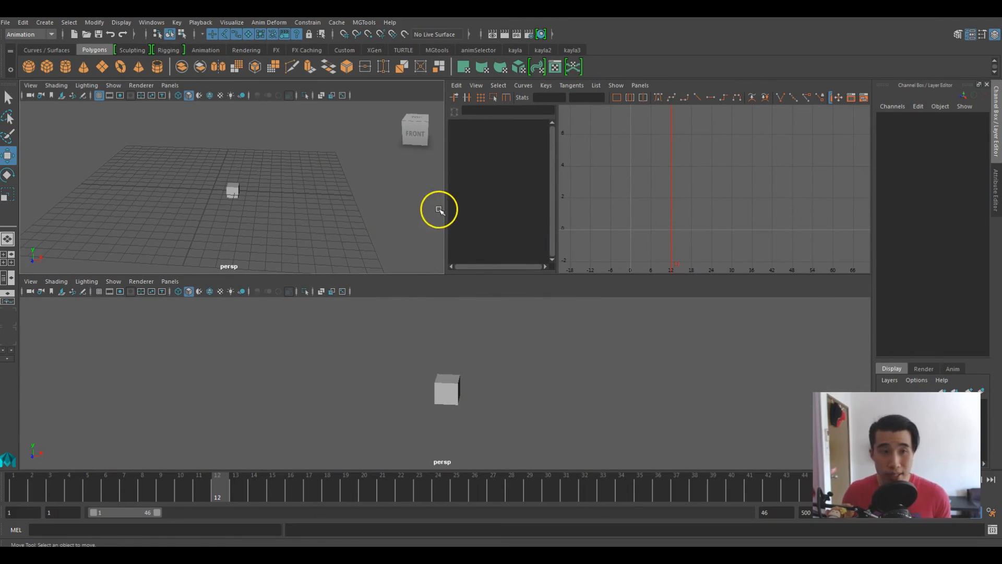
mouse_move(304, 144)
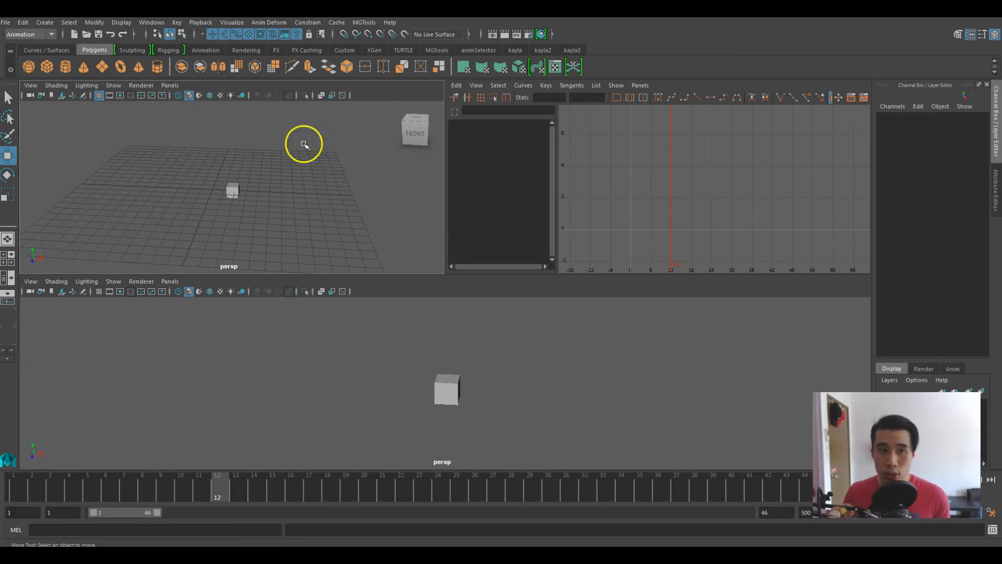
left_click(169, 85)
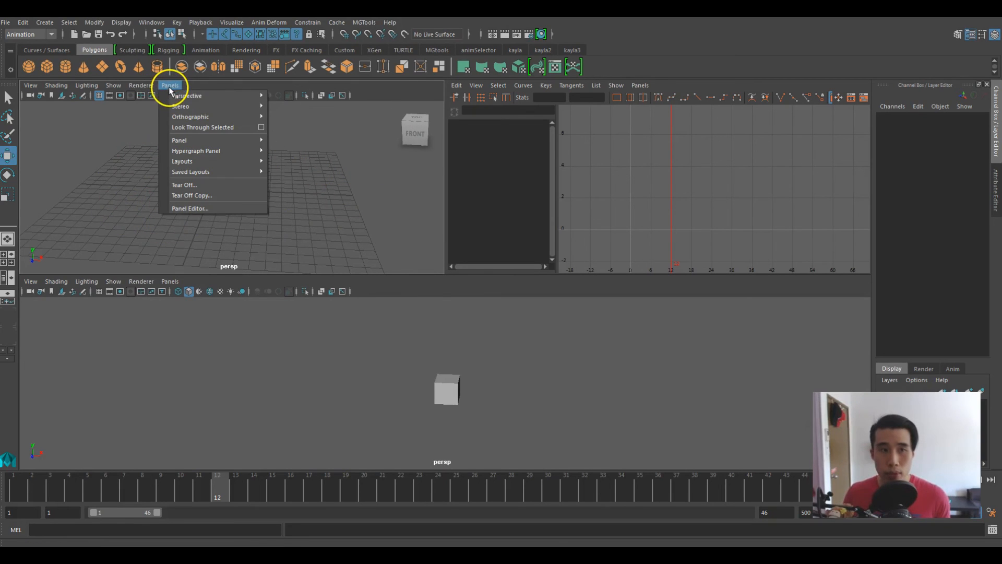
mouse_move(187, 95)
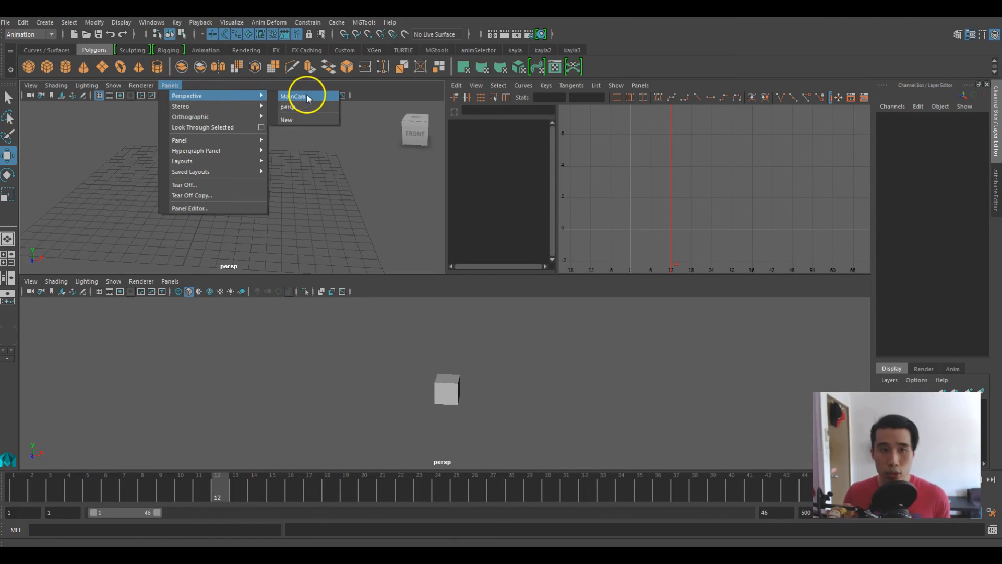
left_click(294, 96)
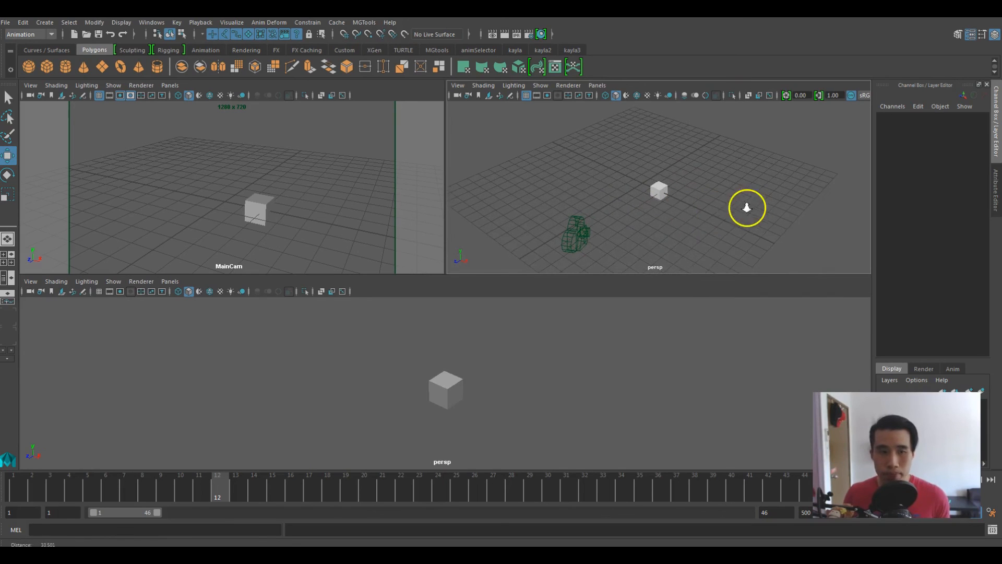
left_click(169, 282)
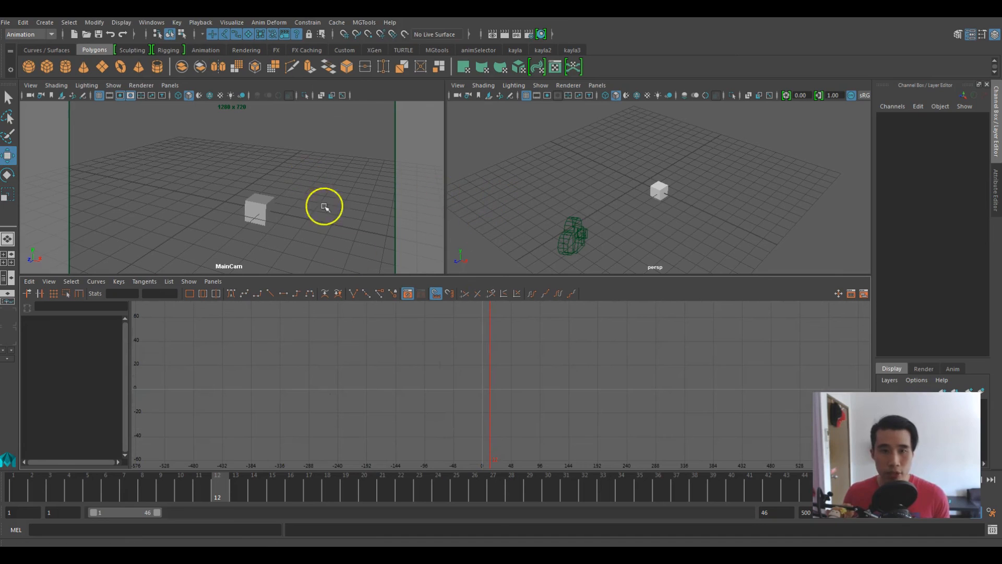
mouse_move(537, 293)
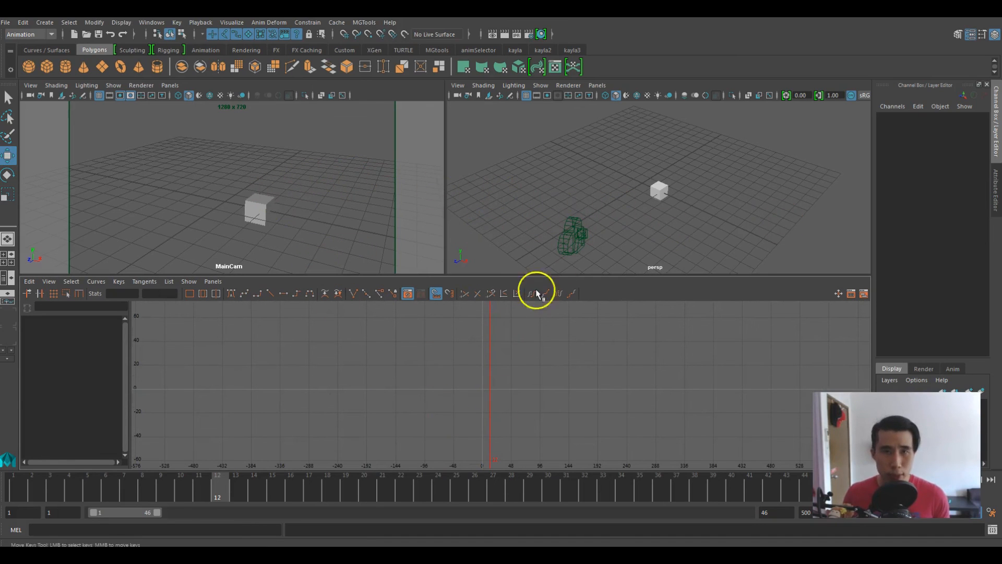
Switch to a single large pane looking through MainCam.
left_click(658, 190)
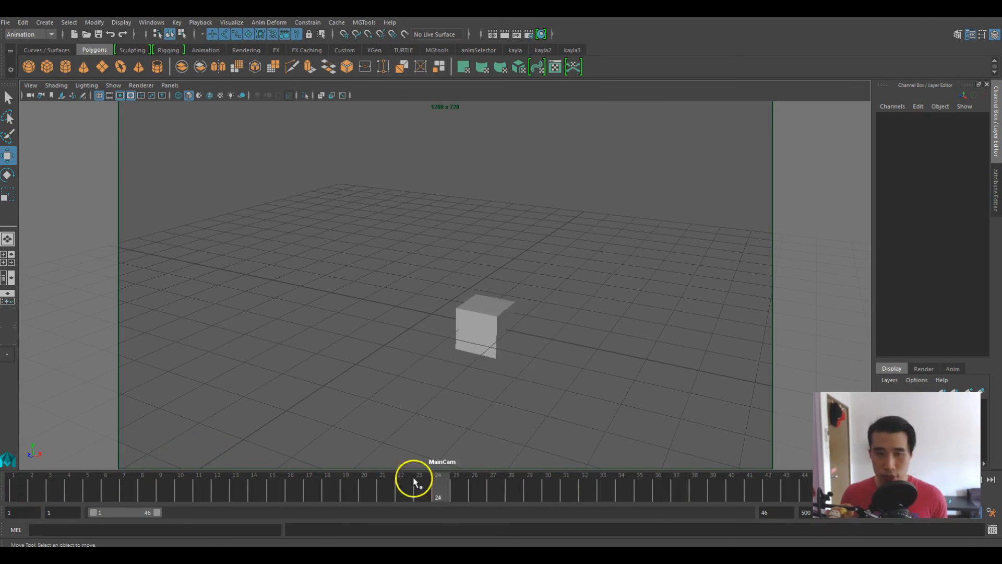
In Playblast options, set format qt, MPEG-4 Video encoding, and display size from window.
left_click(151, 22)
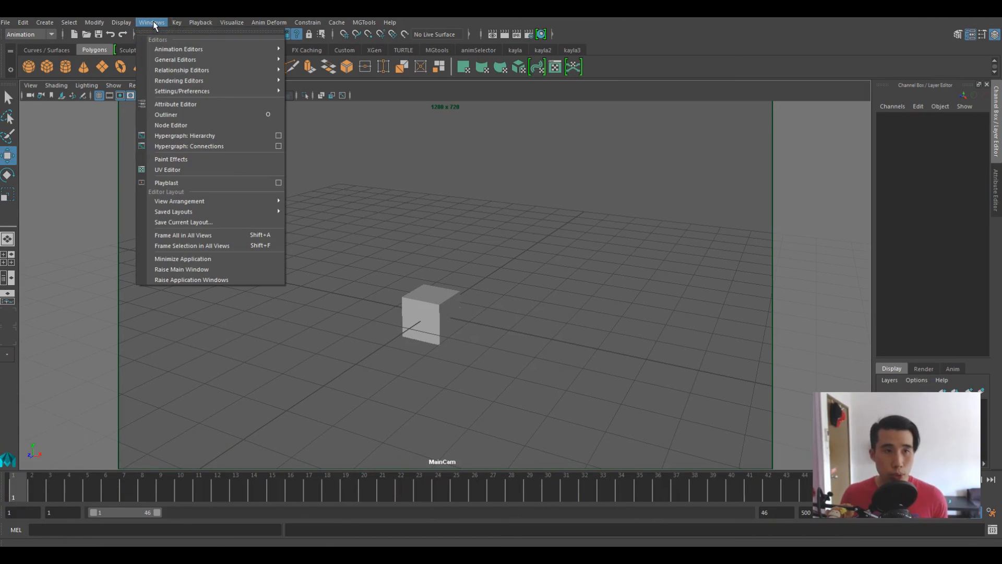
mouse_move(211, 183)
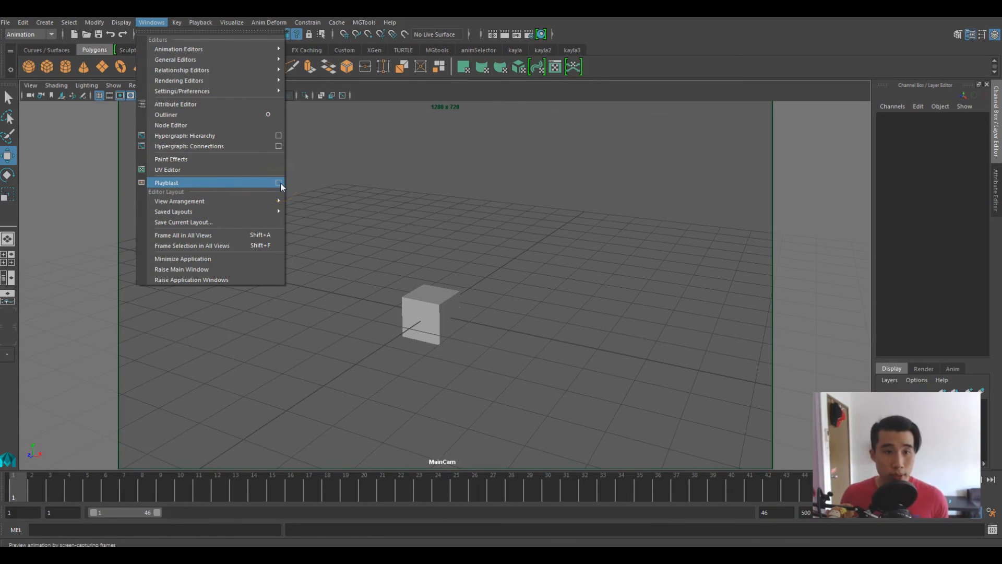
left_click(279, 182)
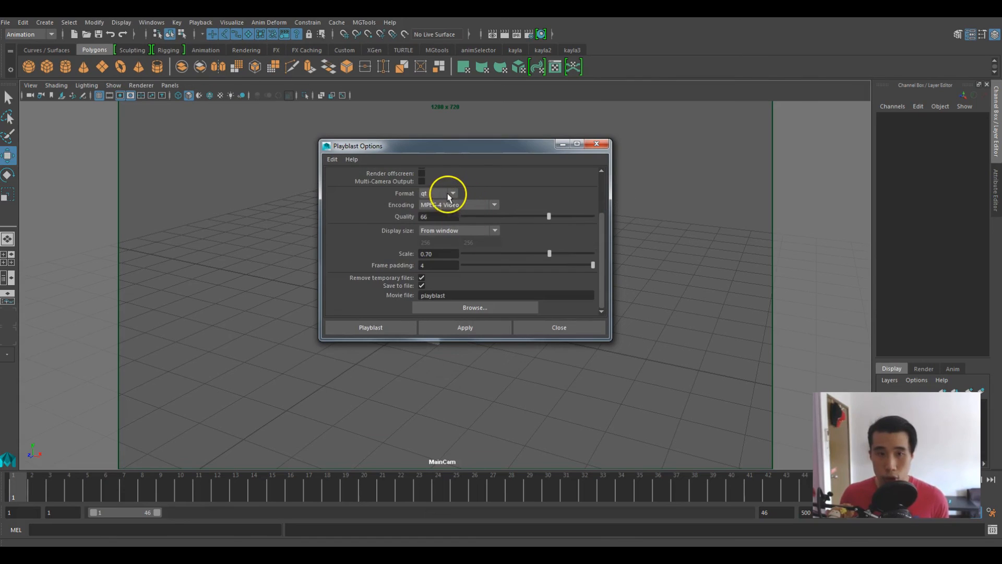
left_click(452, 193)
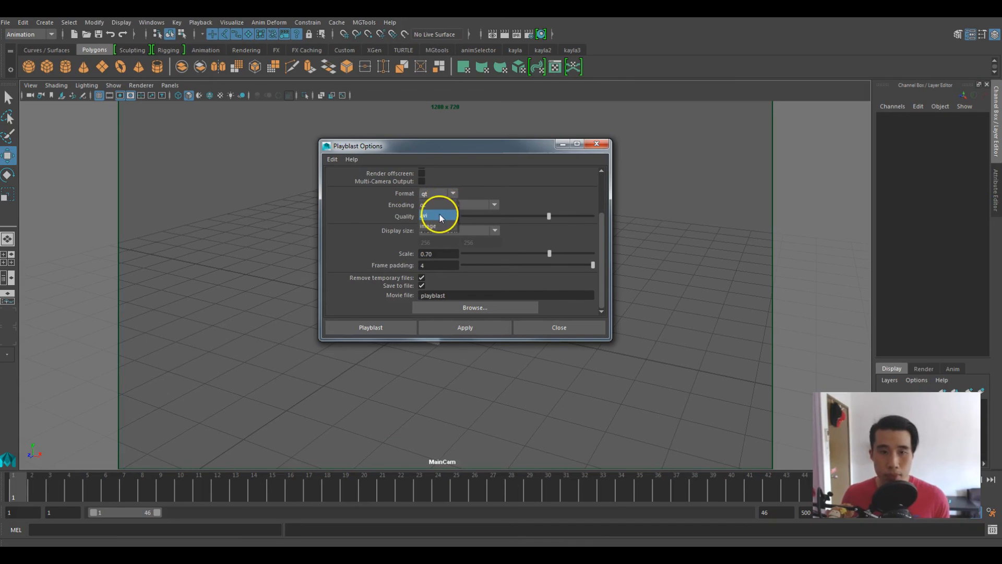
left_click(439, 205)
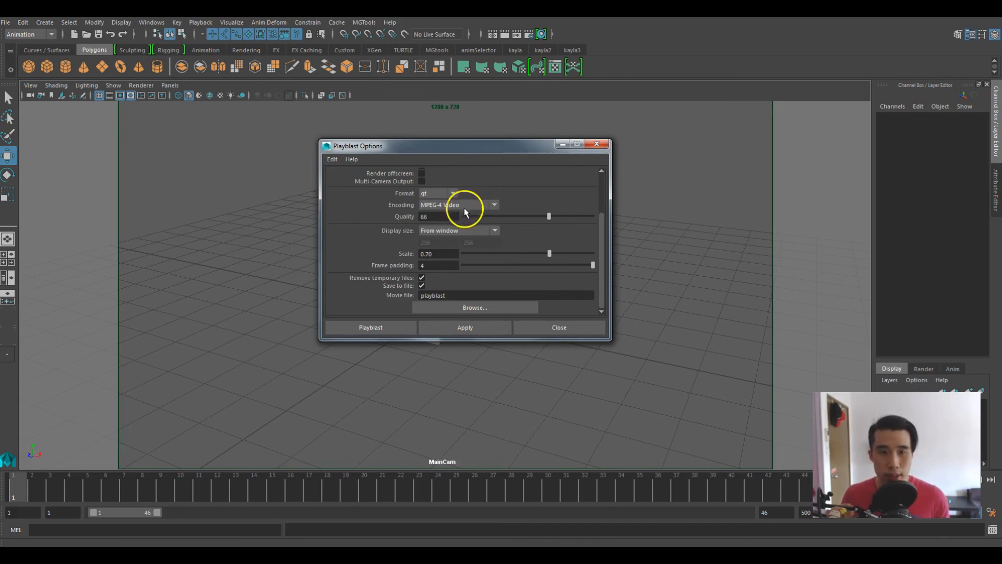
left_click(493, 205)
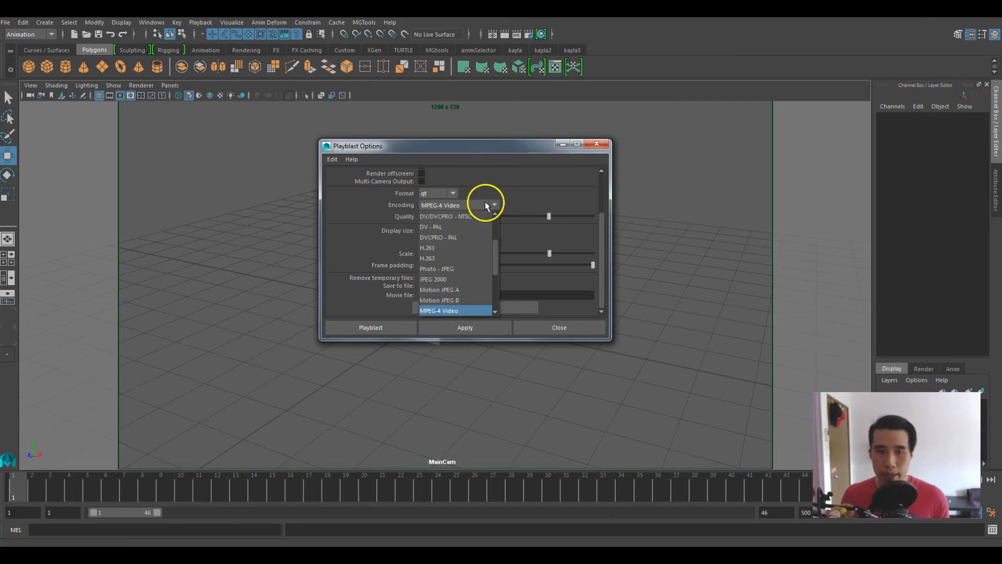
left_click(439, 310)
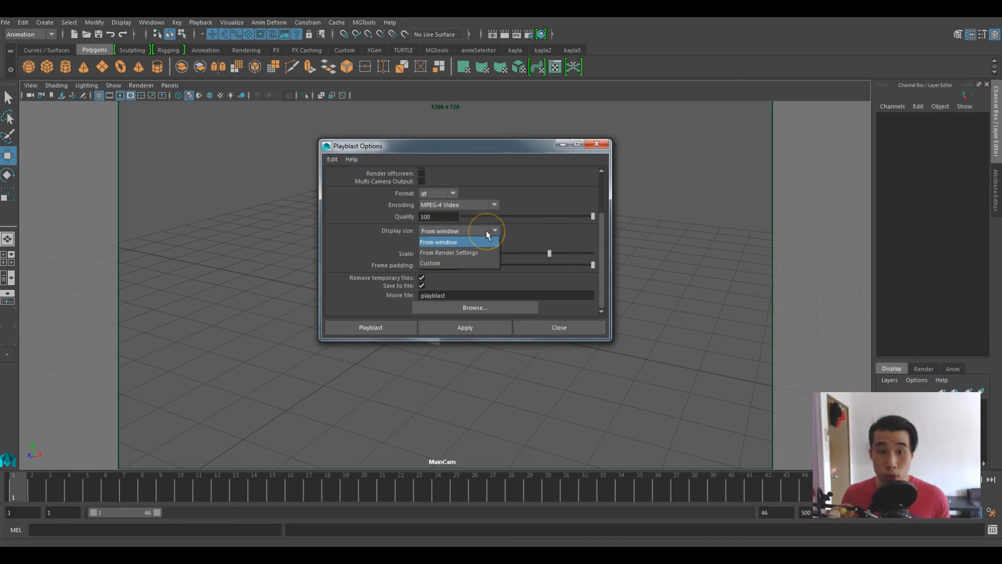
left_click(439, 242)
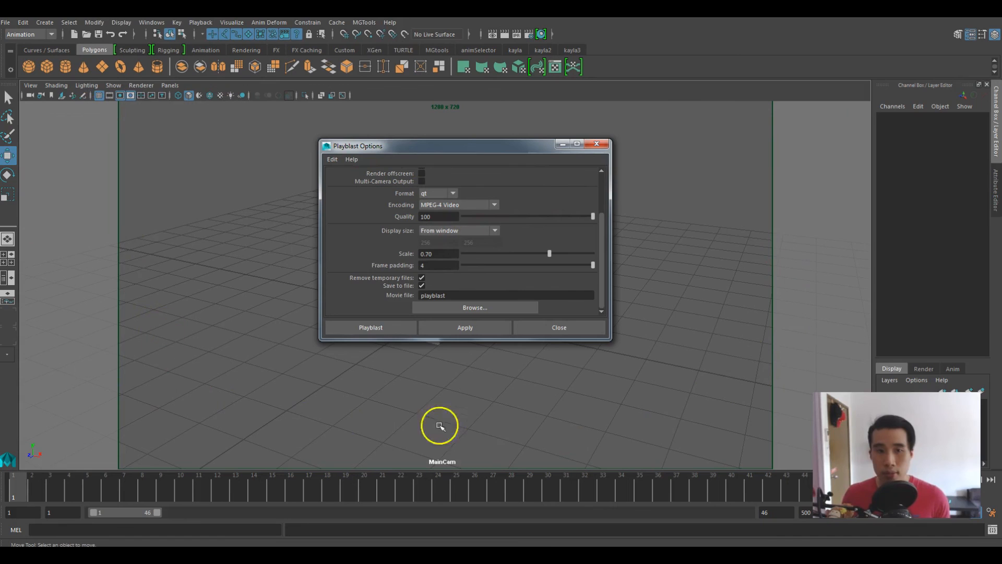
mouse_move(548, 255)
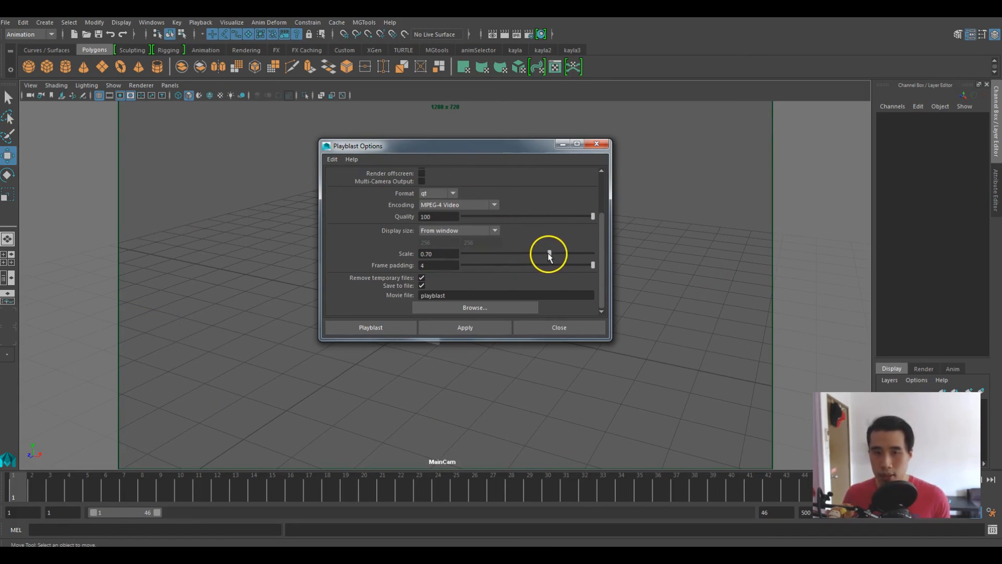
Set scale to 1.00, name the movie file 'test', and run the playblast.
left_click_drag(547, 254, 592, 254)
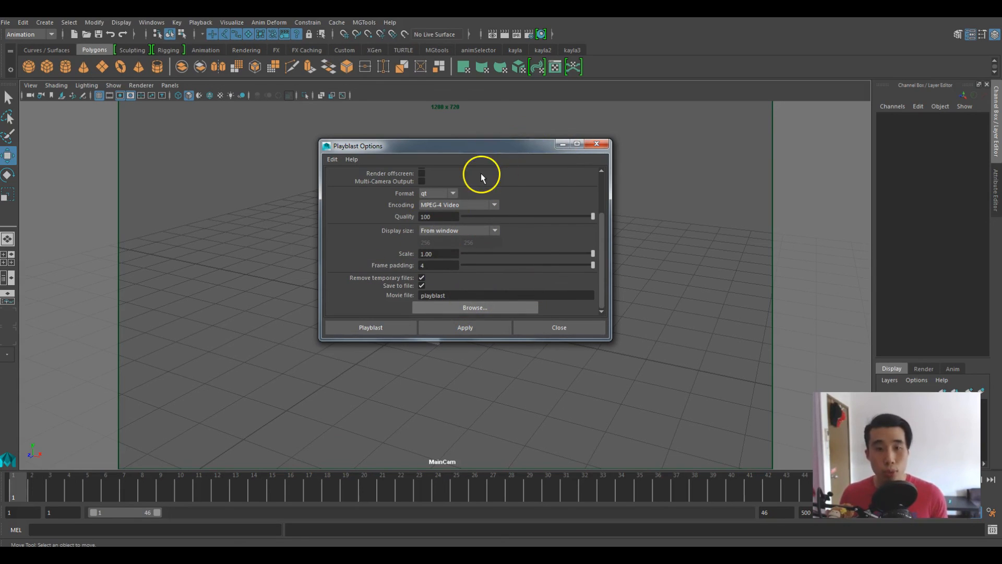
left_click(474, 308)
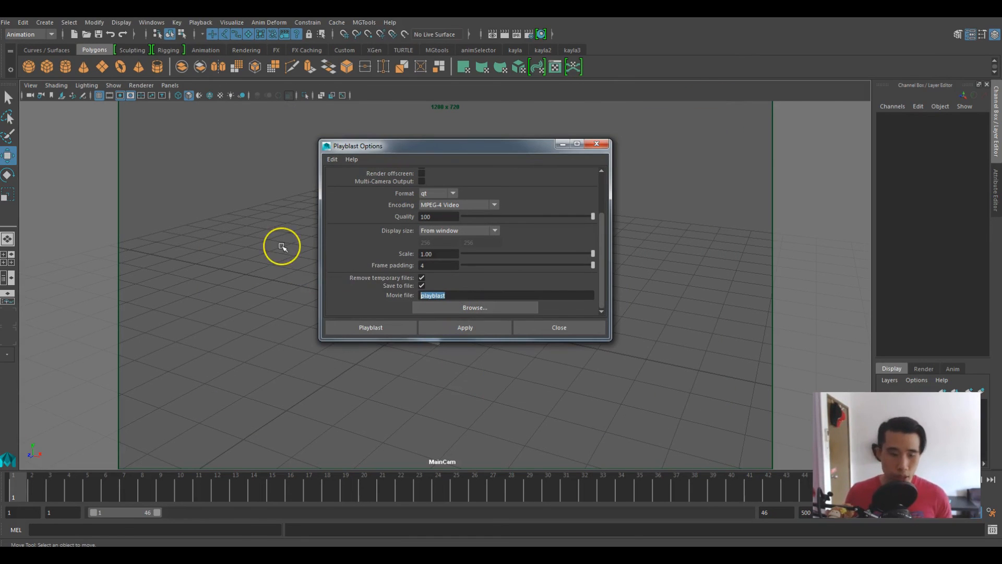
type("test")
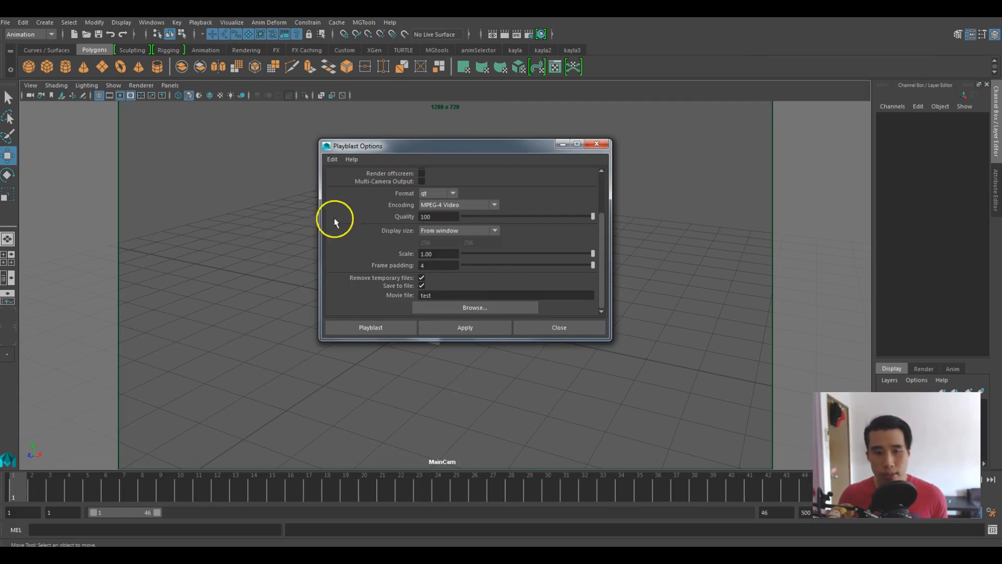
mouse_move(404, 334)
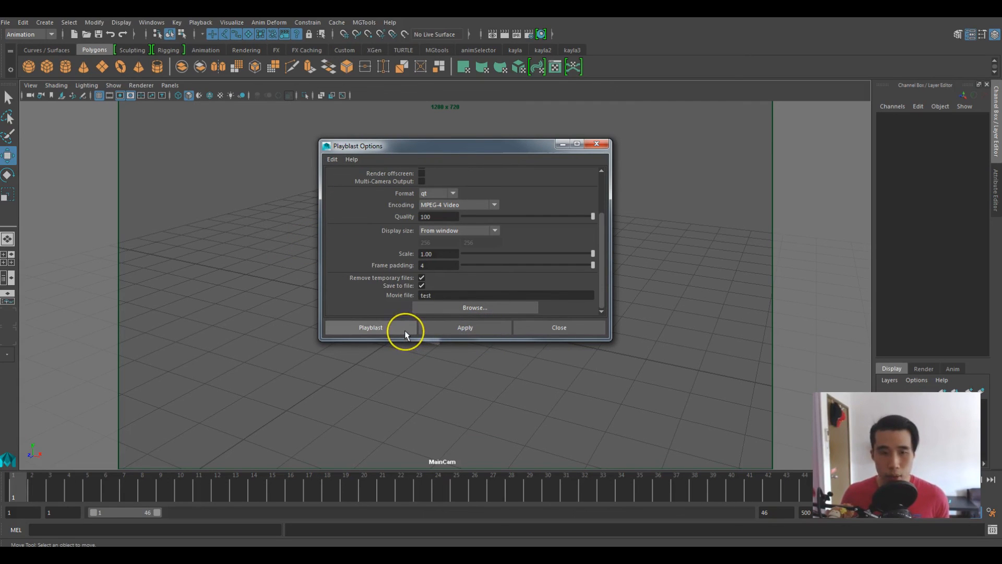
left_click(371, 327)
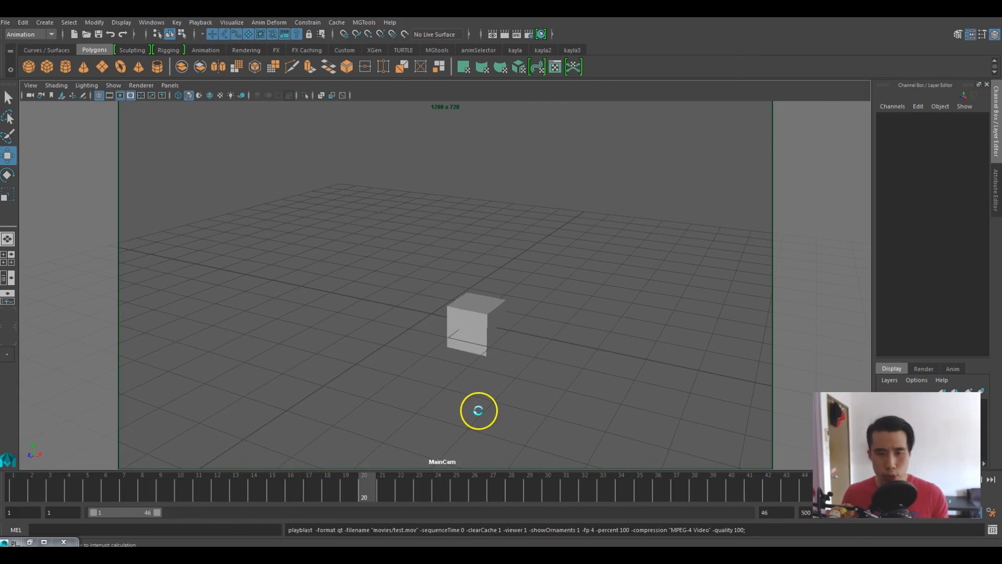